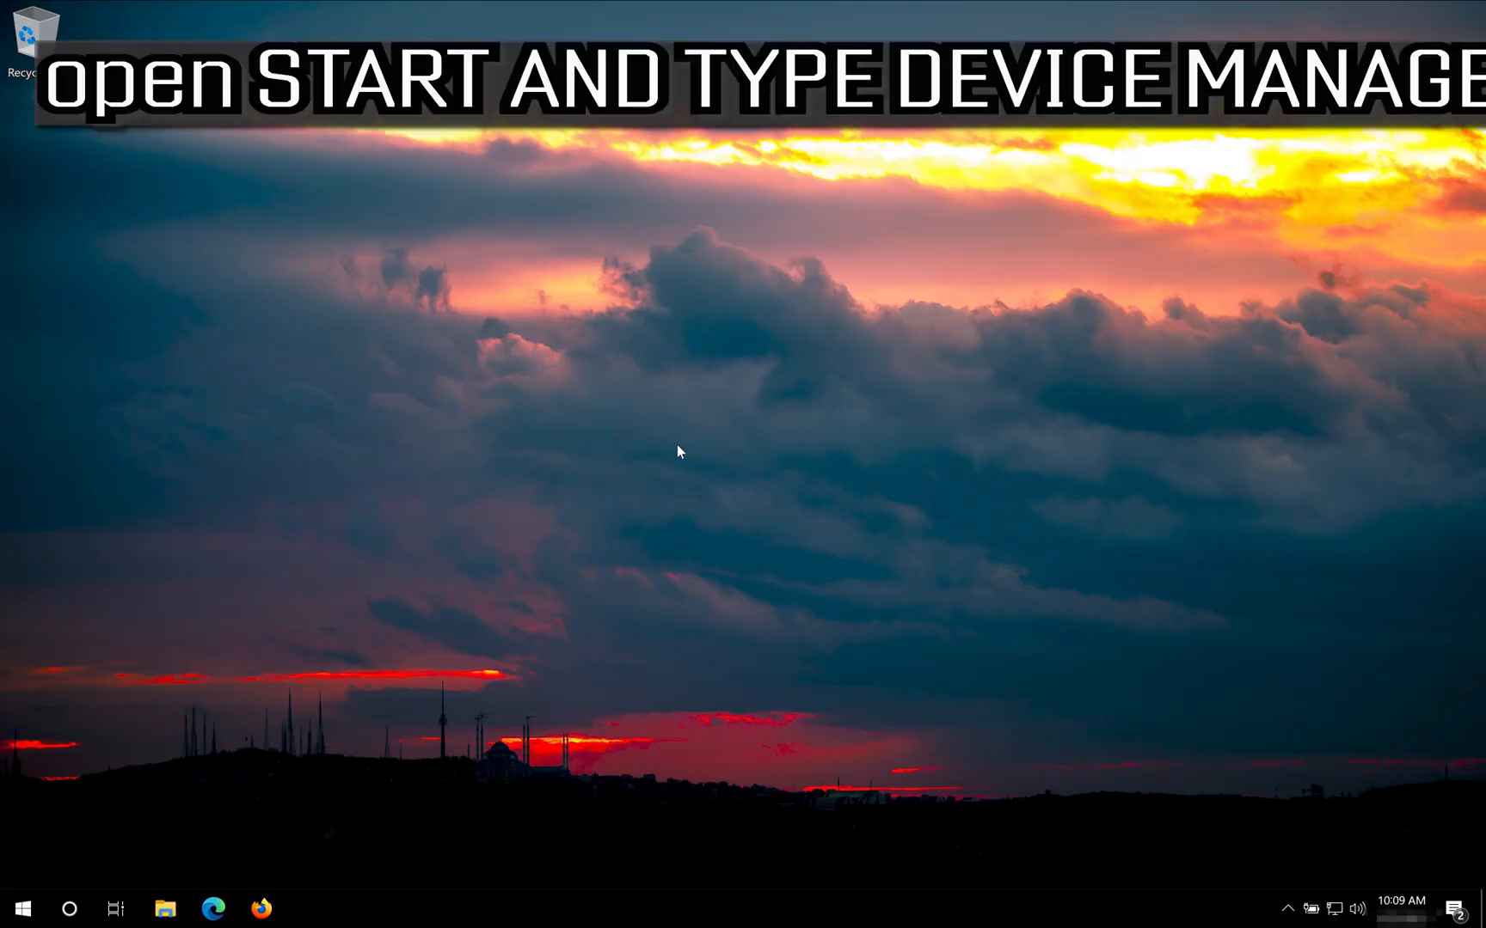
Step: Search the Start menu for 'devi' and launch Device Manager from the results
{"action": "left_click", "coordinate": [18, 907]}
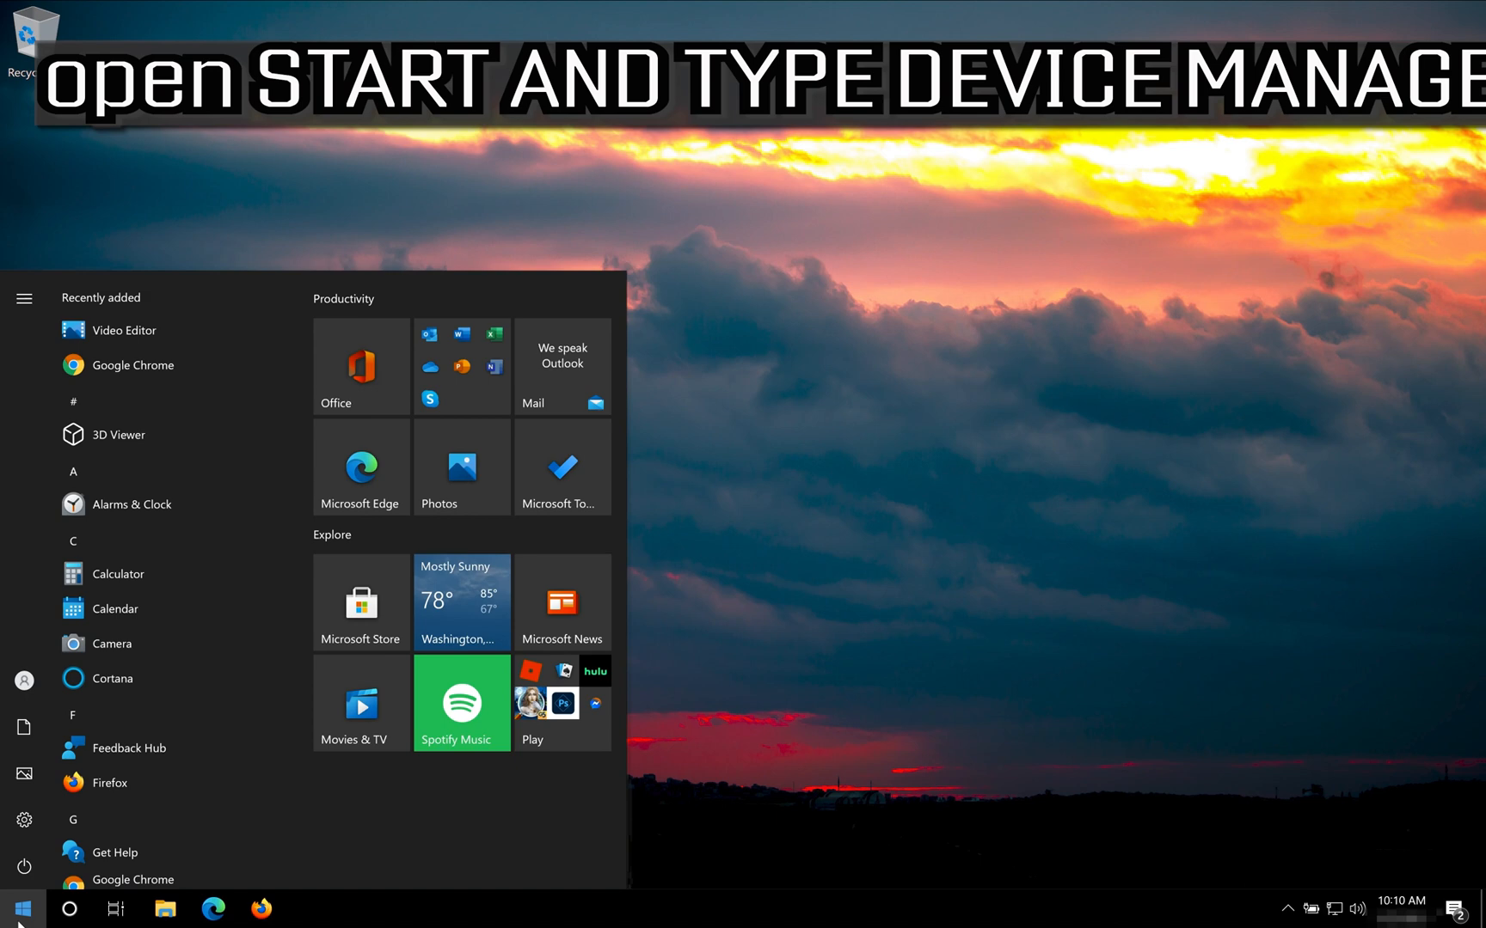
{"action": "type", "text": "device manager"}
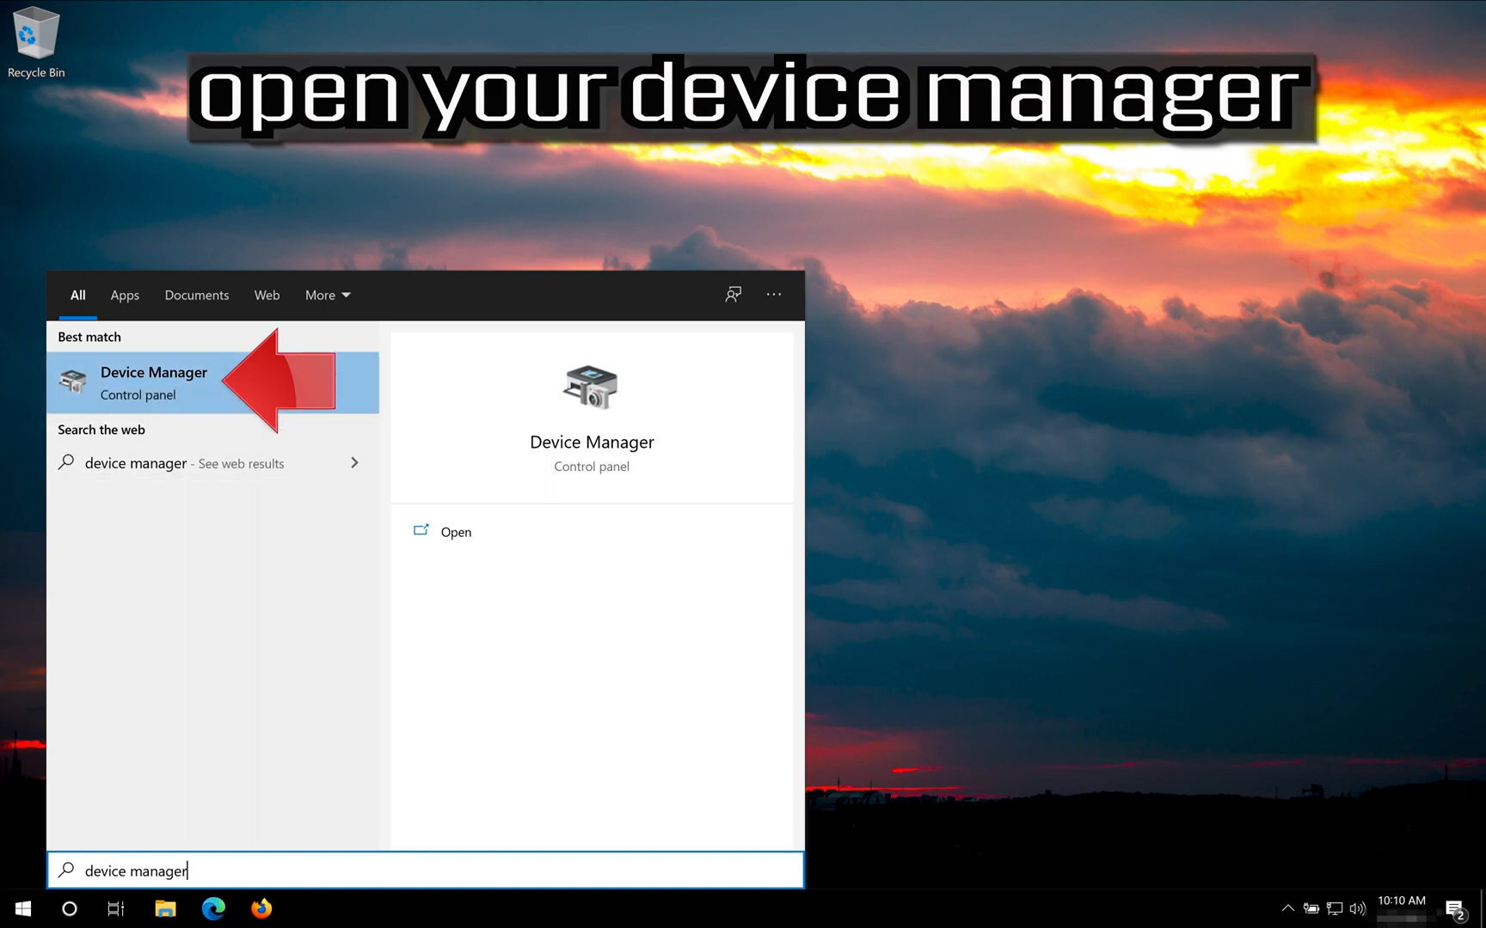
{"action": "left_click", "coordinate": [153, 384]}
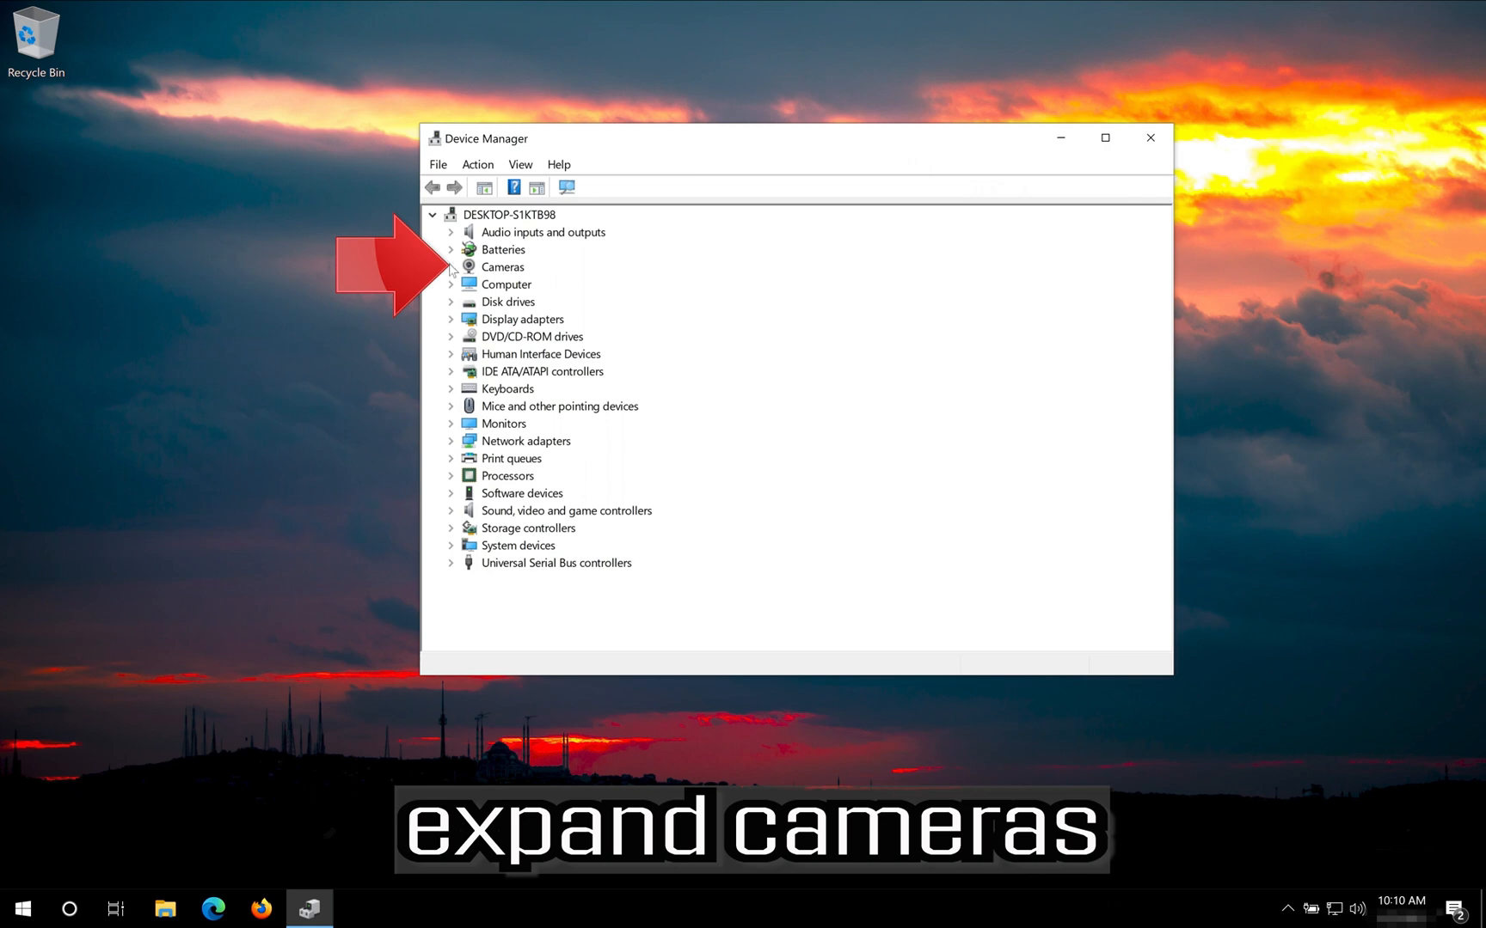
Step: Expand Cameras and show the VirtualBox Webcam's driver details in its Properties
{"action": "left_click", "coordinate": [450, 267]}
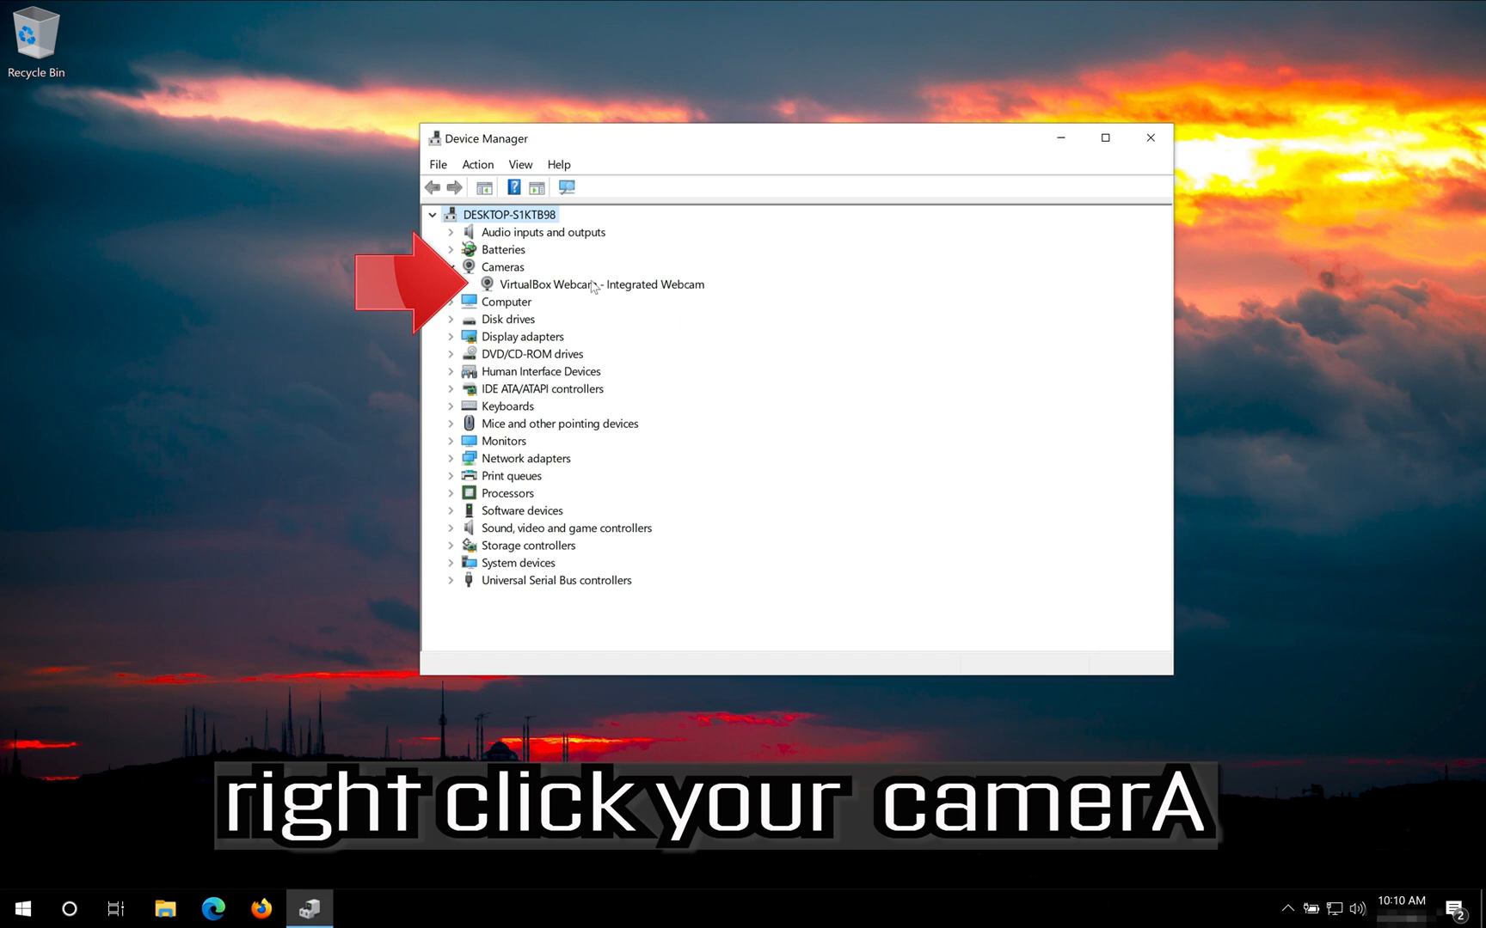
{"action": "right_click", "coordinate": [600, 284]}
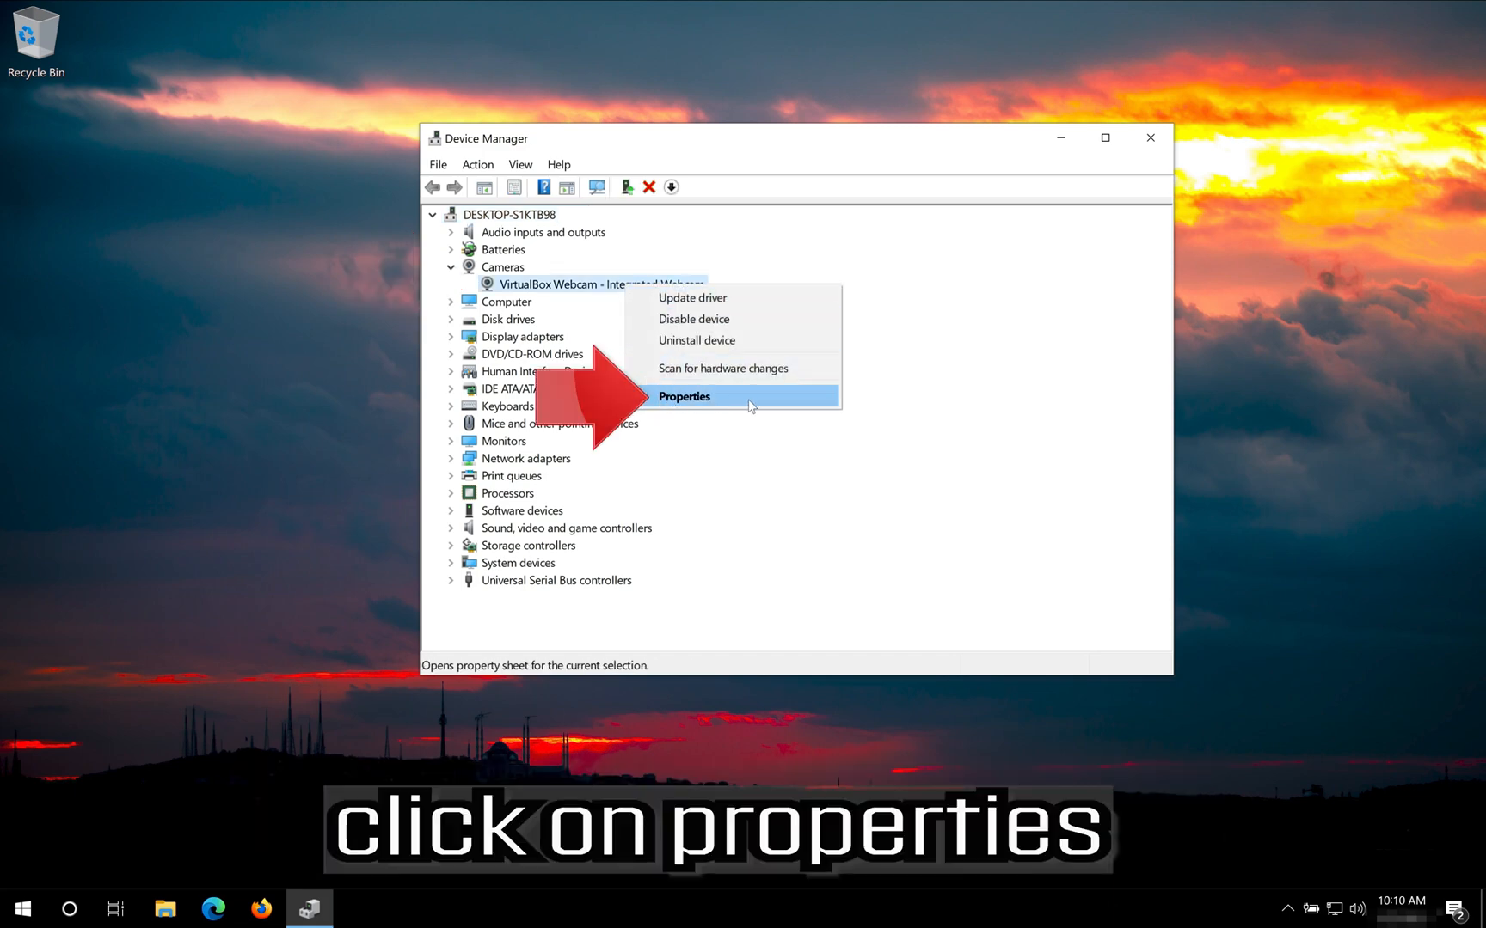
{"action": "mouse_move", "coordinate": [727, 405]}
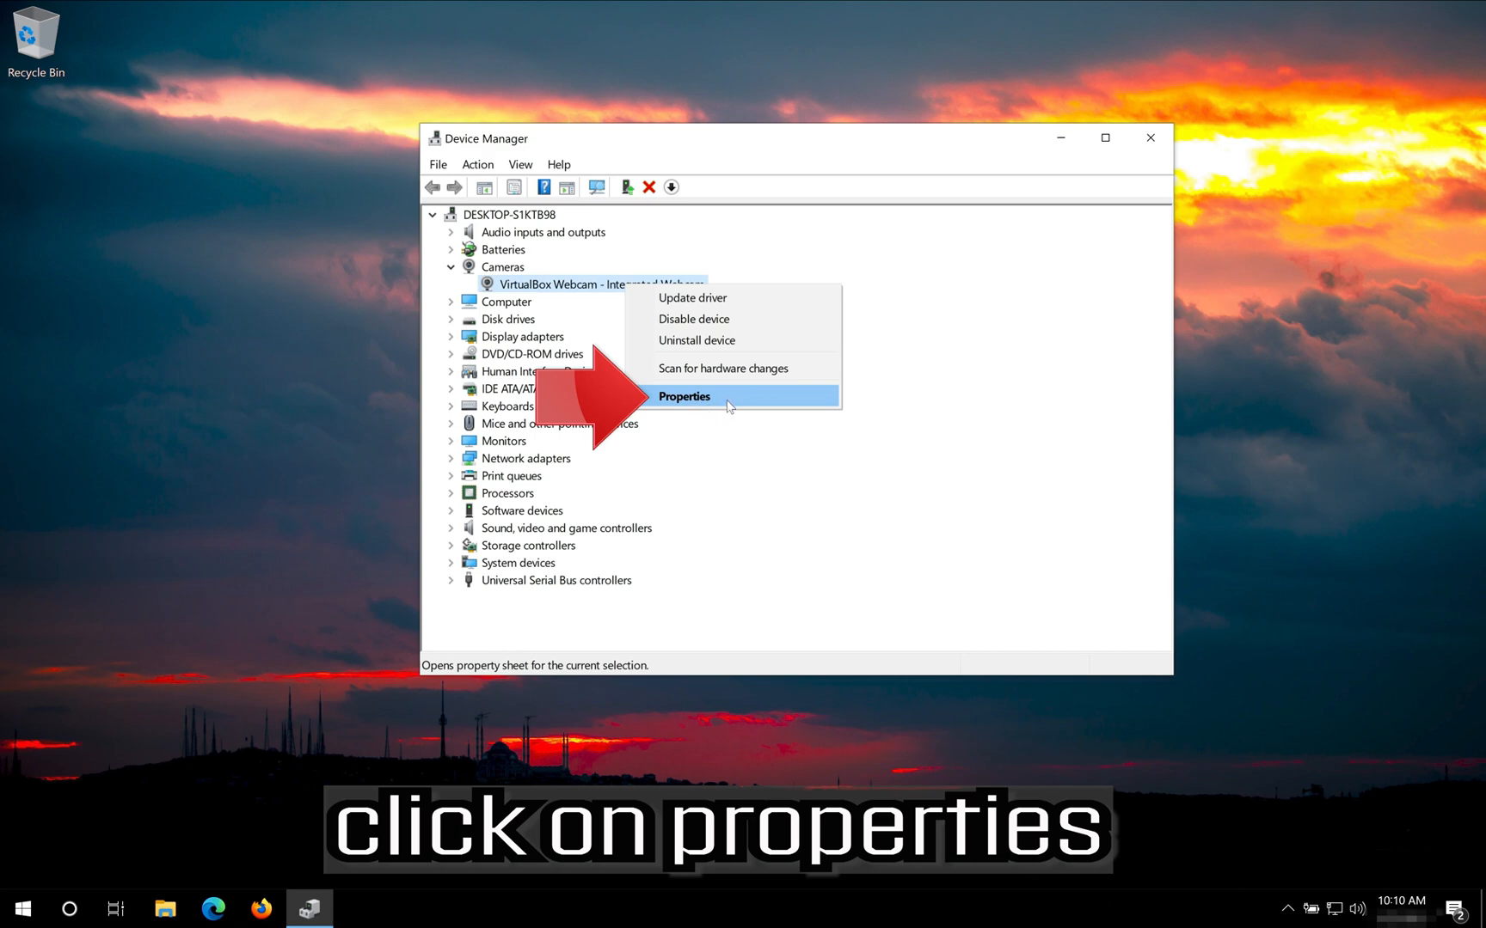
{"action": "left_click", "coordinate": [684, 395]}
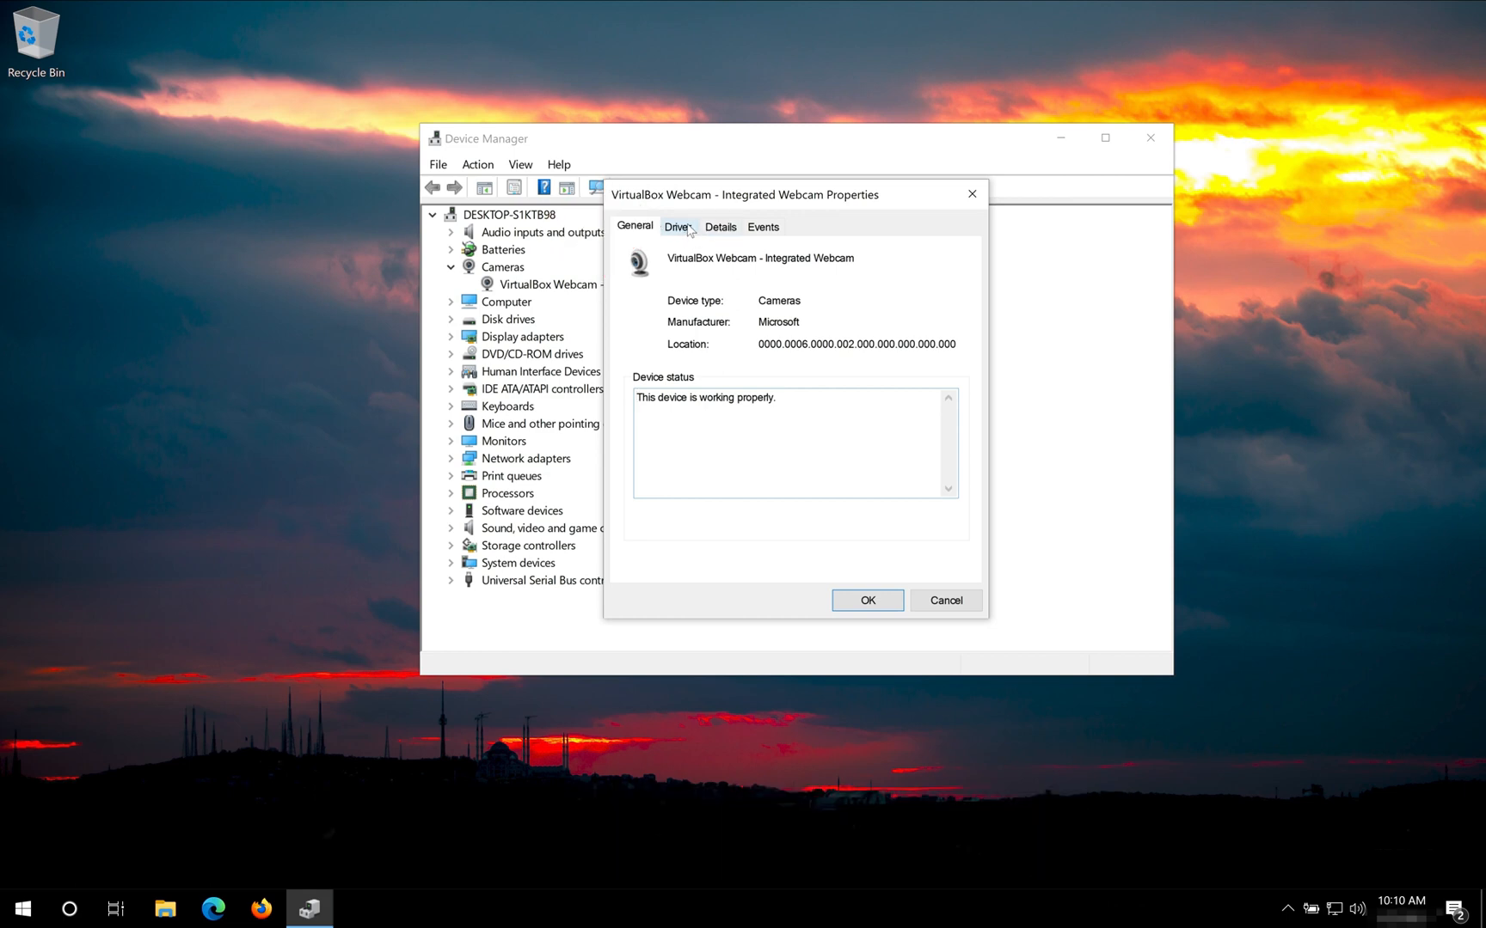
{"action": "left_click", "coordinate": [676, 227]}
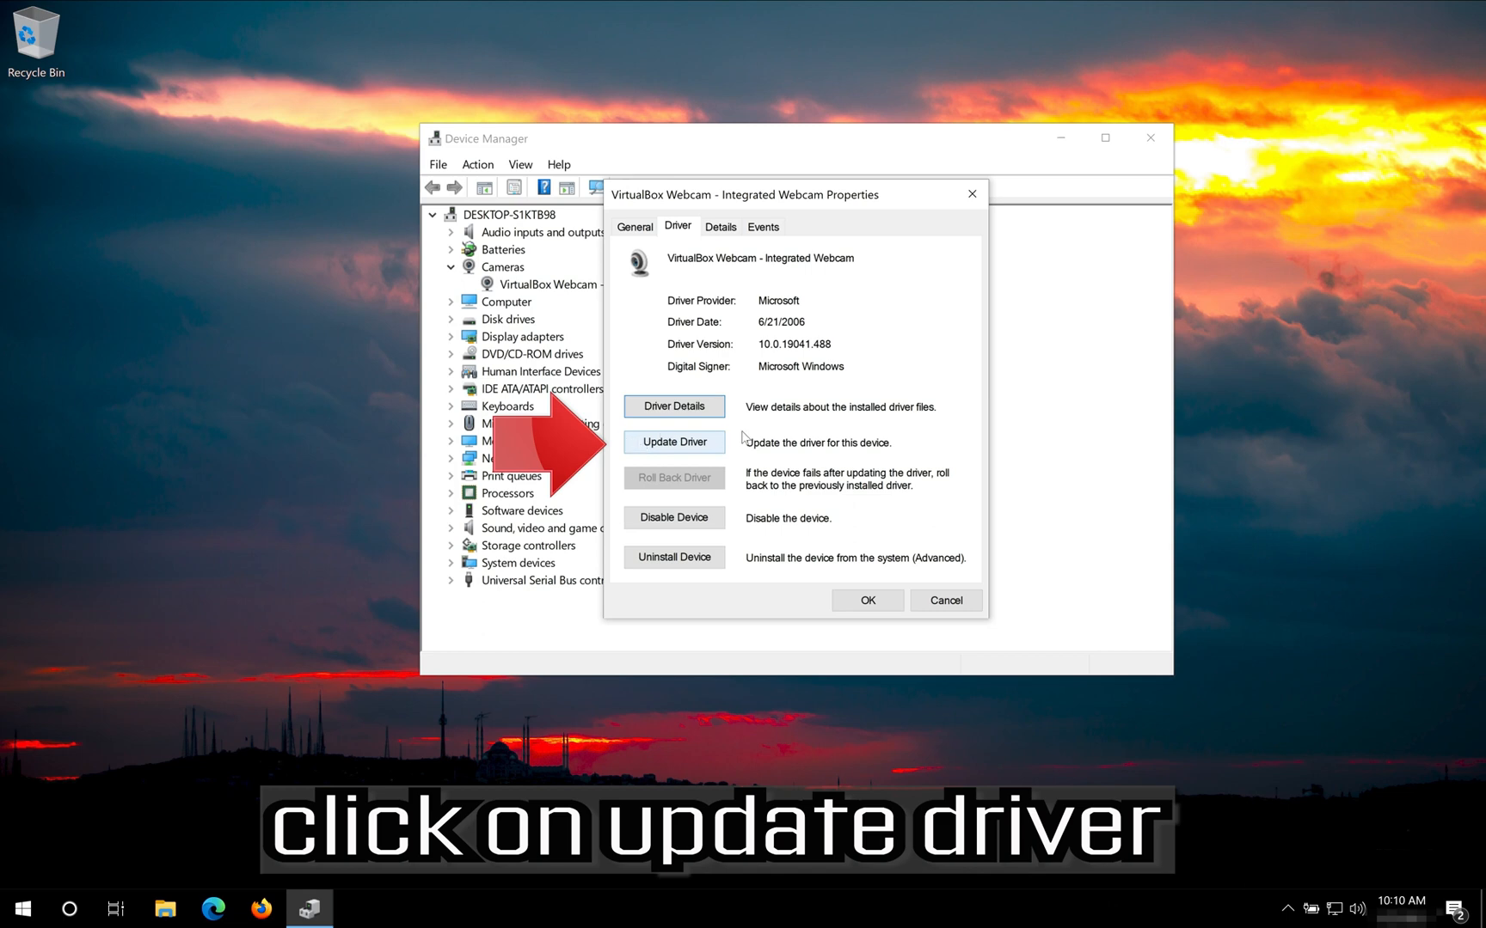
{"action": "mouse_move", "coordinate": [672, 442]}
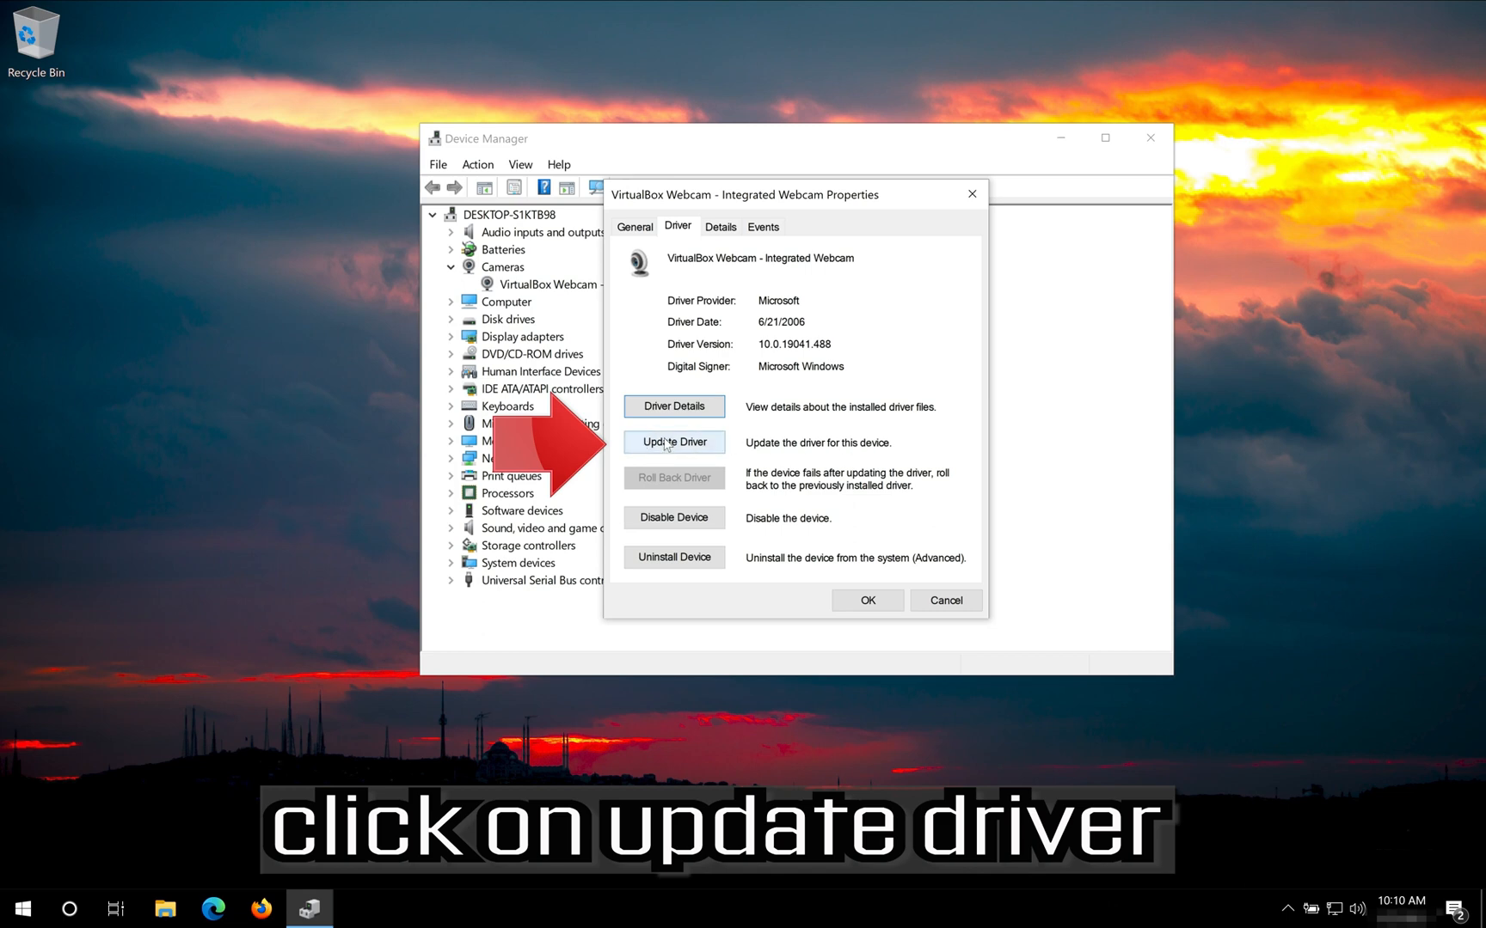
Step: Update the webcam driver with an automatic search, which finds the best driver already installed
{"action": "left_click", "coordinate": [673, 442]}
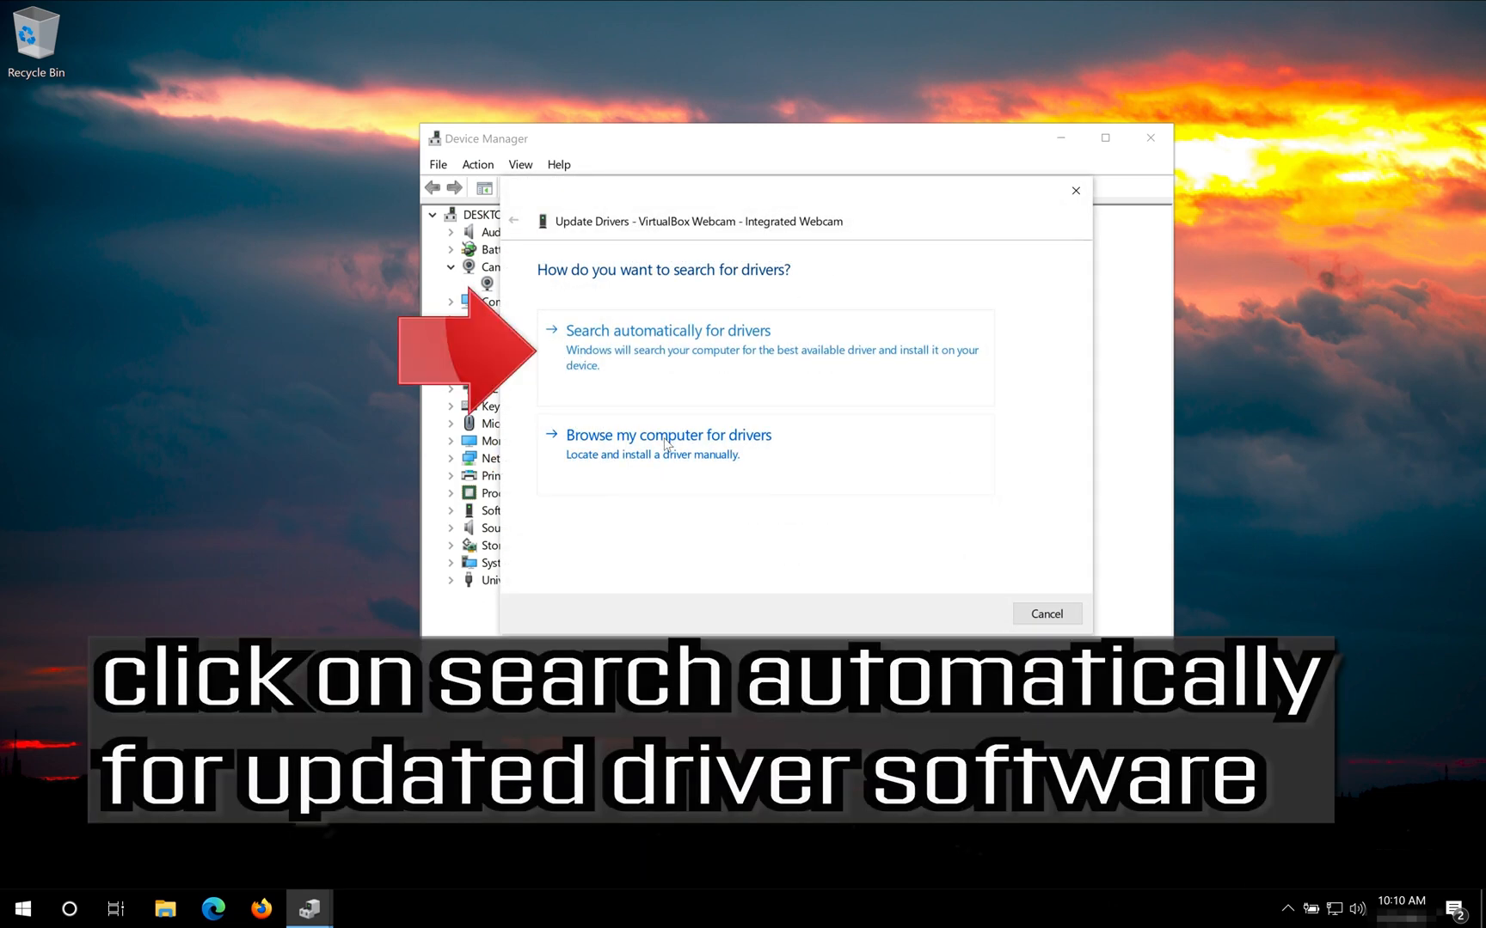
{"action": "mouse_move", "coordinate": [708, 358]}
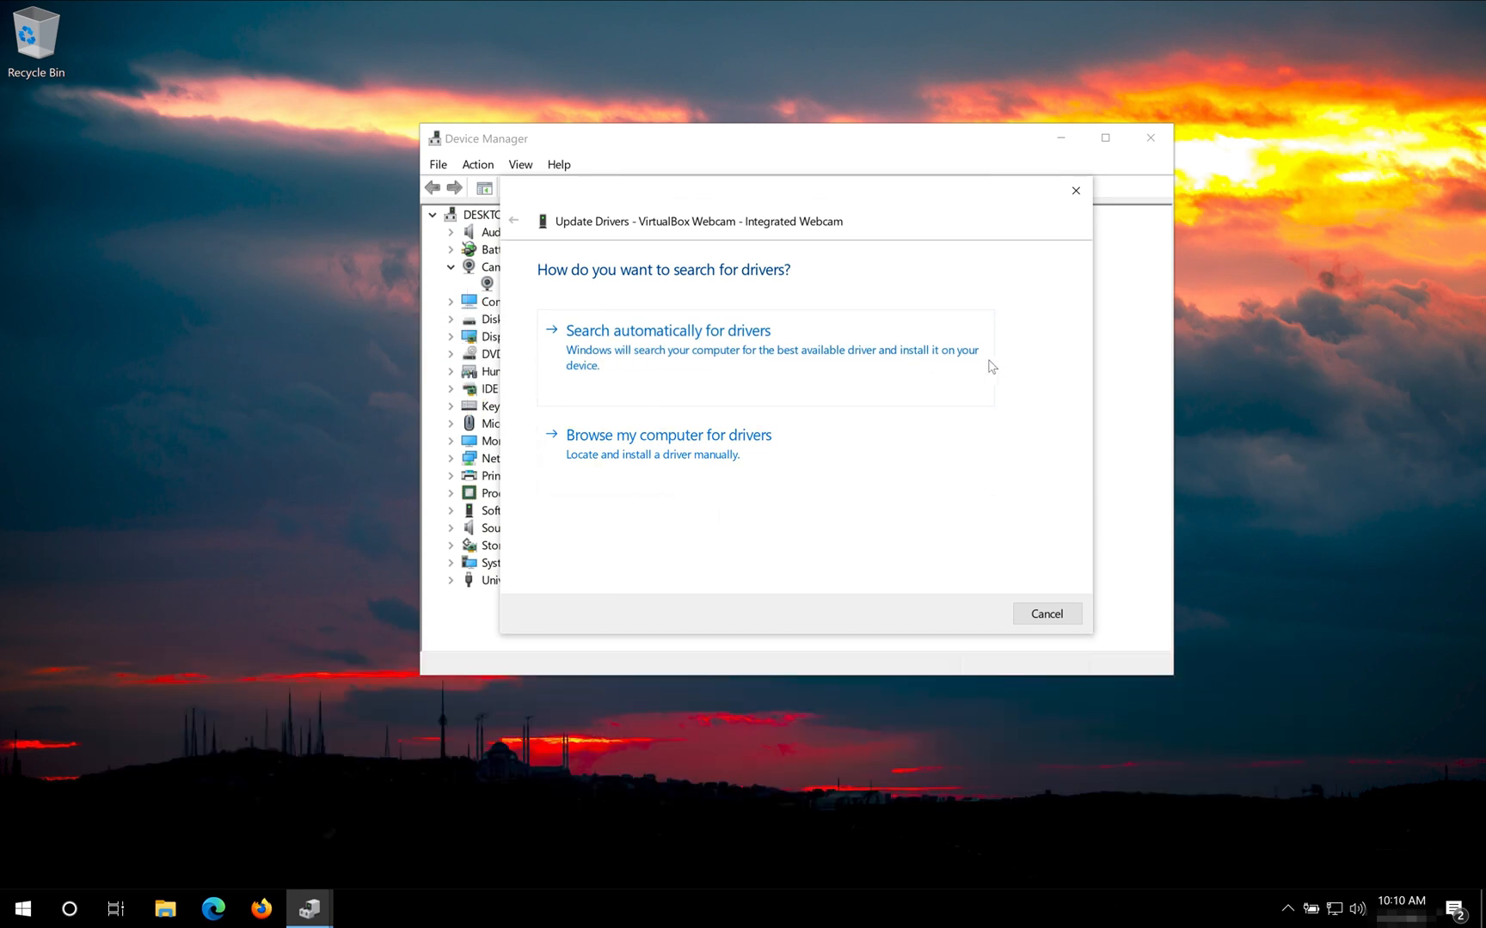
{"action": "mouse_move", "coordinate": [731, 370]}
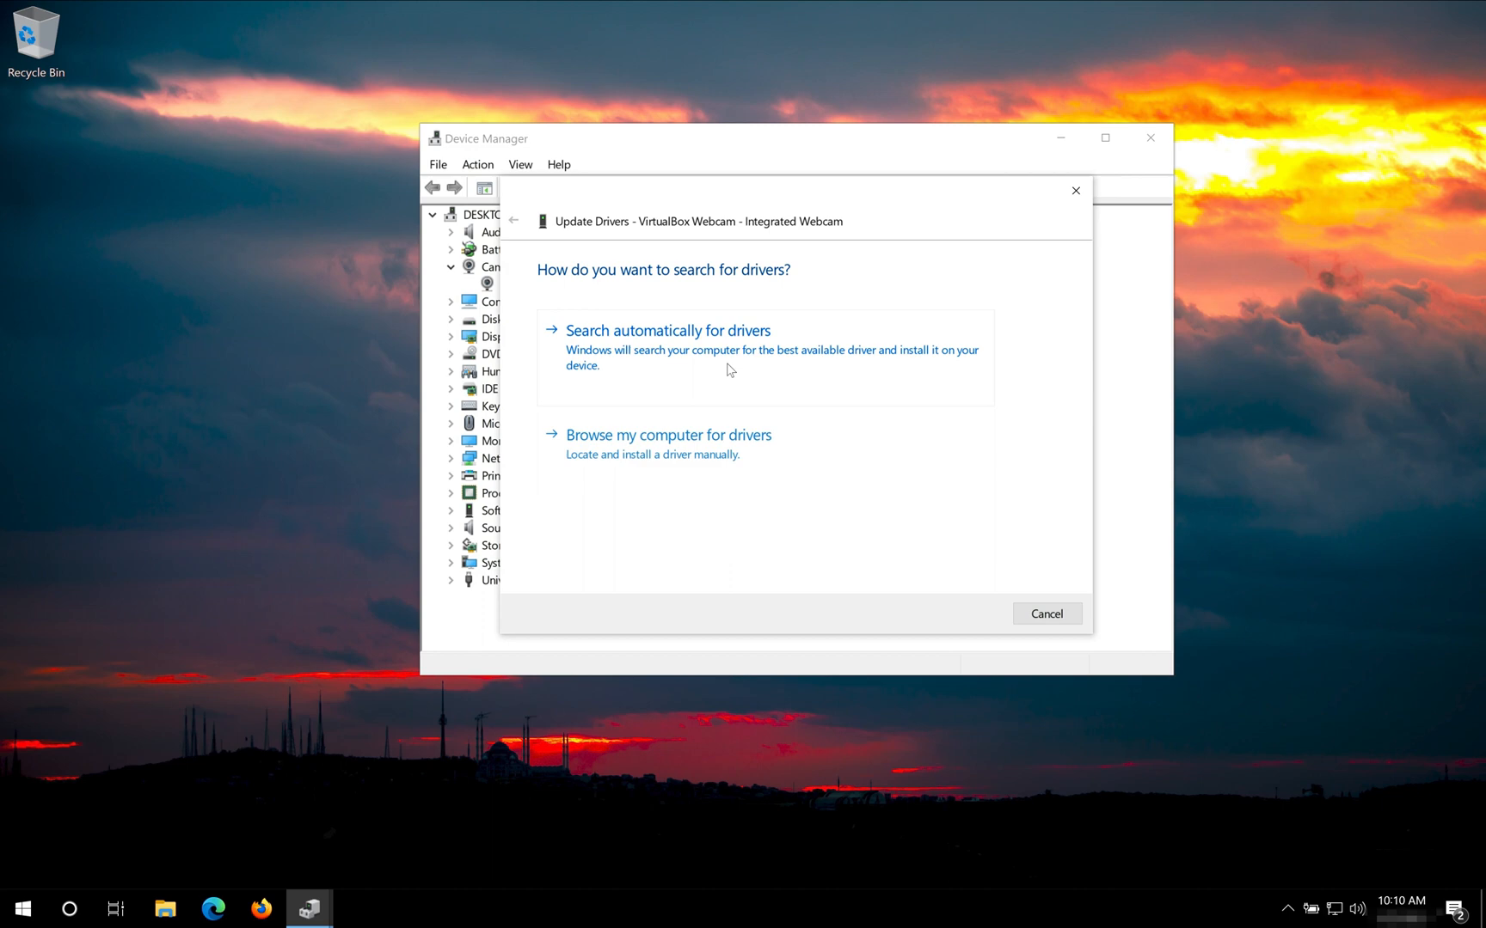
{"action": "left_click", "coordinate": [668, 330]}
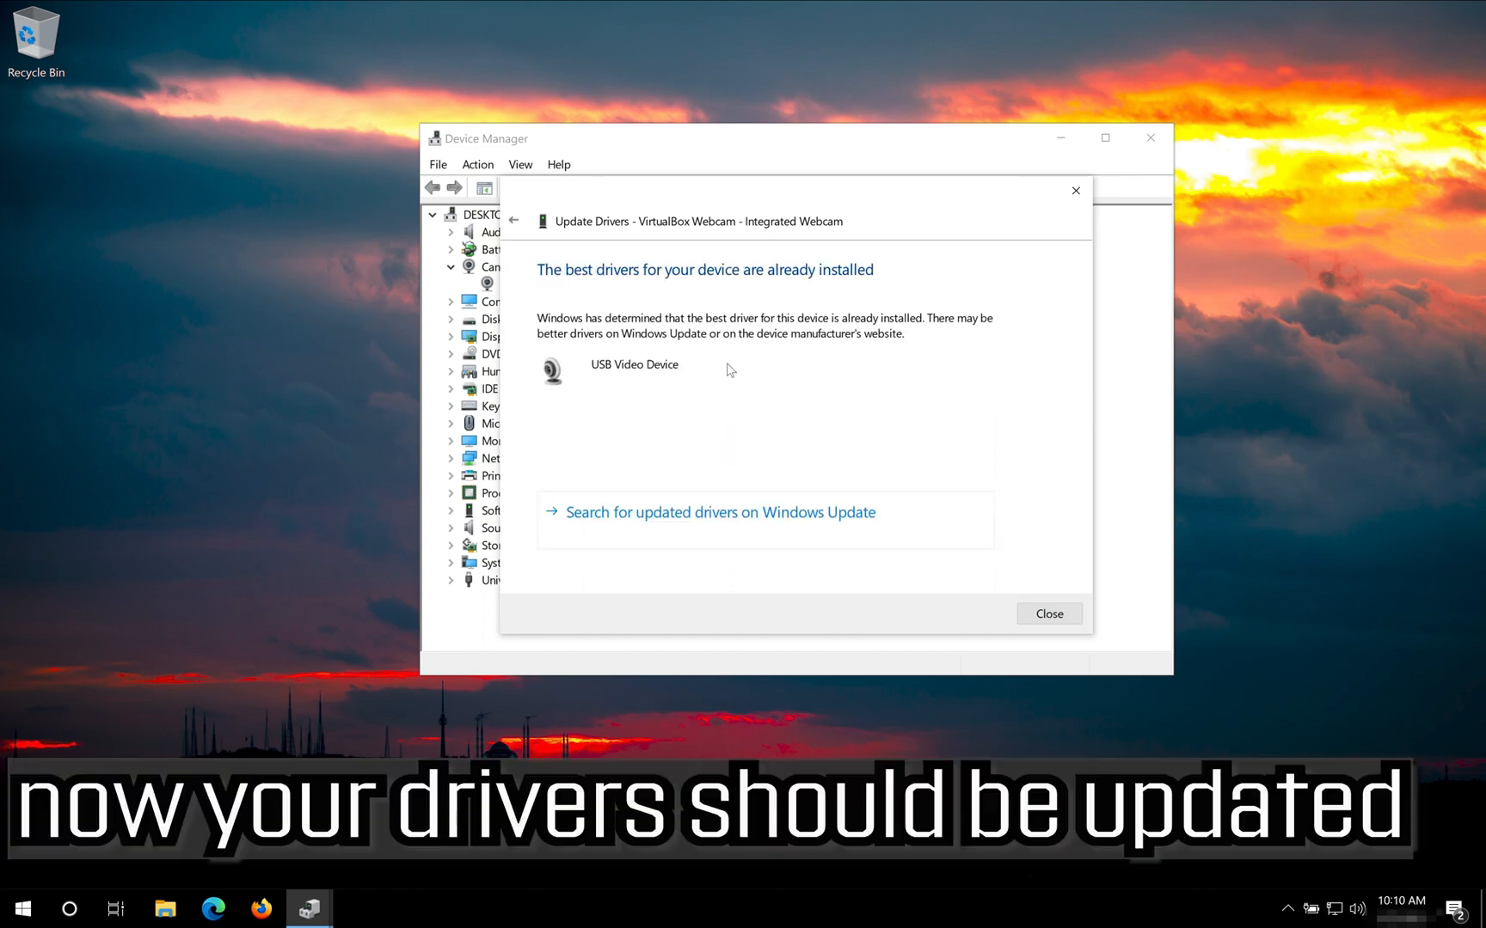
{"action": "mouse_move", "coordinate": [696, 403]}
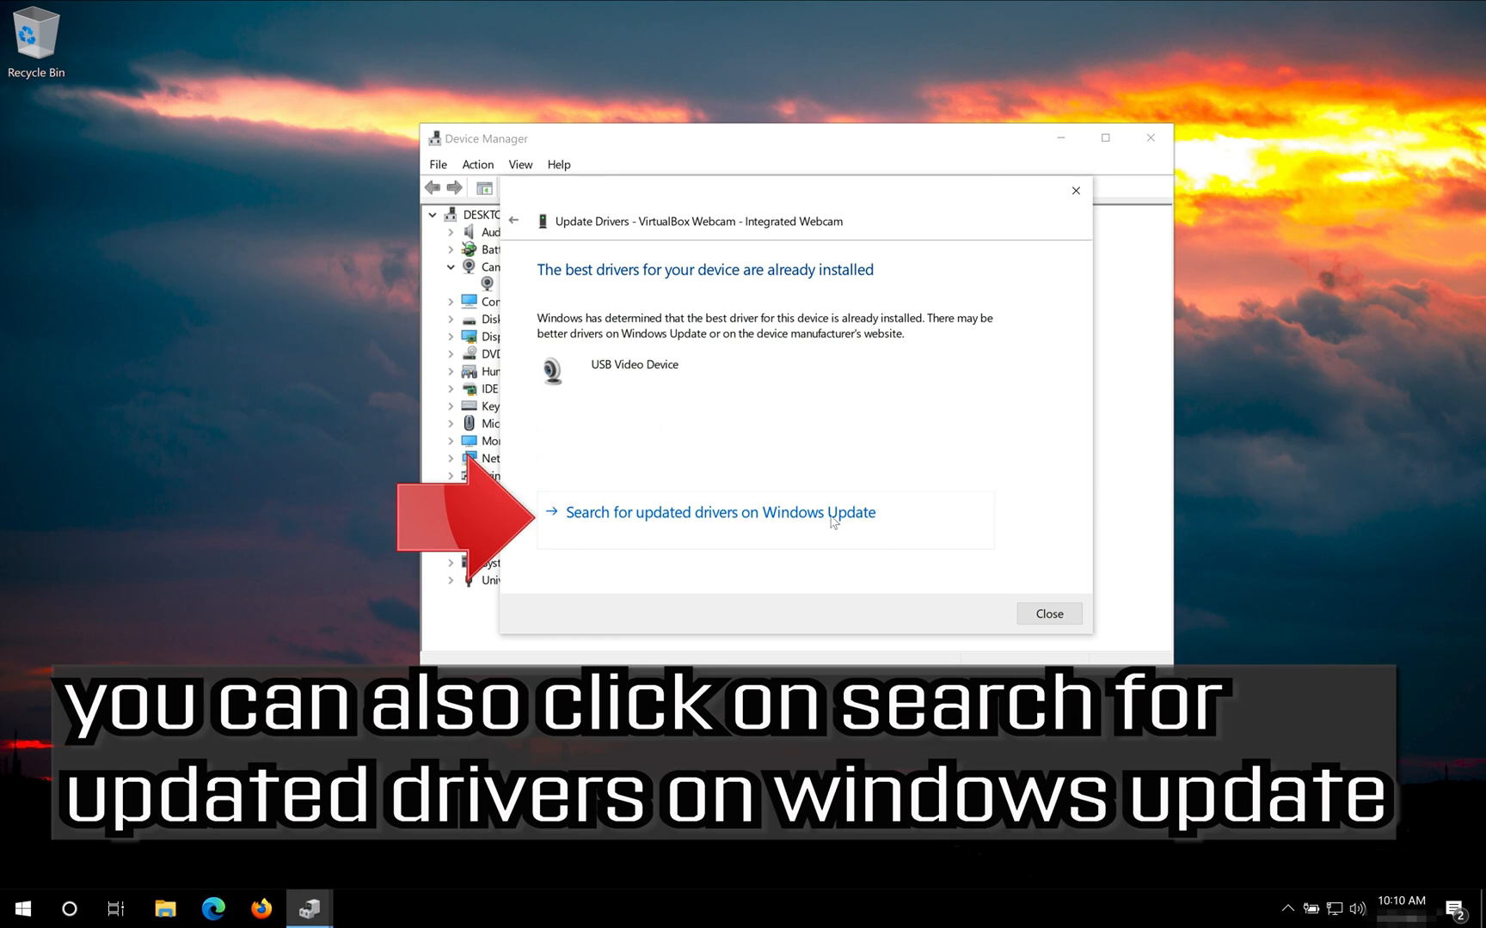
{"action": "mouse_move", "coordinate": [779, 532]}
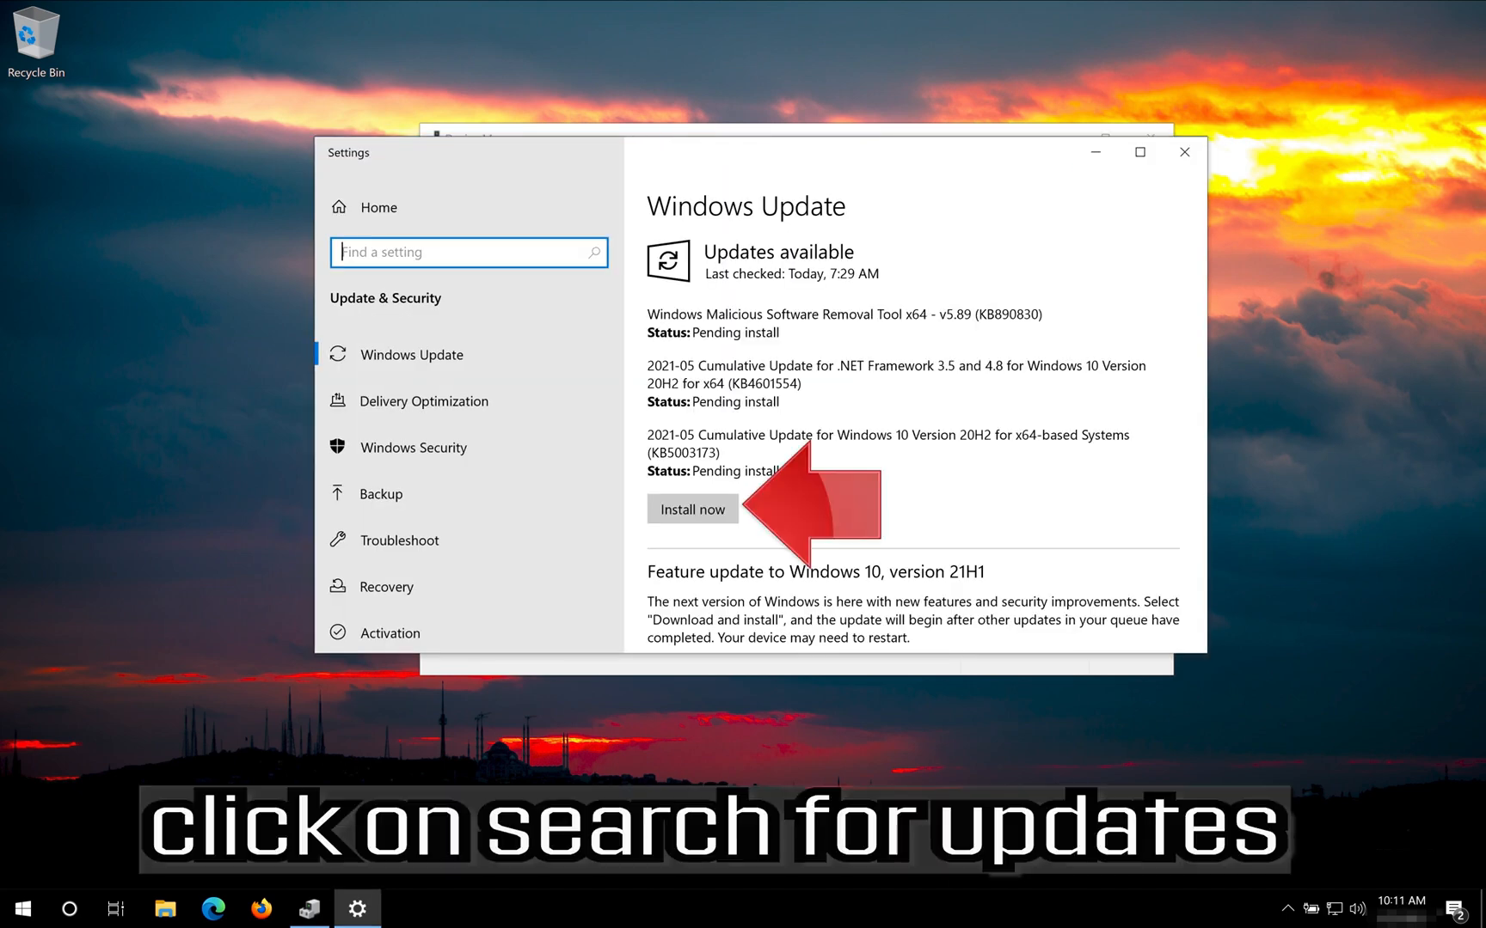
{"action": "mouse_move", "coordinate": [917, 493]}
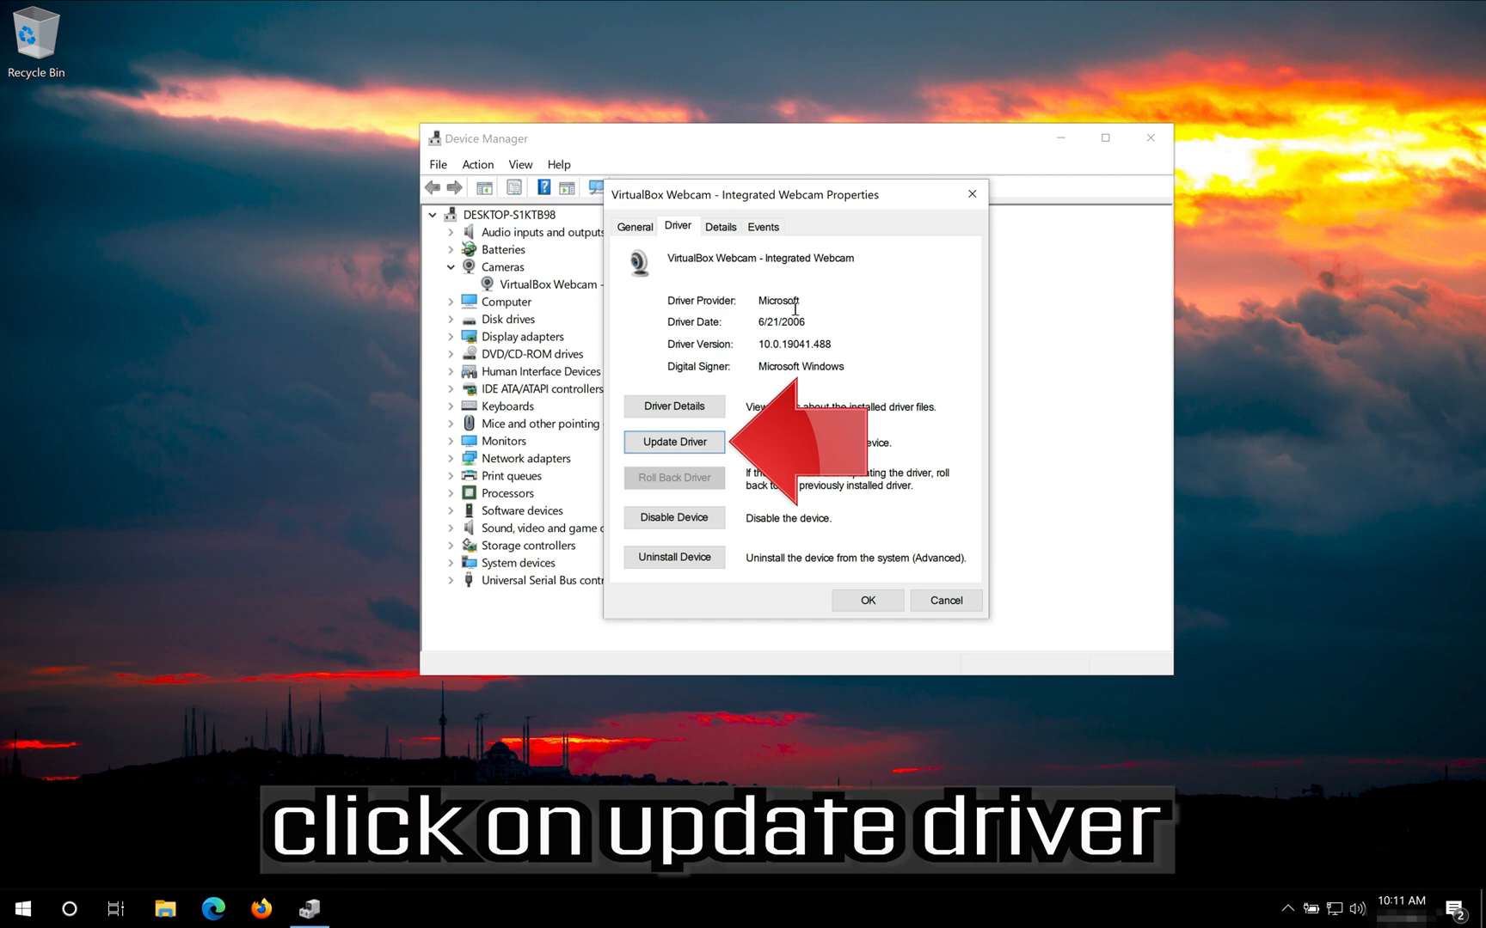
{"action": "mouse_move", "coordinate": [674, 442]}
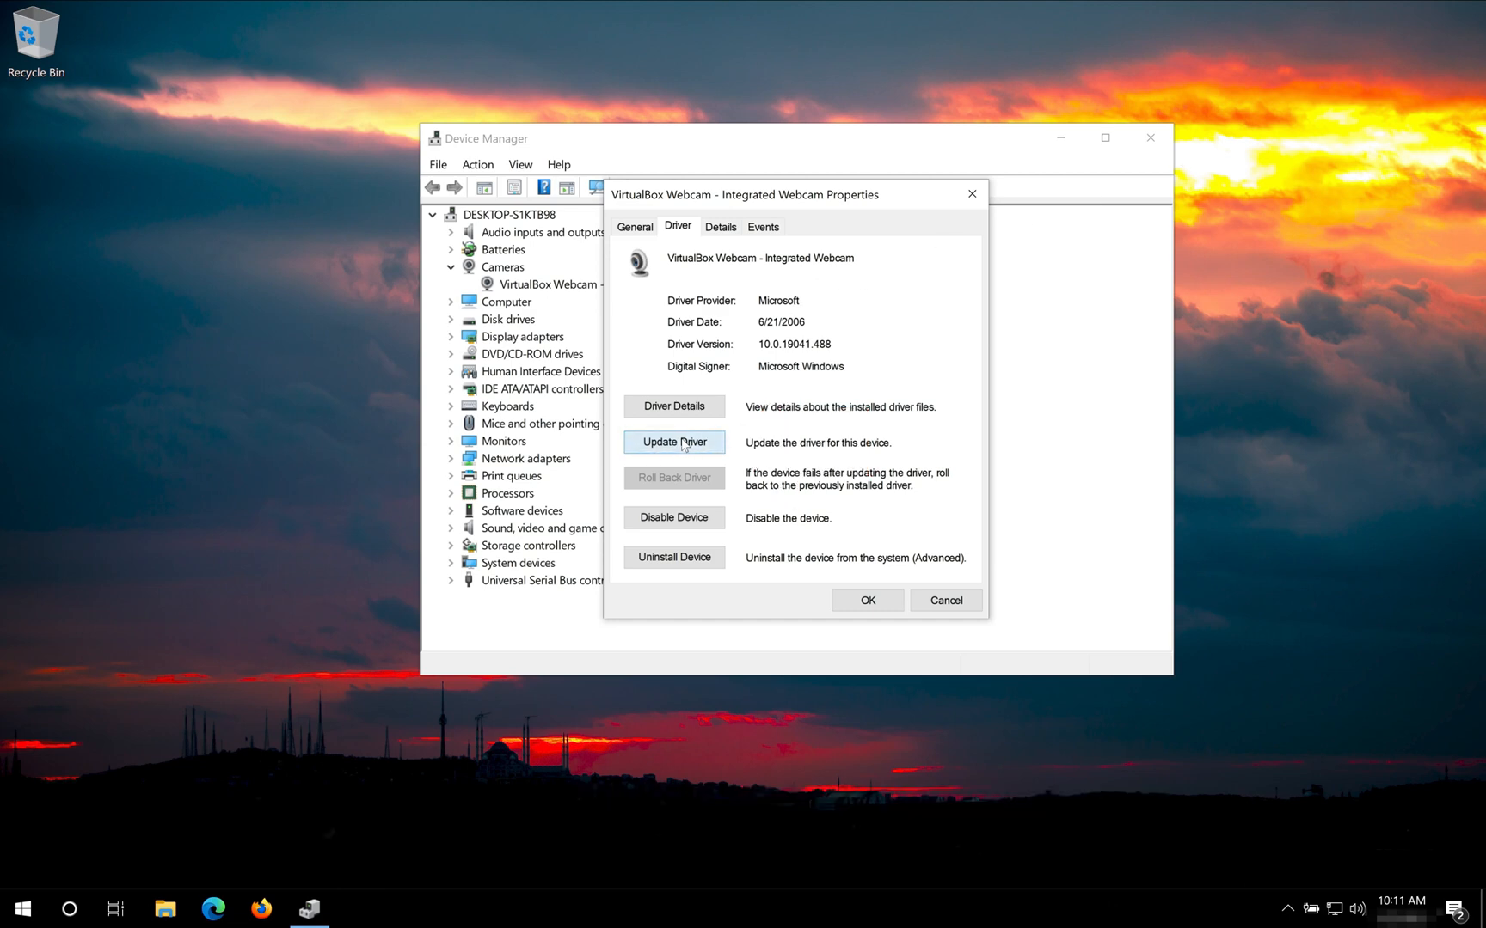
Step: Manually install the USB Video Device driver for the webcam from the compatible driver list
{"action": "left_click", "coordinate": [674, 442]}
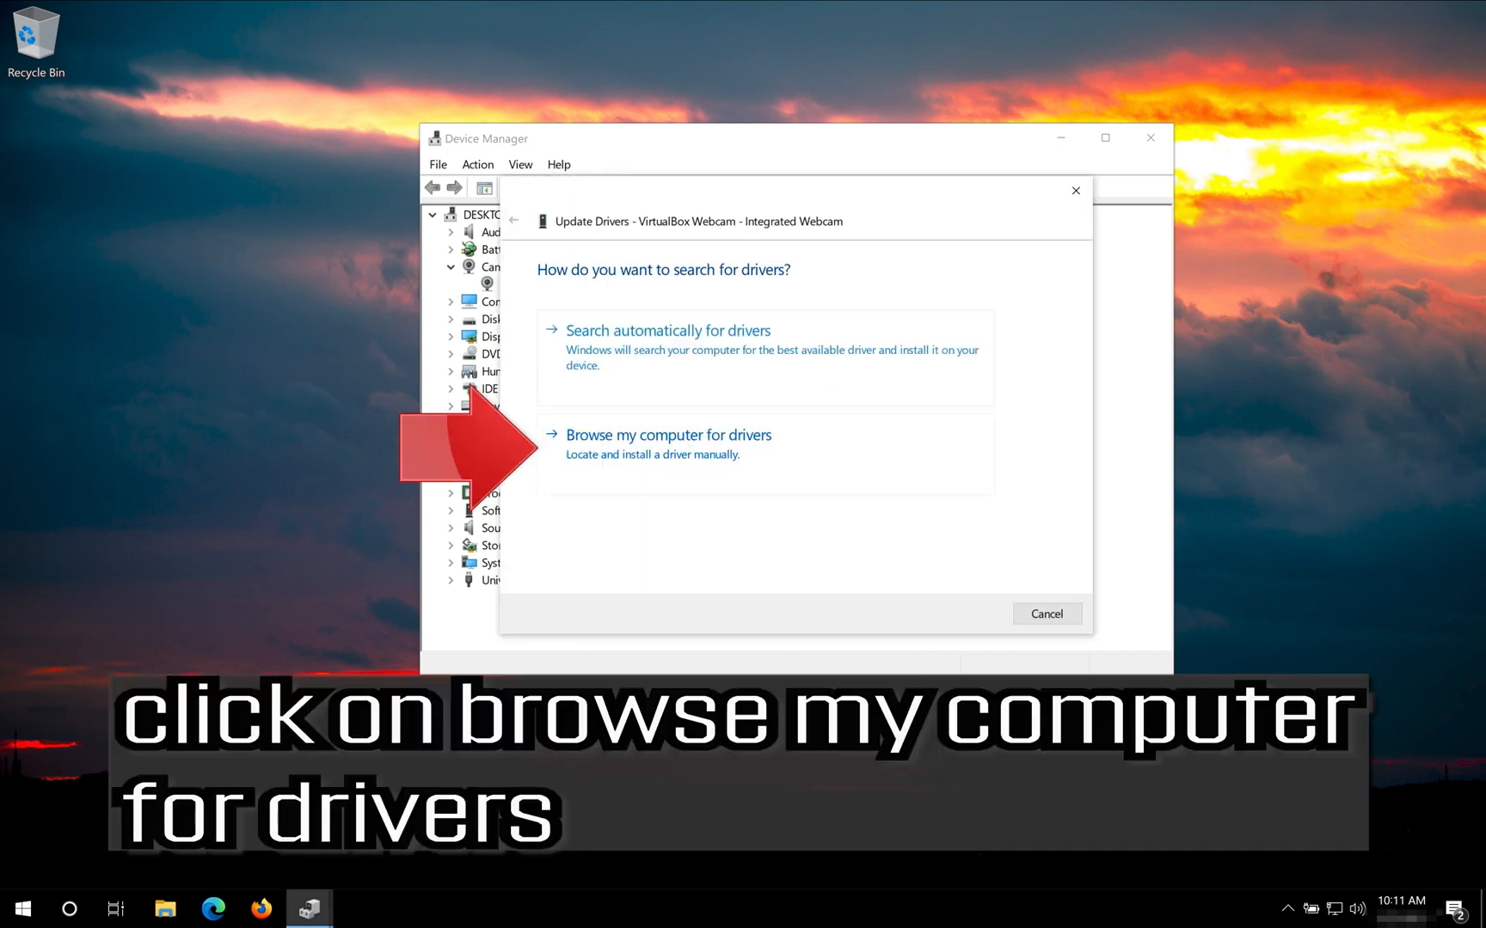
{"action": "mouse_move", "coordinate": [995, 452]}
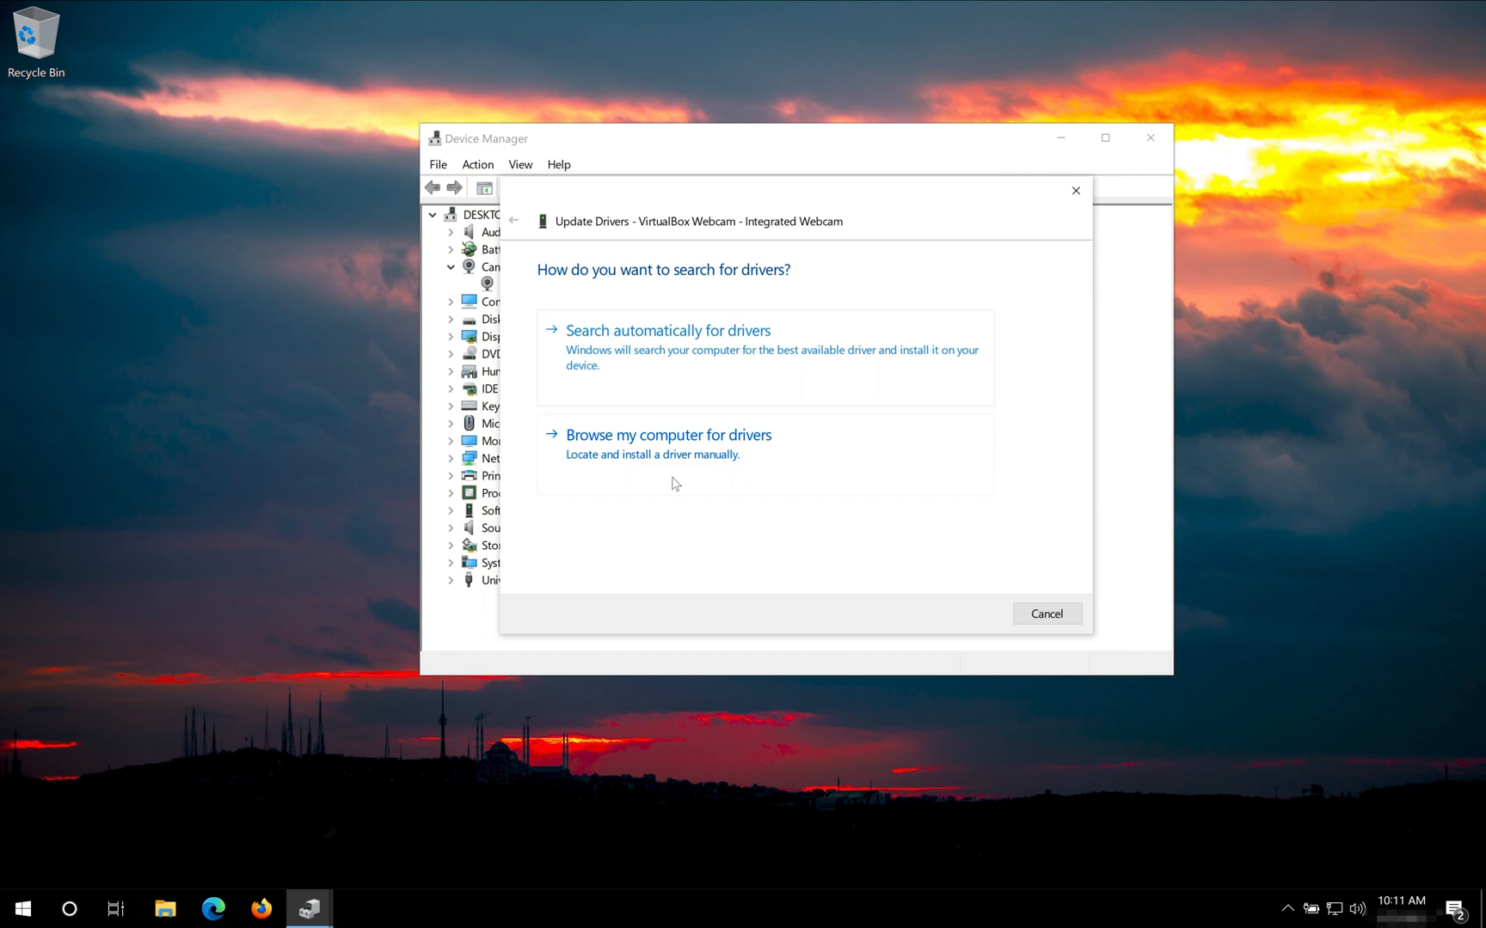
{"action": "left_click", "coordinate": [667, 435]}
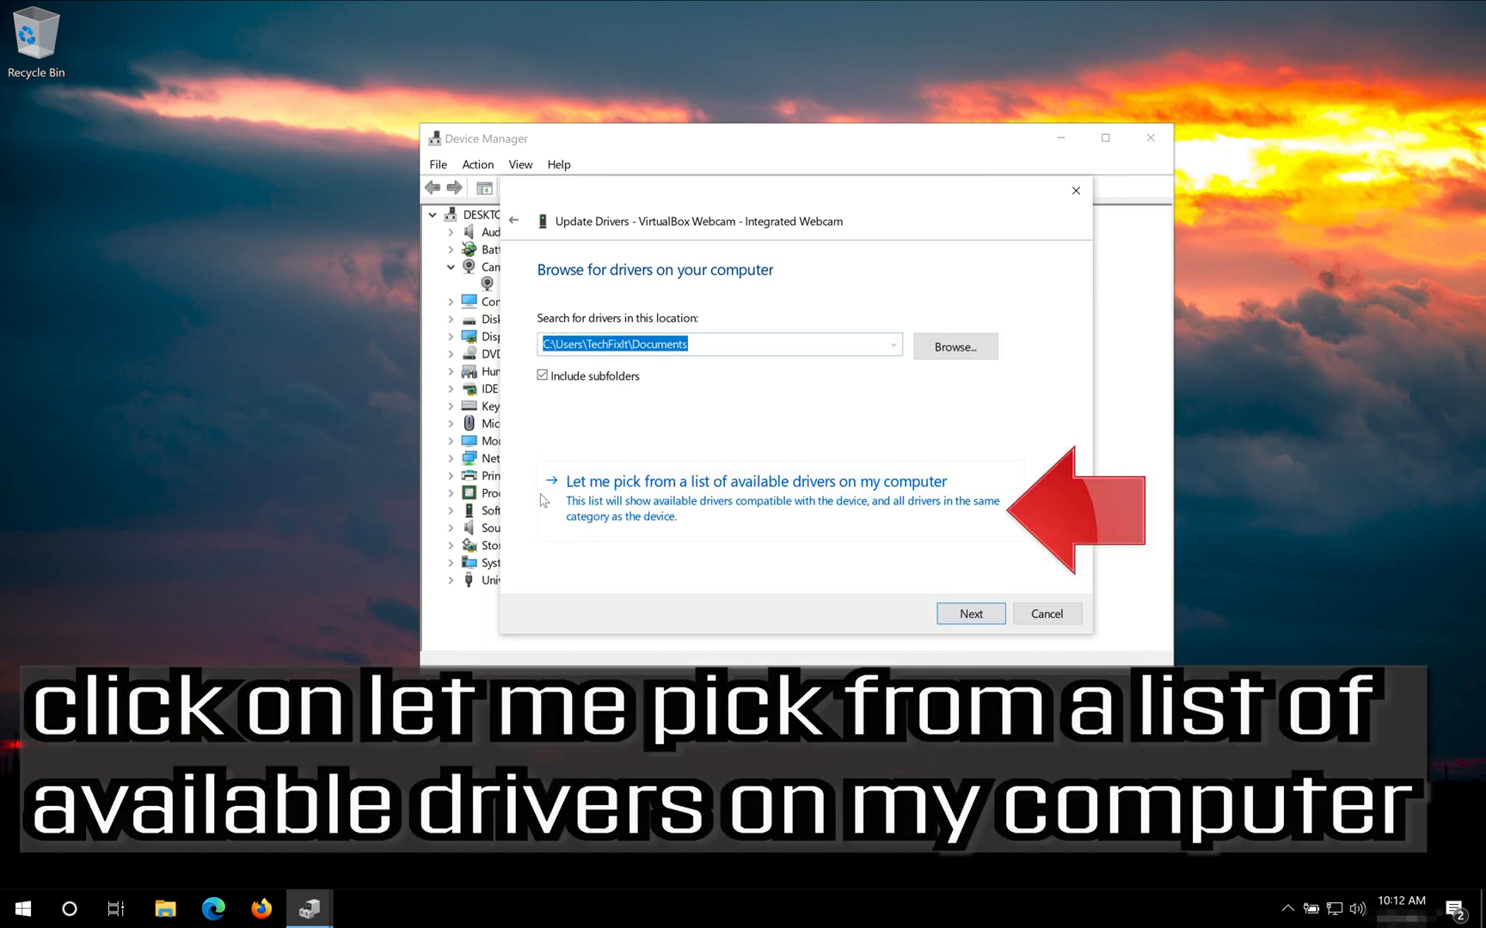
{"action": "mouse_move", "coordinate": [951, 500]}
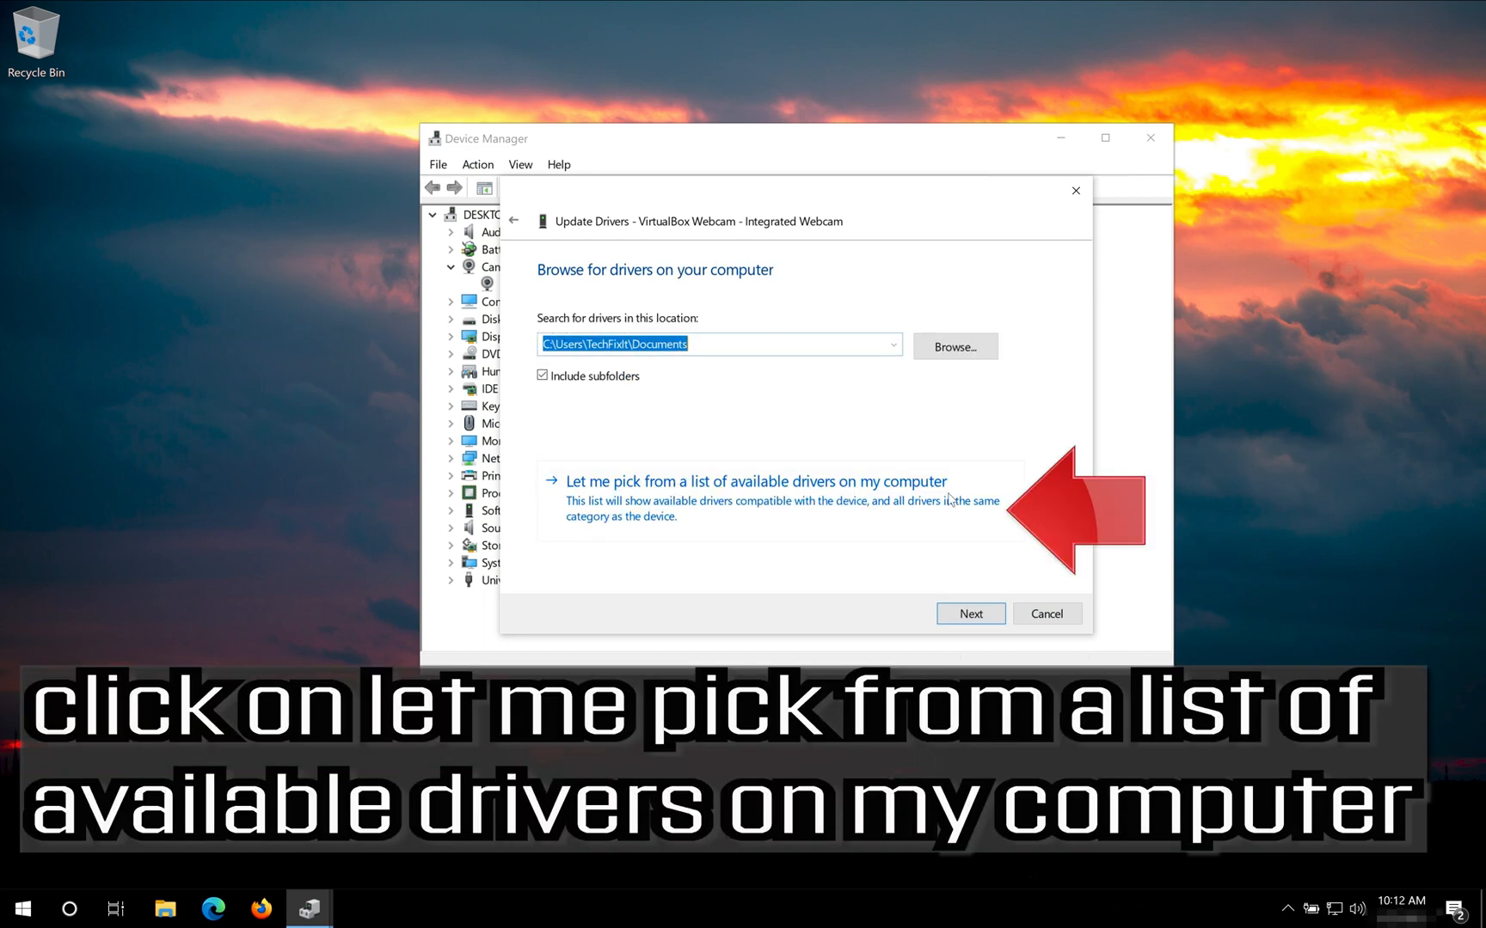
{"action": "left_click", "coordinate": [753, 481]}
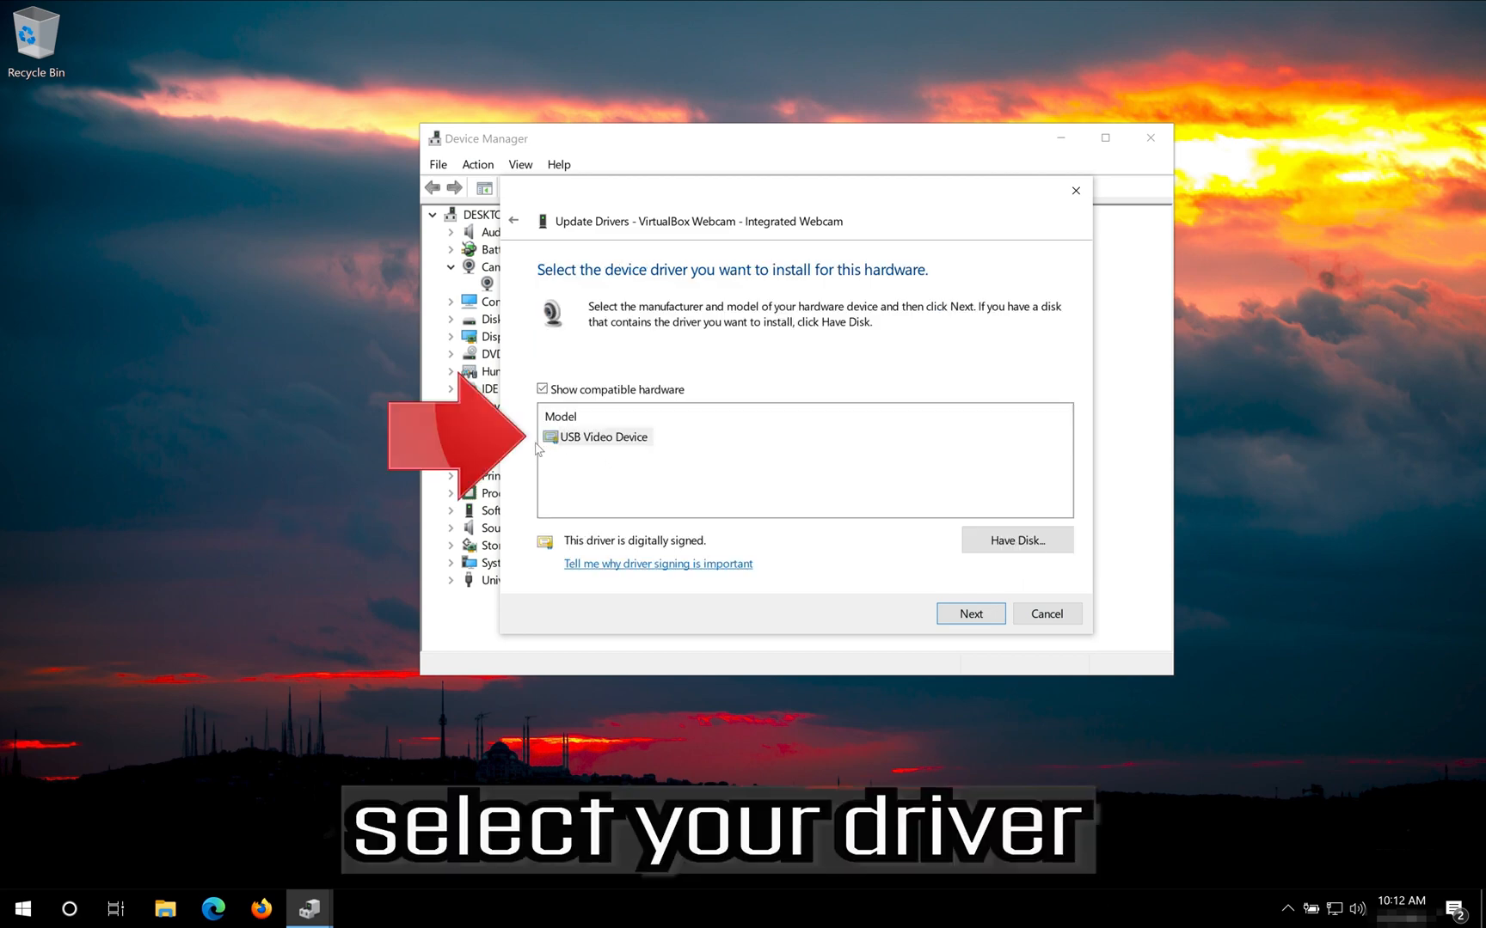
{"action": "left_click", "coordinate": [602, 436]}
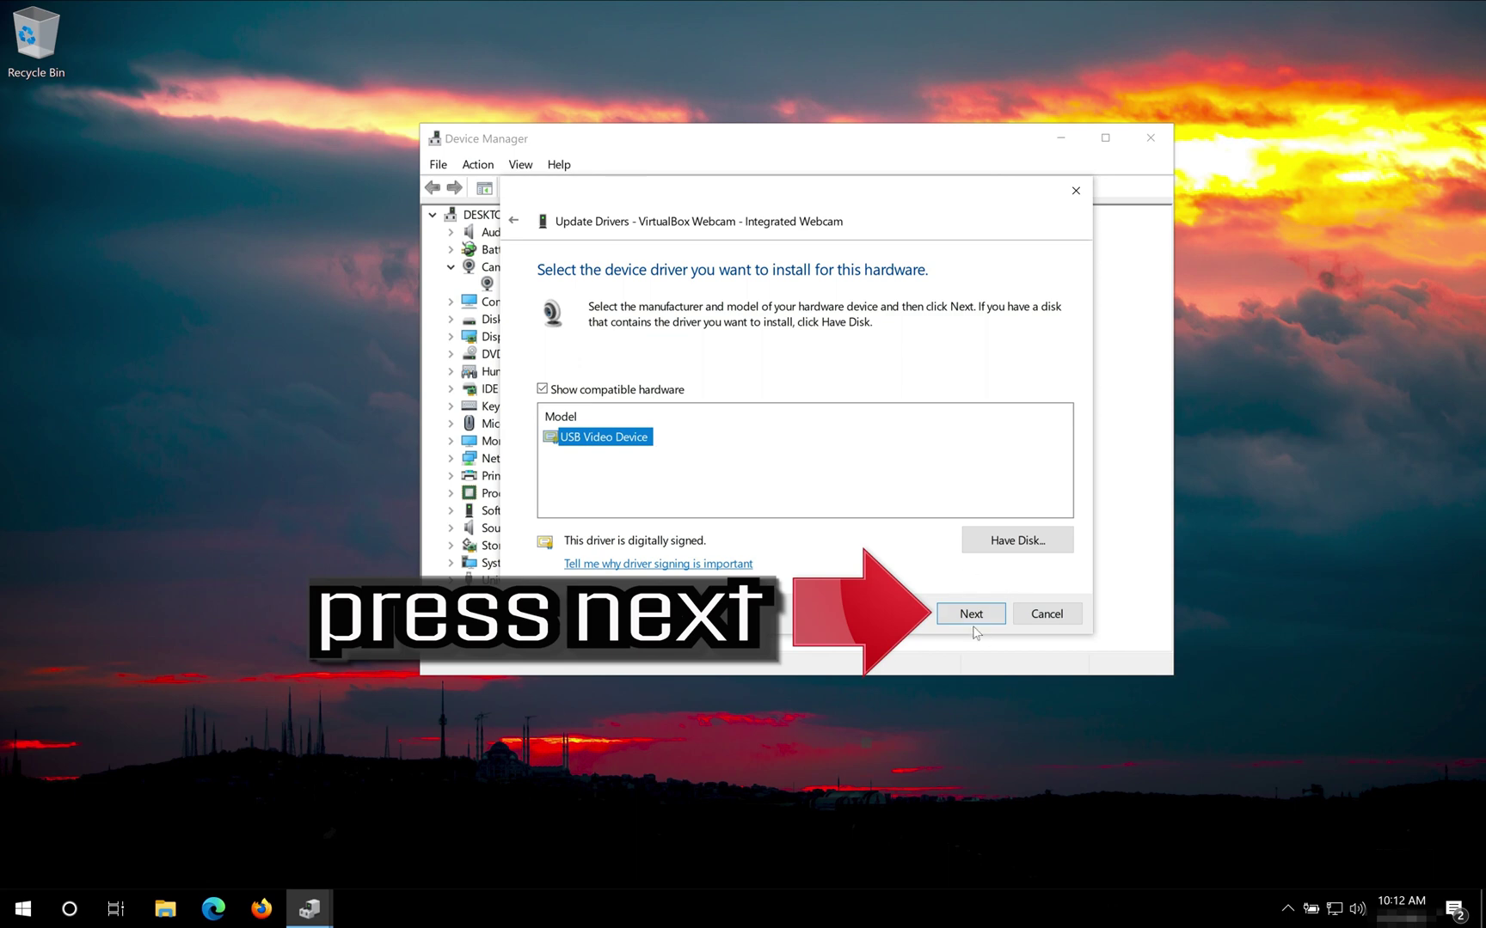
{"action": "left_click", "coordinate": [970, 614]}
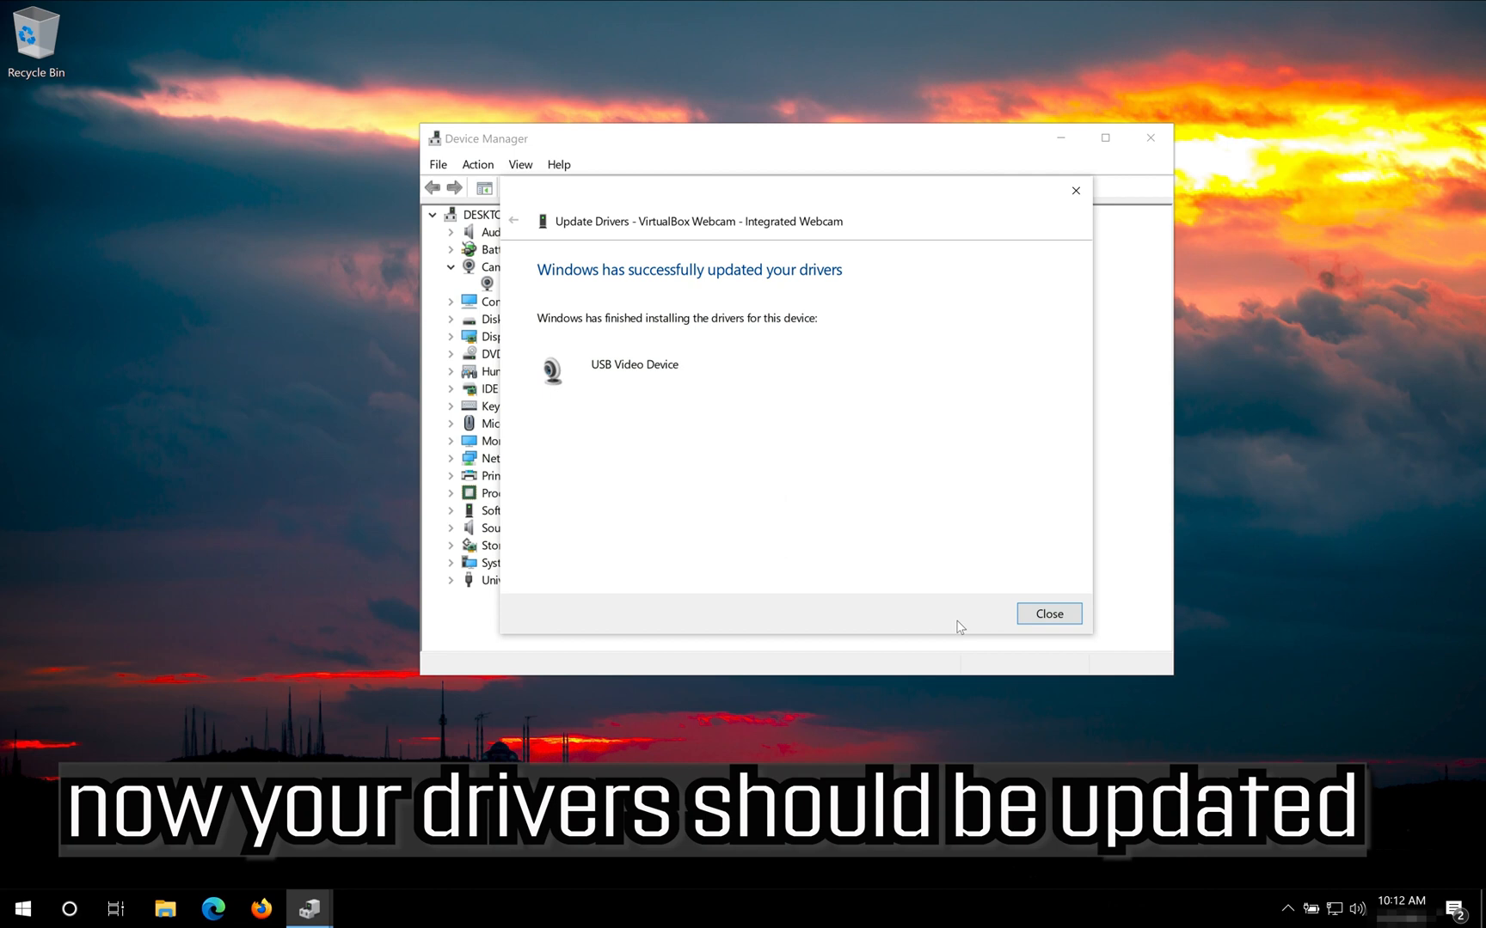
{"action": "mouse_move", "coordinate": [901, 297]}
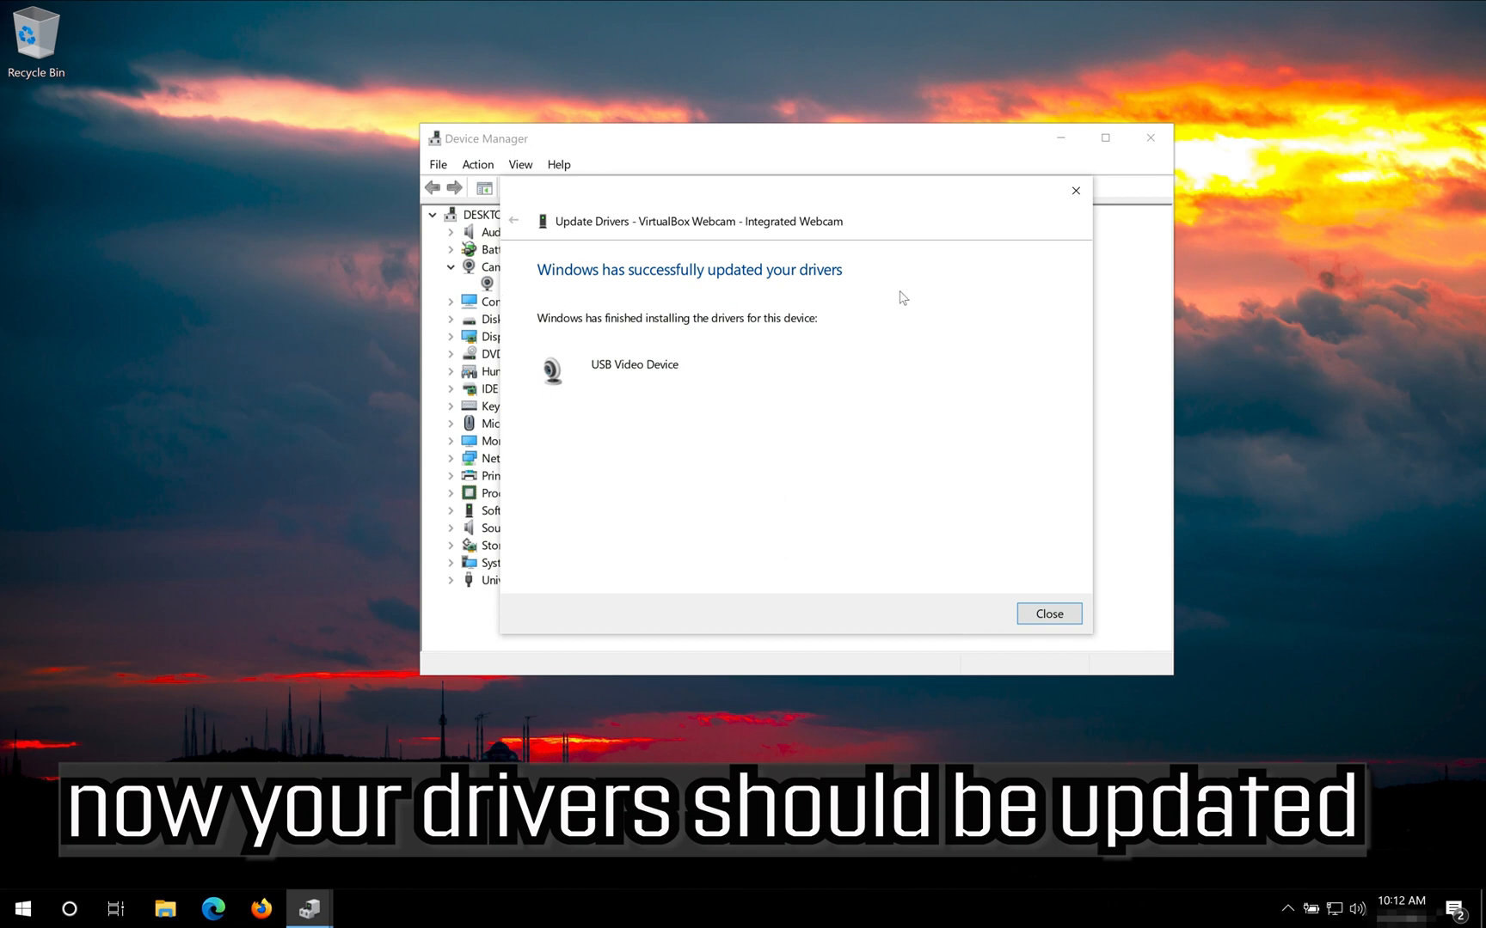
{"action": "mouse_move", "coordinate": [963, 393]}
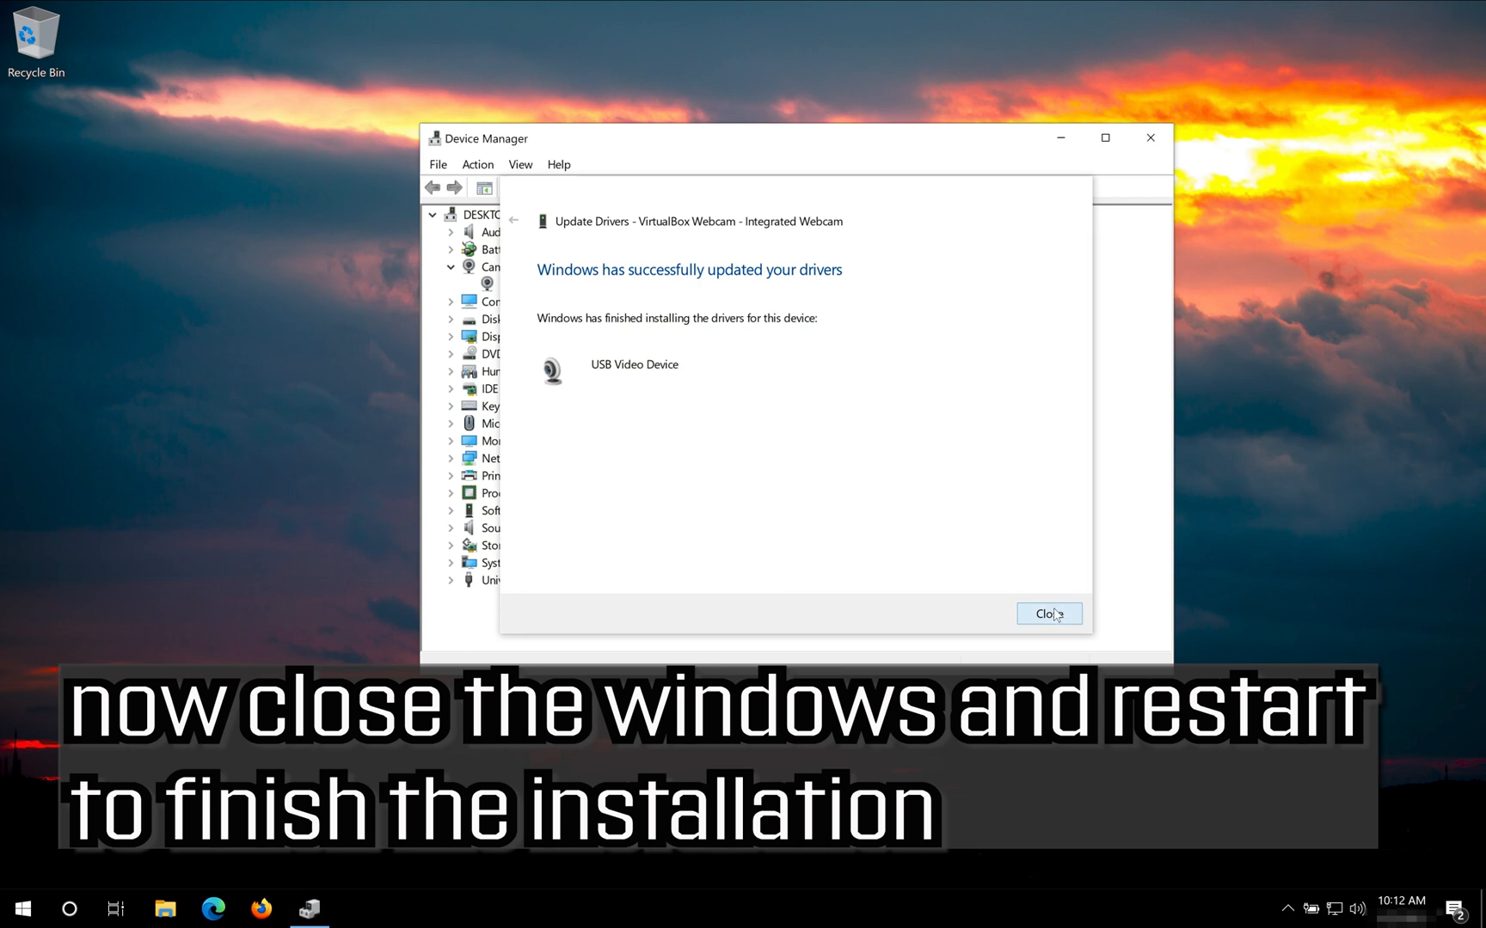
Step: Close the driver update result and the webcam Properties, returning to the desktop
{"action": "left_click", "coordinate": [1047, 614]}
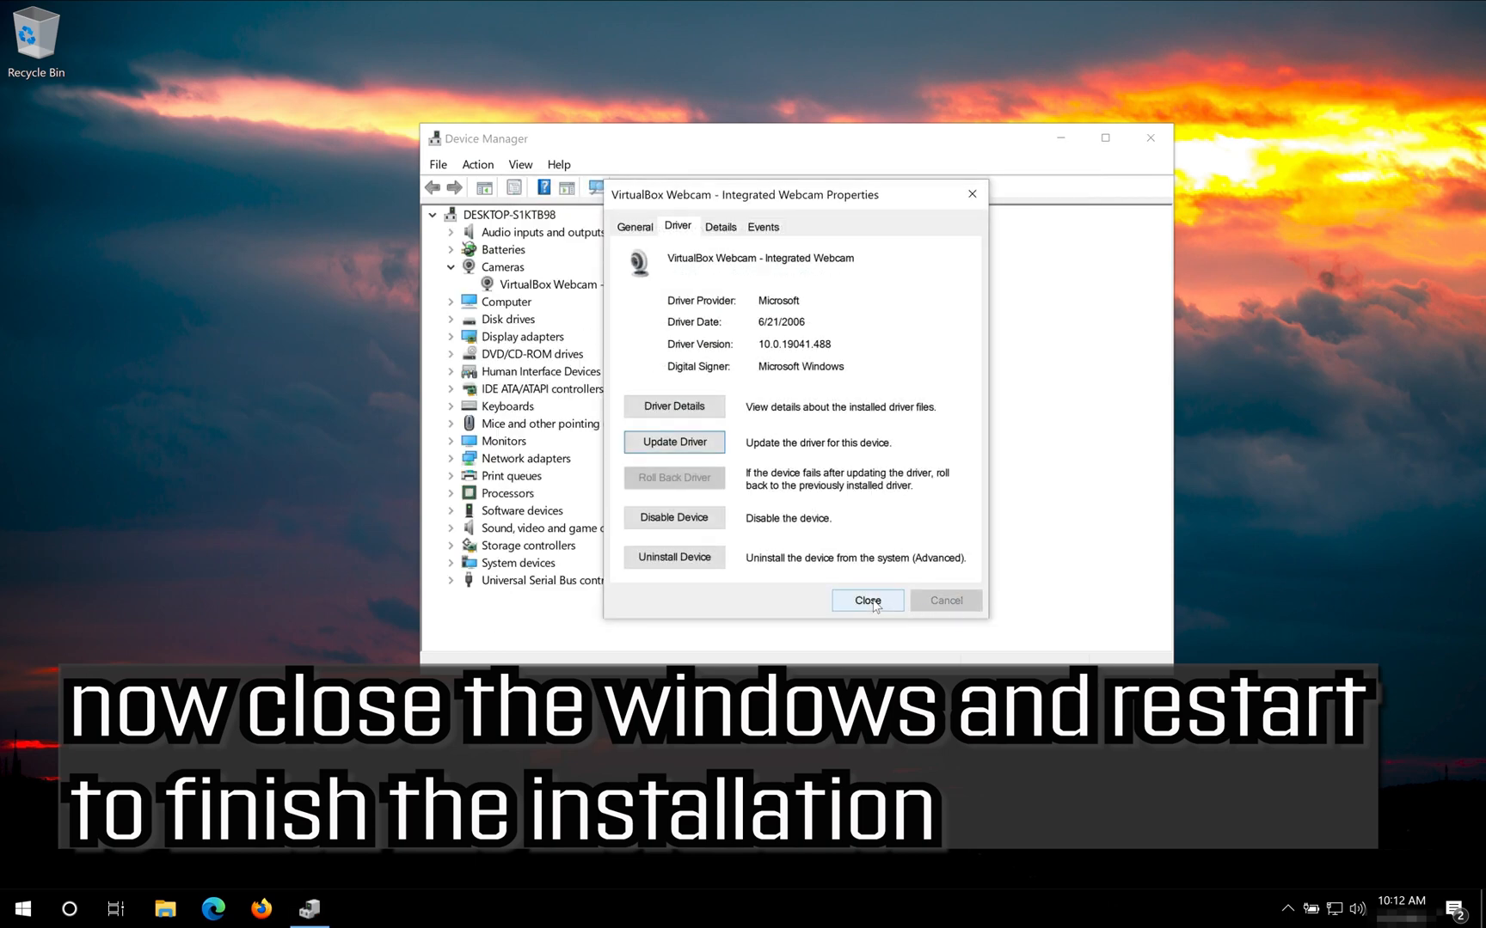
{"action": "left_click", "coordinate": [865, 600]}
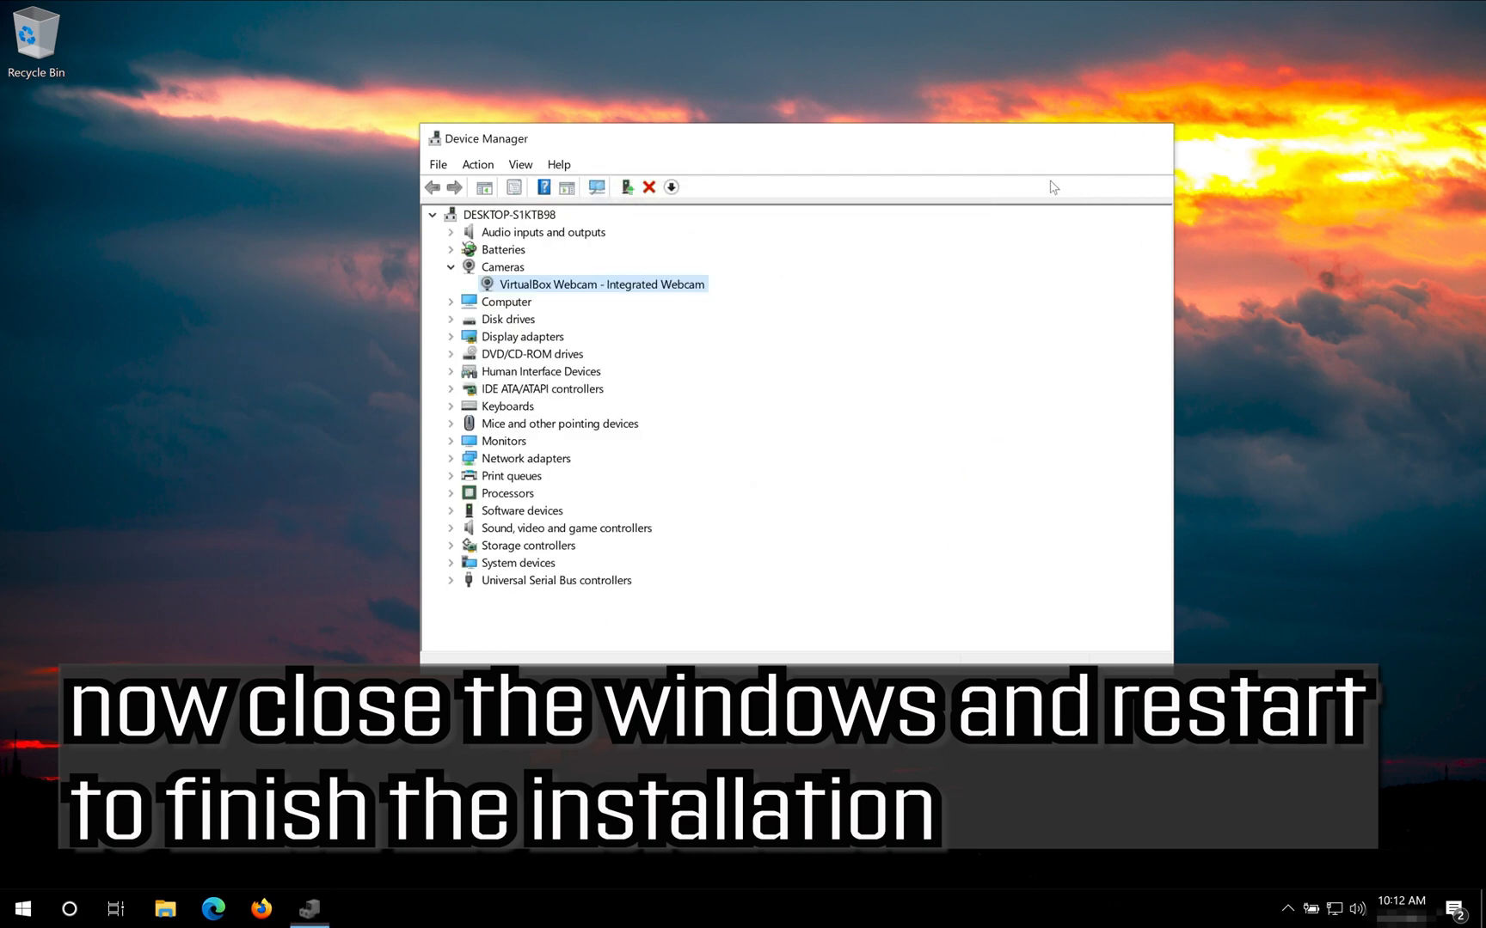
{"action": "left_click", "coordinate": [14, 908]}
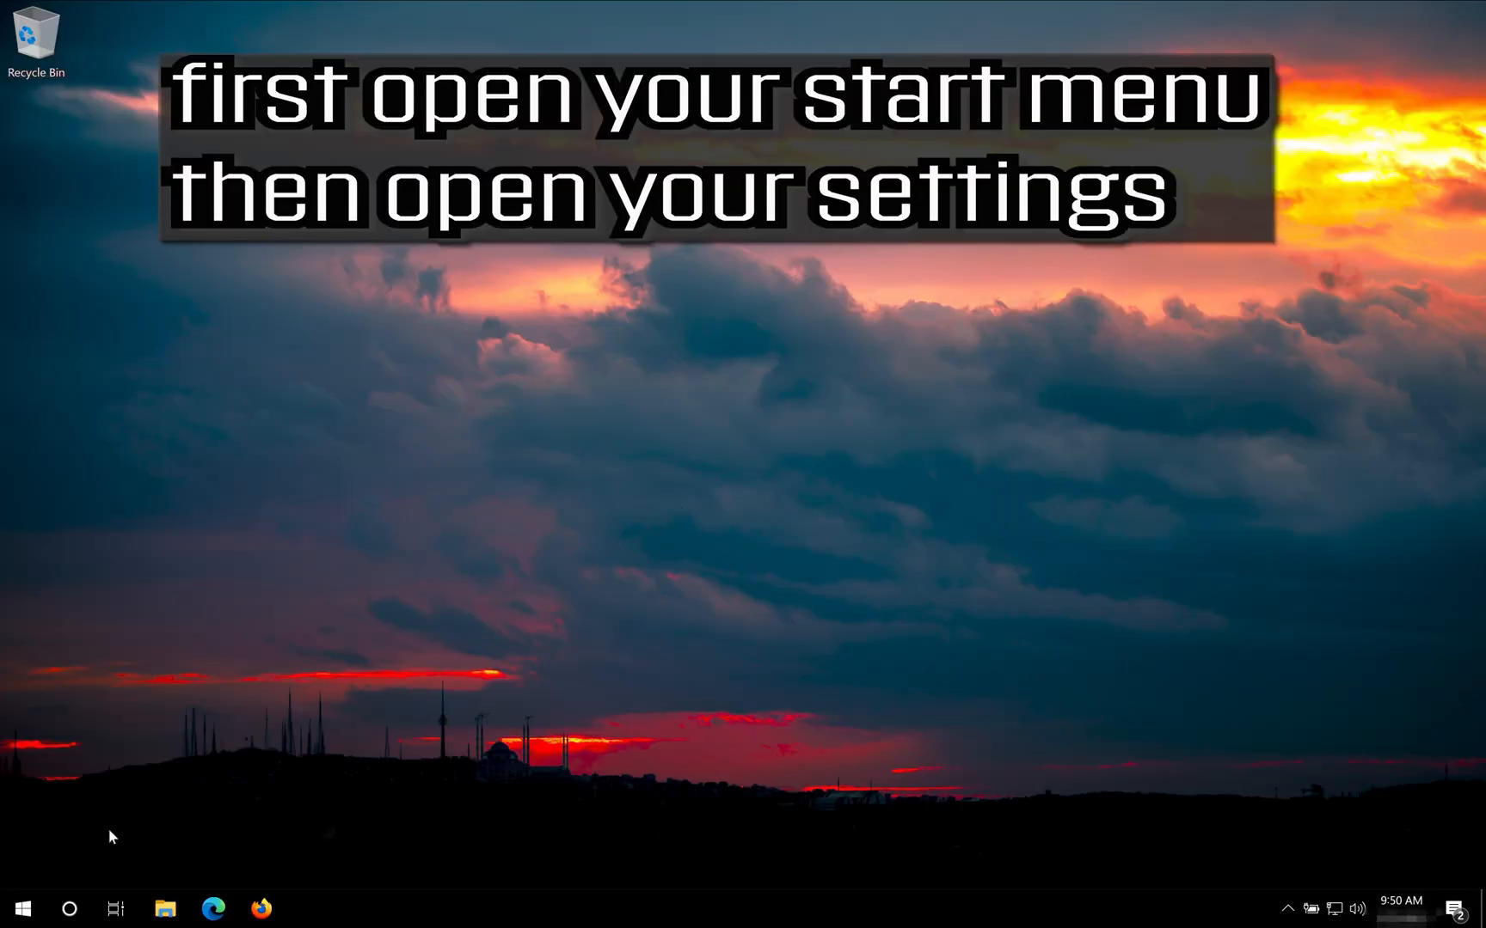
Step: Launch Windows Settings from Start and scroll its home page to Privacy
{"action": "left_click", "coordinate": [19, 908]}
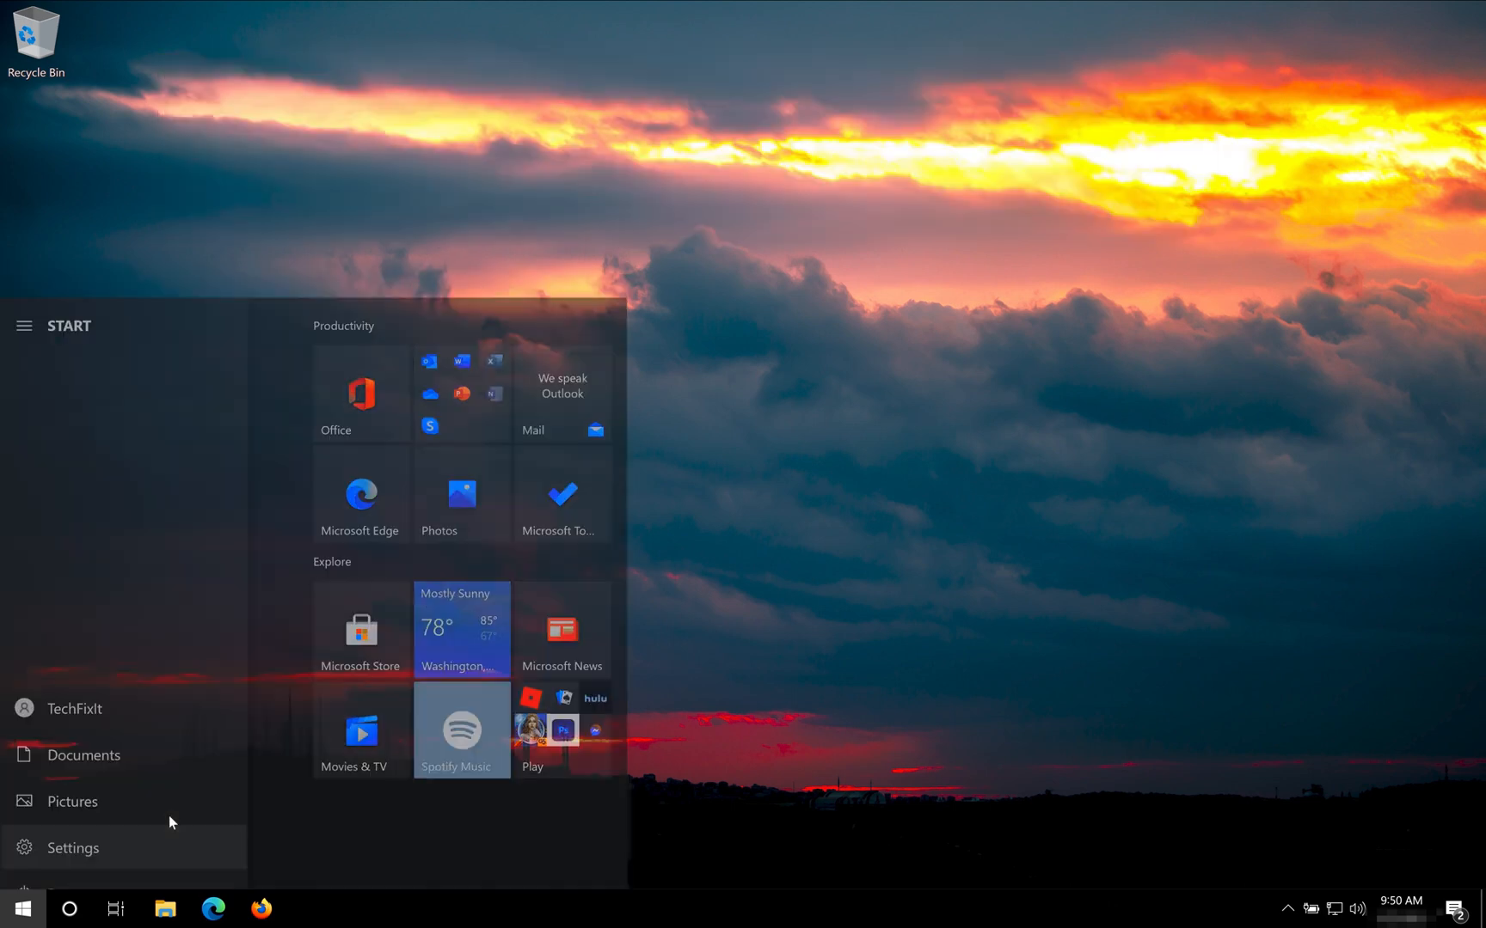
{"action": "left_click", "coordinate": [73, 847]}
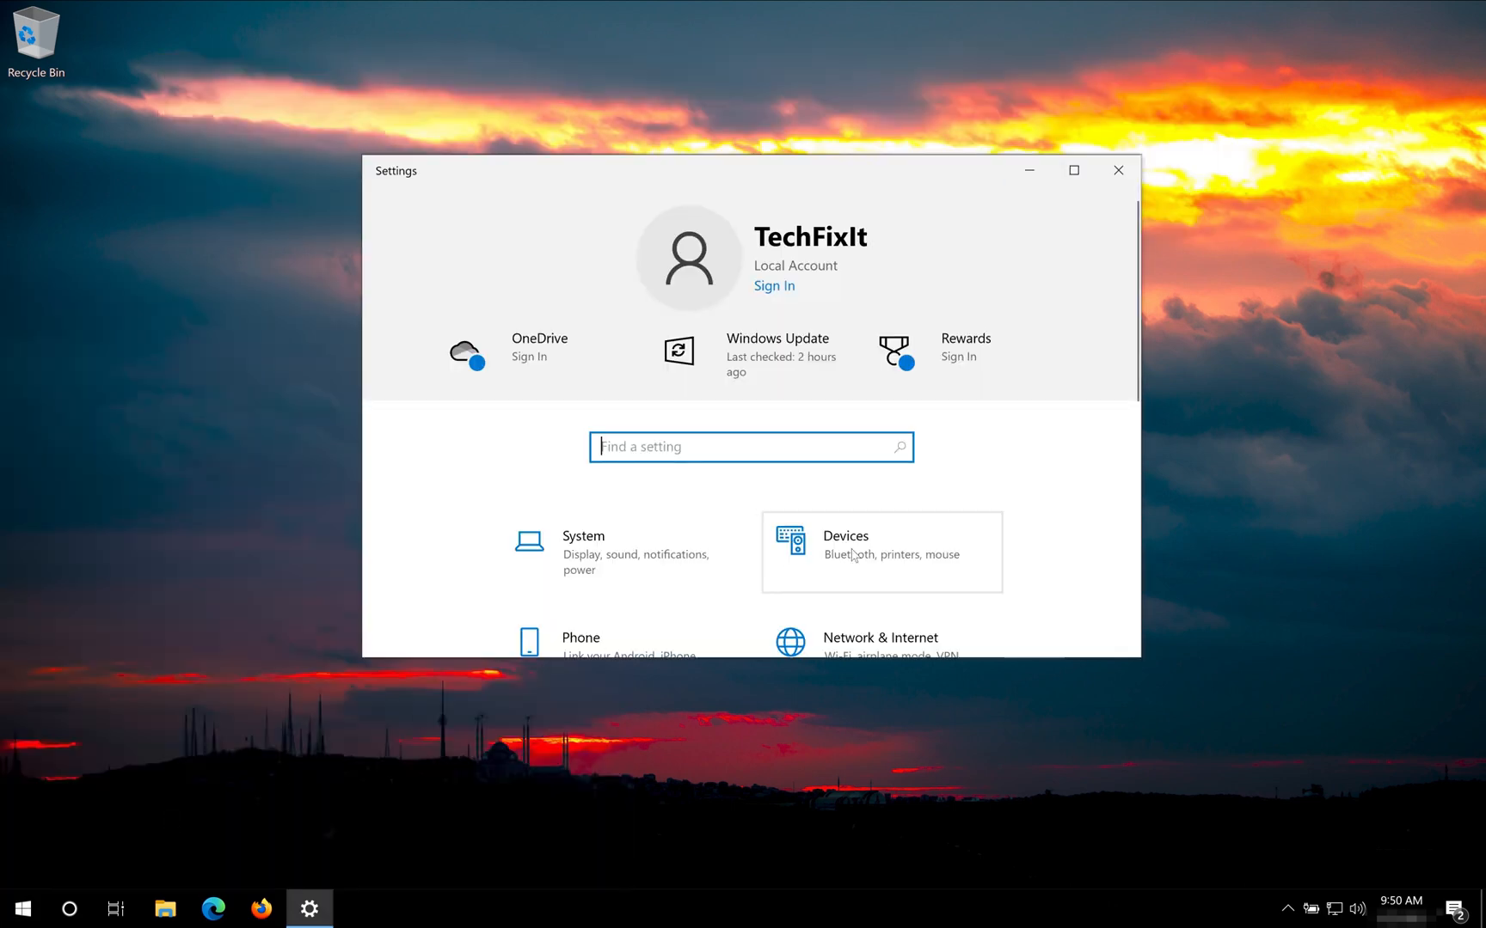
{"action": "scroll", "scroll_direction": "down", "scroll_amount": 3}
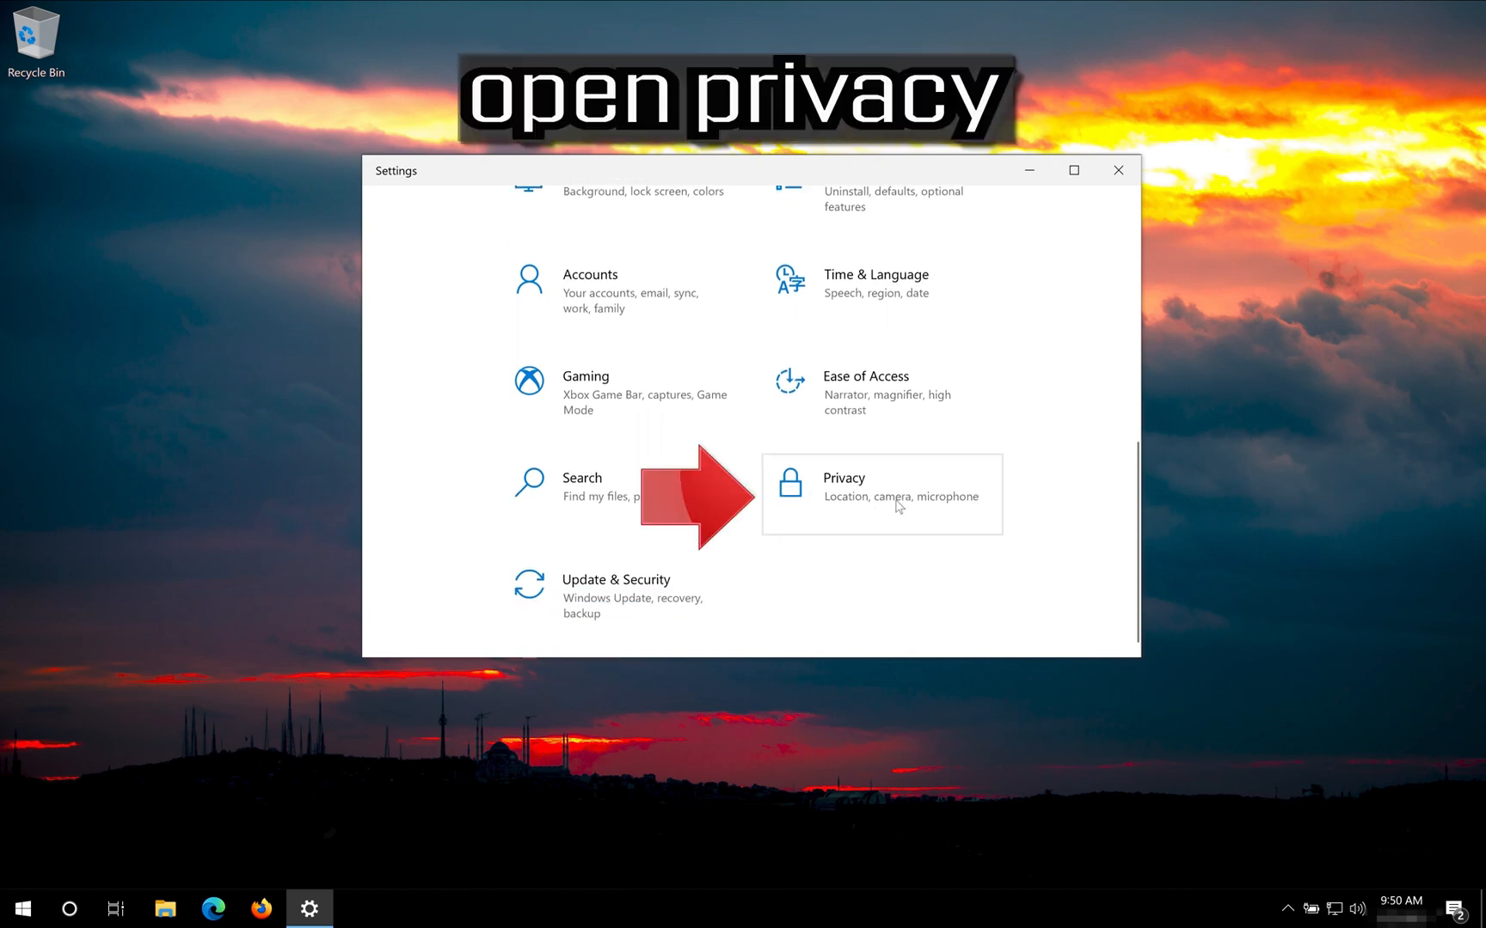
{"action": "mouse_move", "coordinate": [939, 513]}
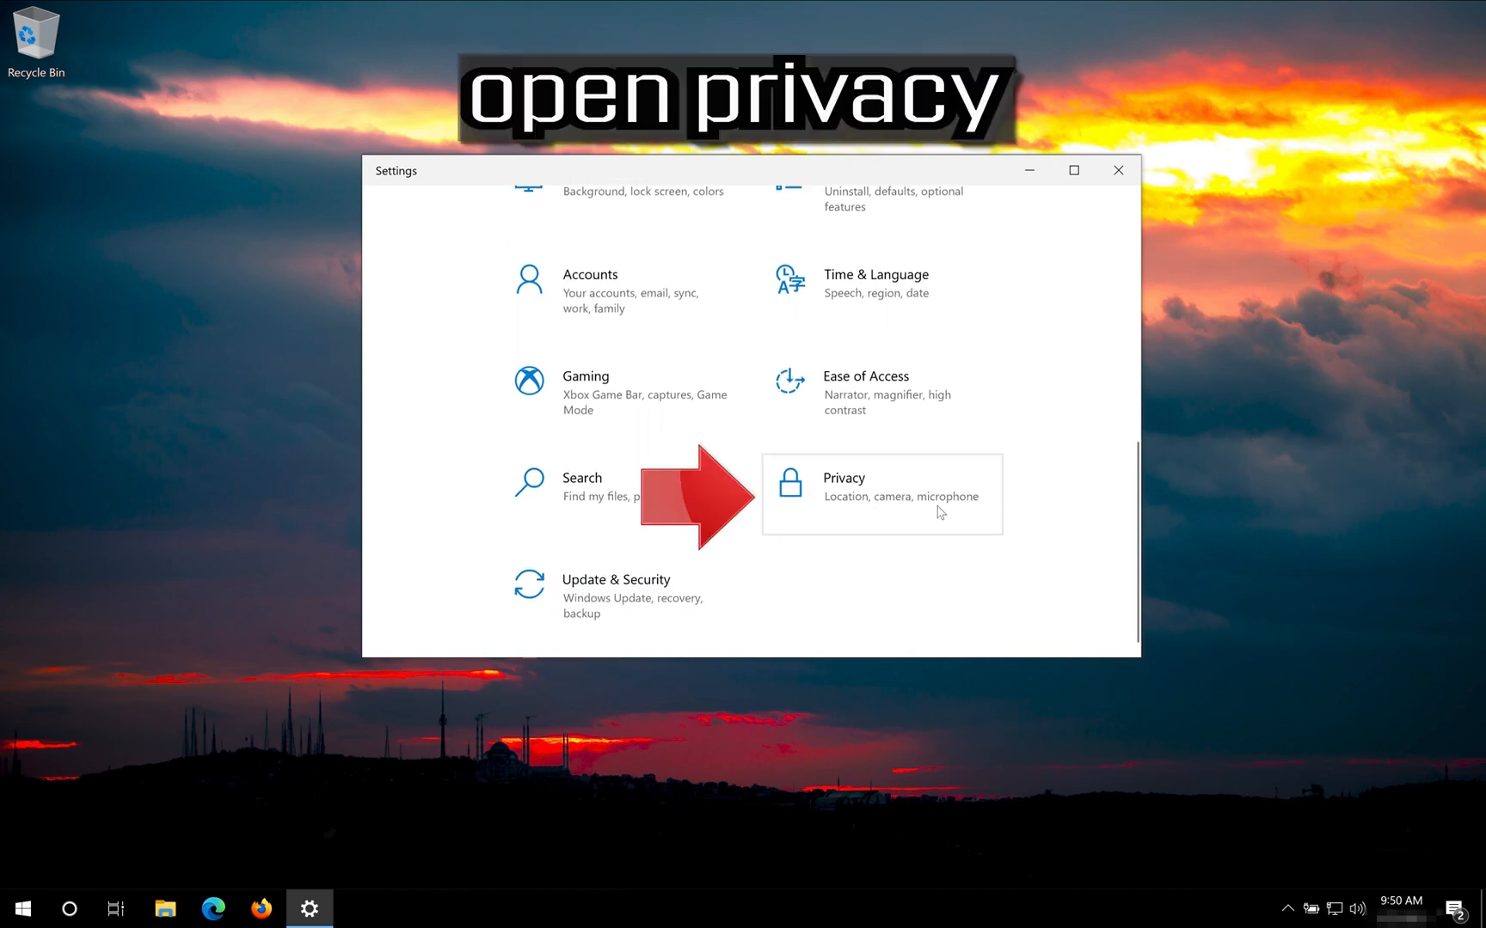
Step: In Privacy > Camera, turn camera access for this device On
{"action": "left_click", "coordinate": [843, 494]}
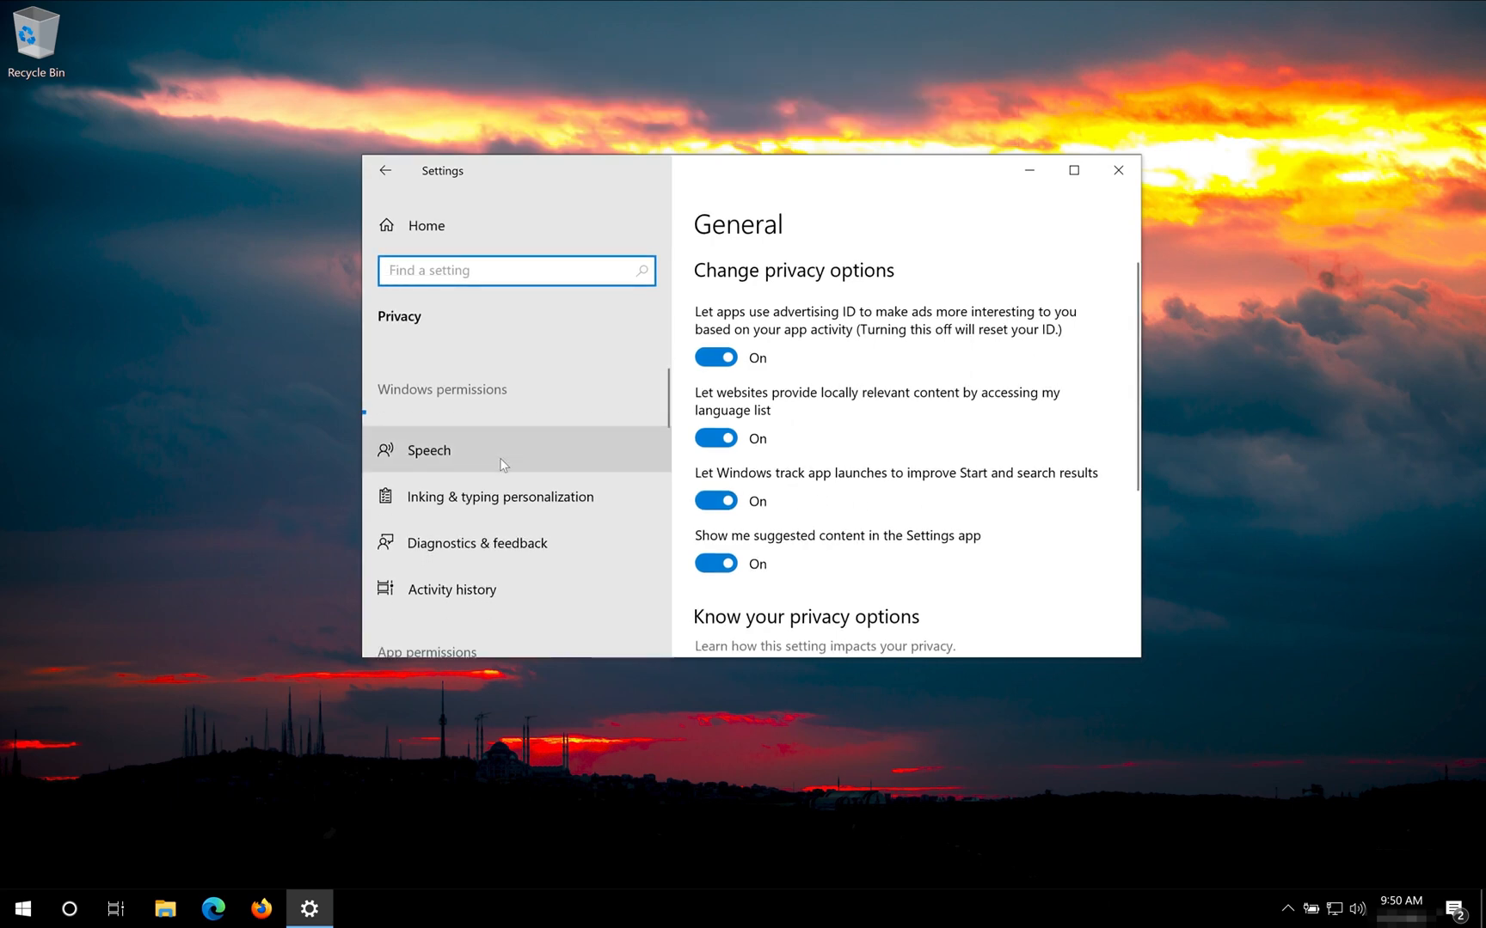
{"action": "scroll", "scroll_direction": "down", "scroll_amount": 3}
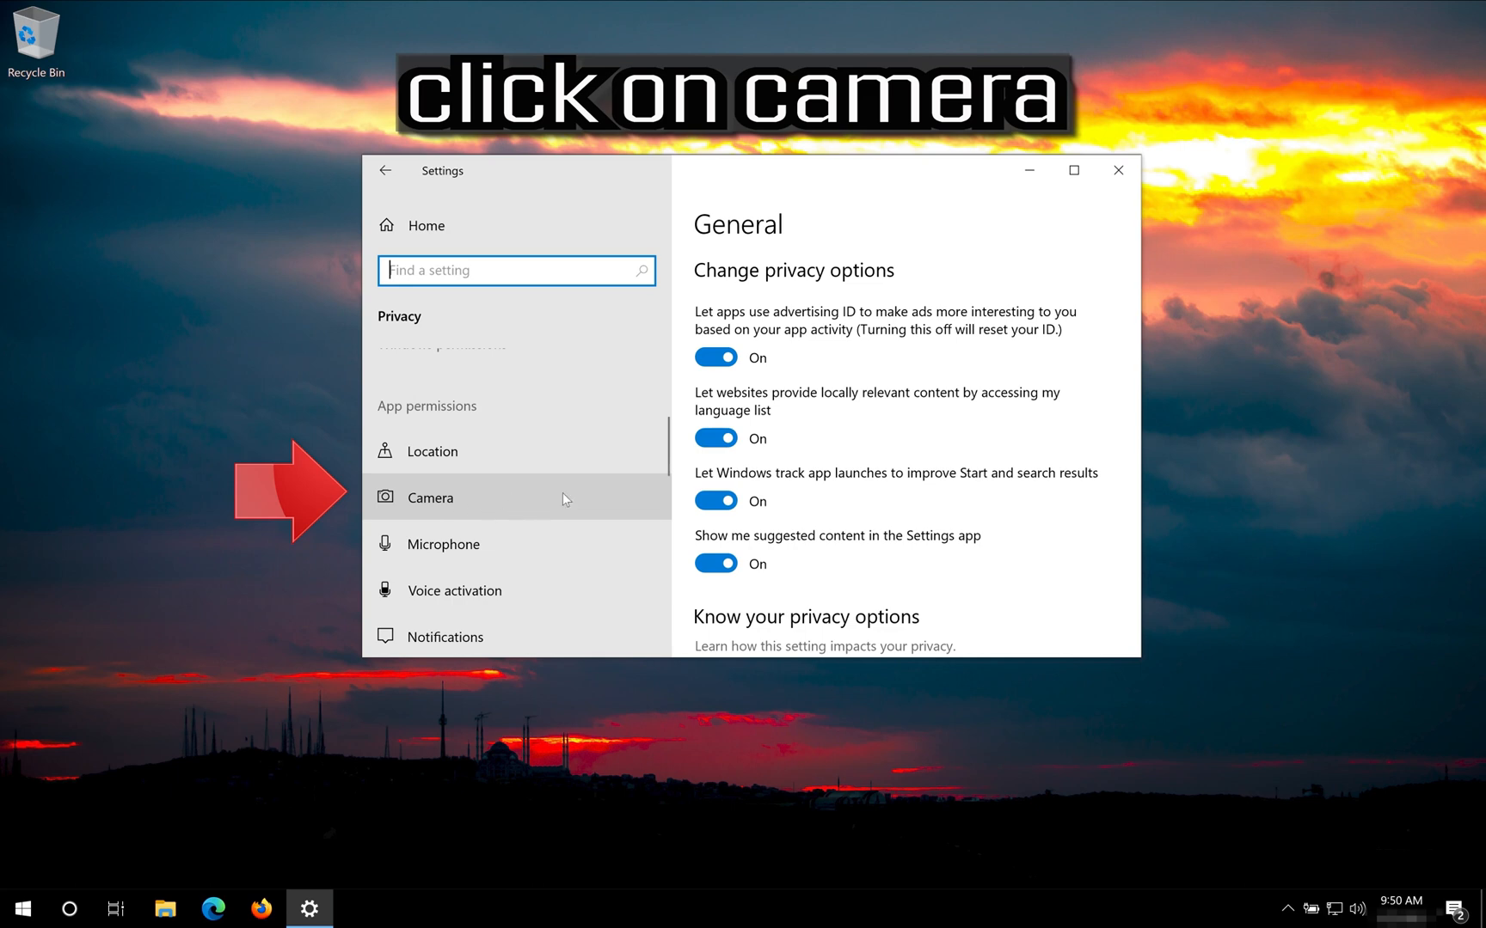
{"action": "mouse_move", "coordinate": [547, 498]}
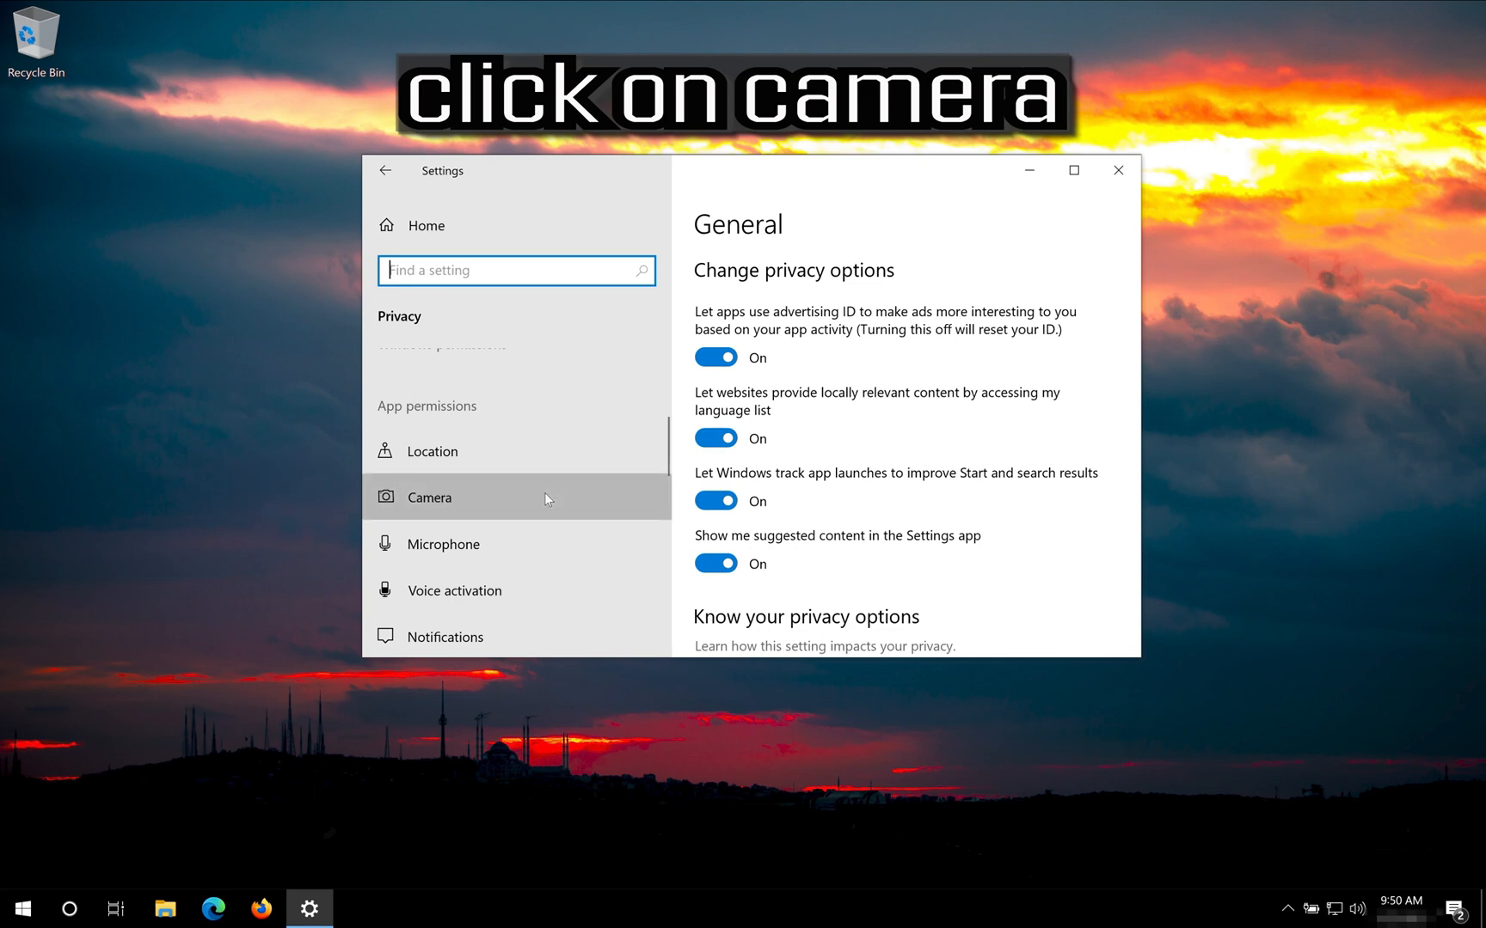
{"action": "left_click", "coordinate": [428, 496]}
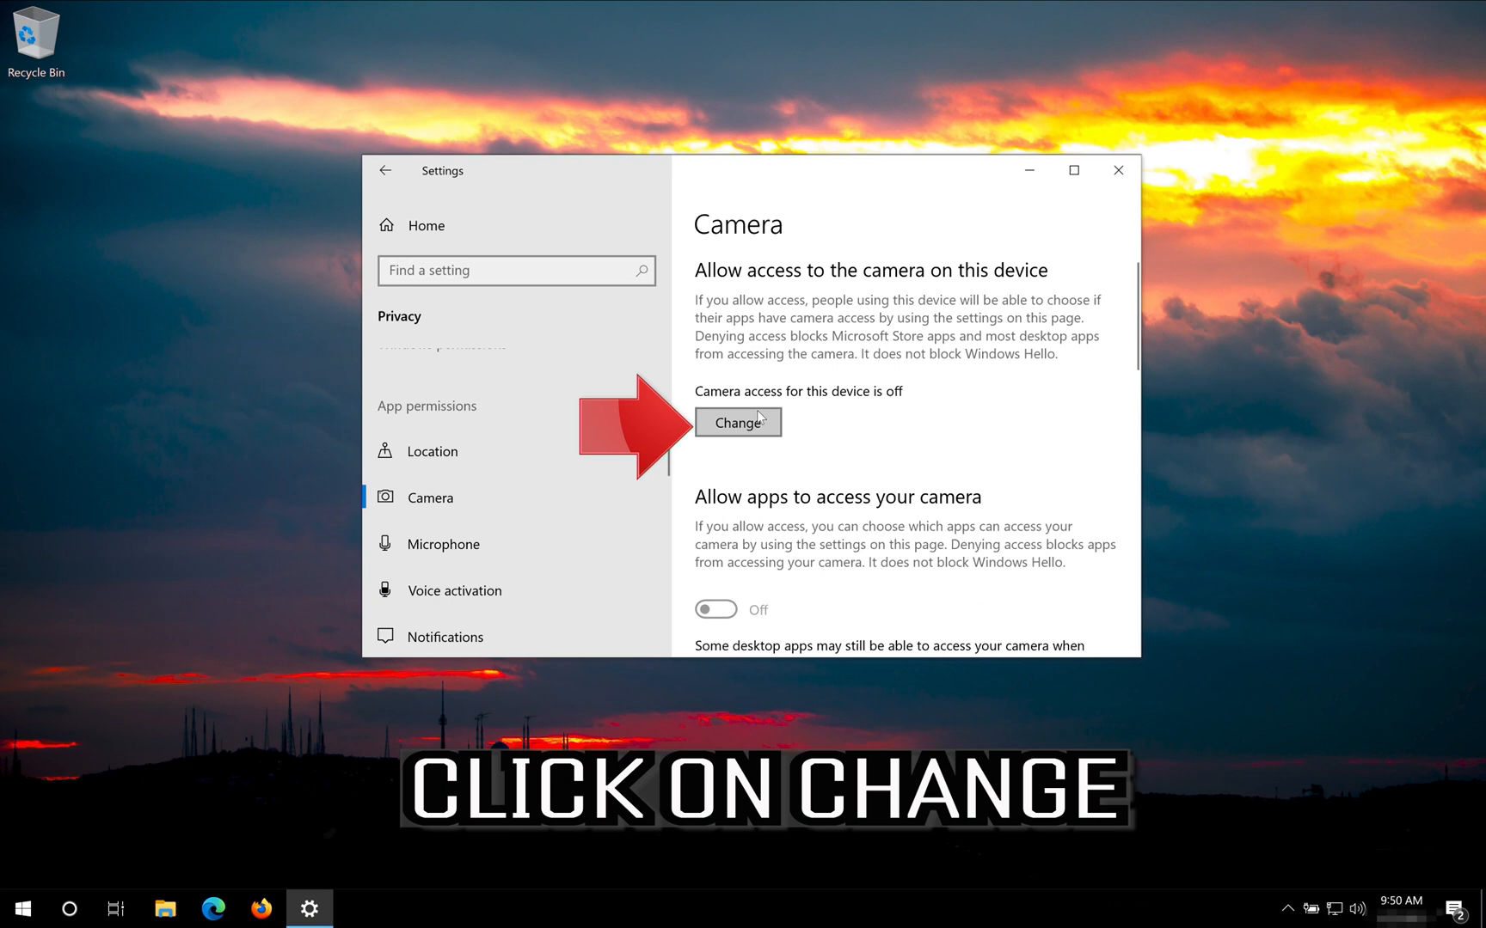
{"action": "mouse_move", "coordinate": [738, 451]}
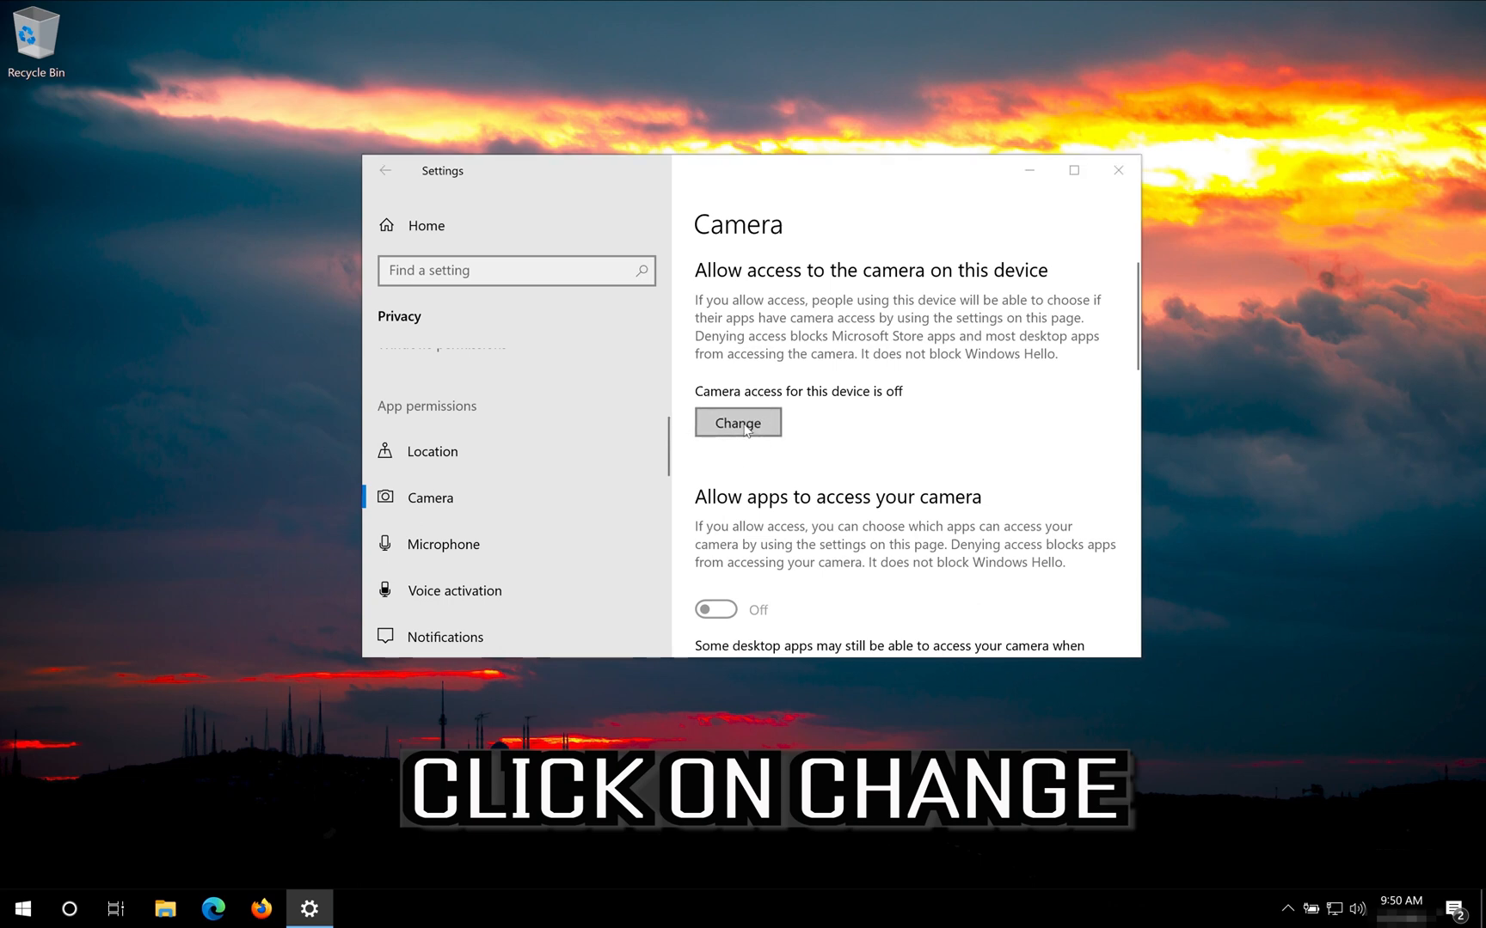
{"action": "left_click", "coordinate": [737, 423]}
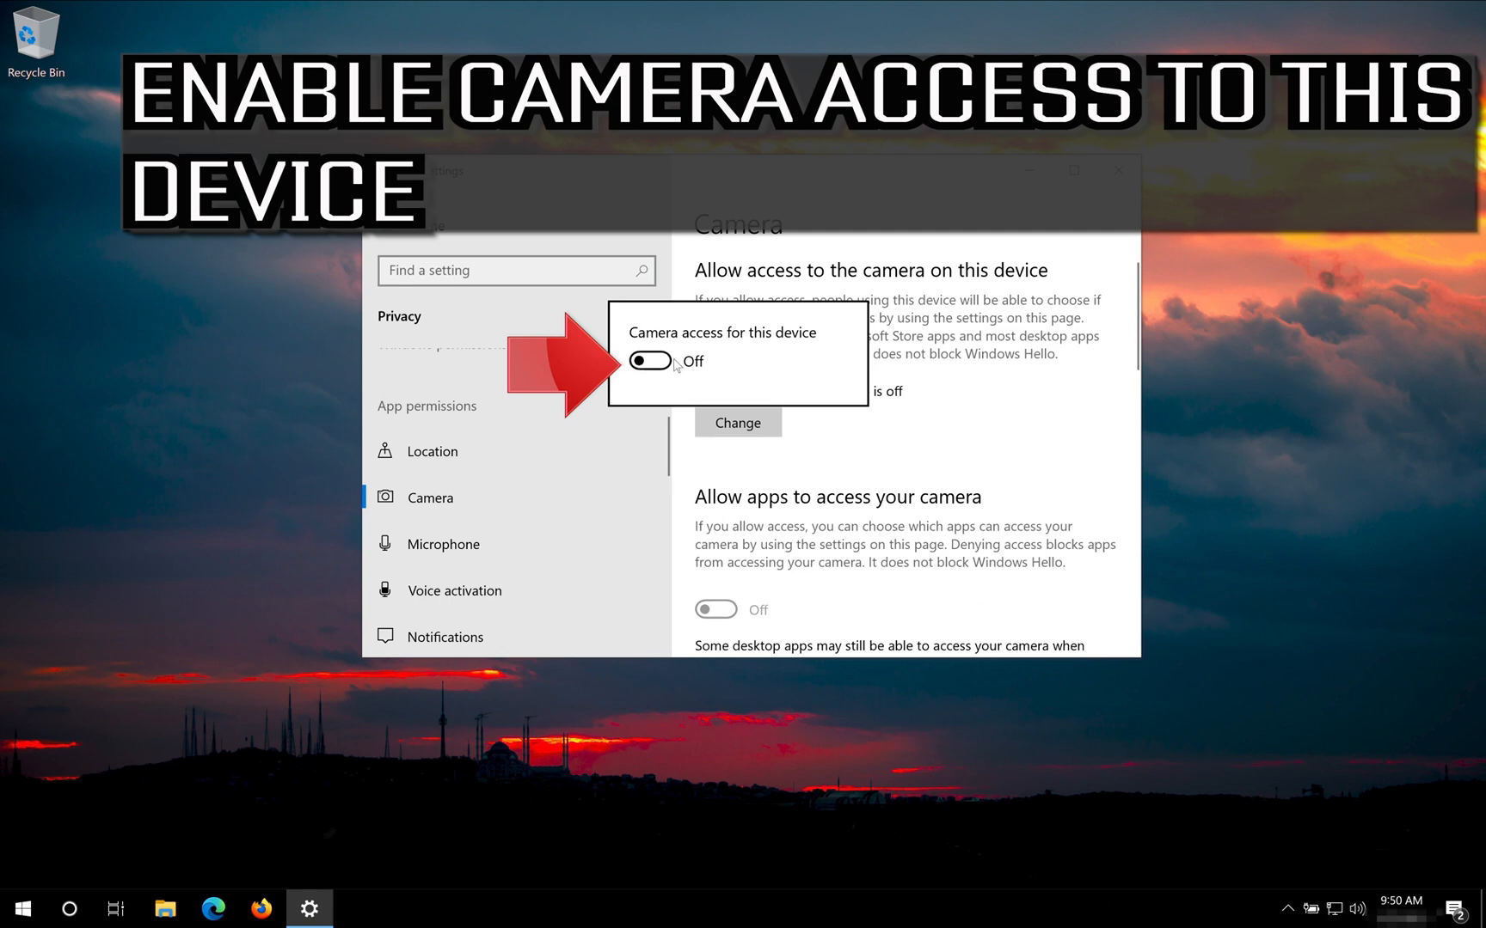
{"action": "mouse_move", "coordinate": [681, 373]}
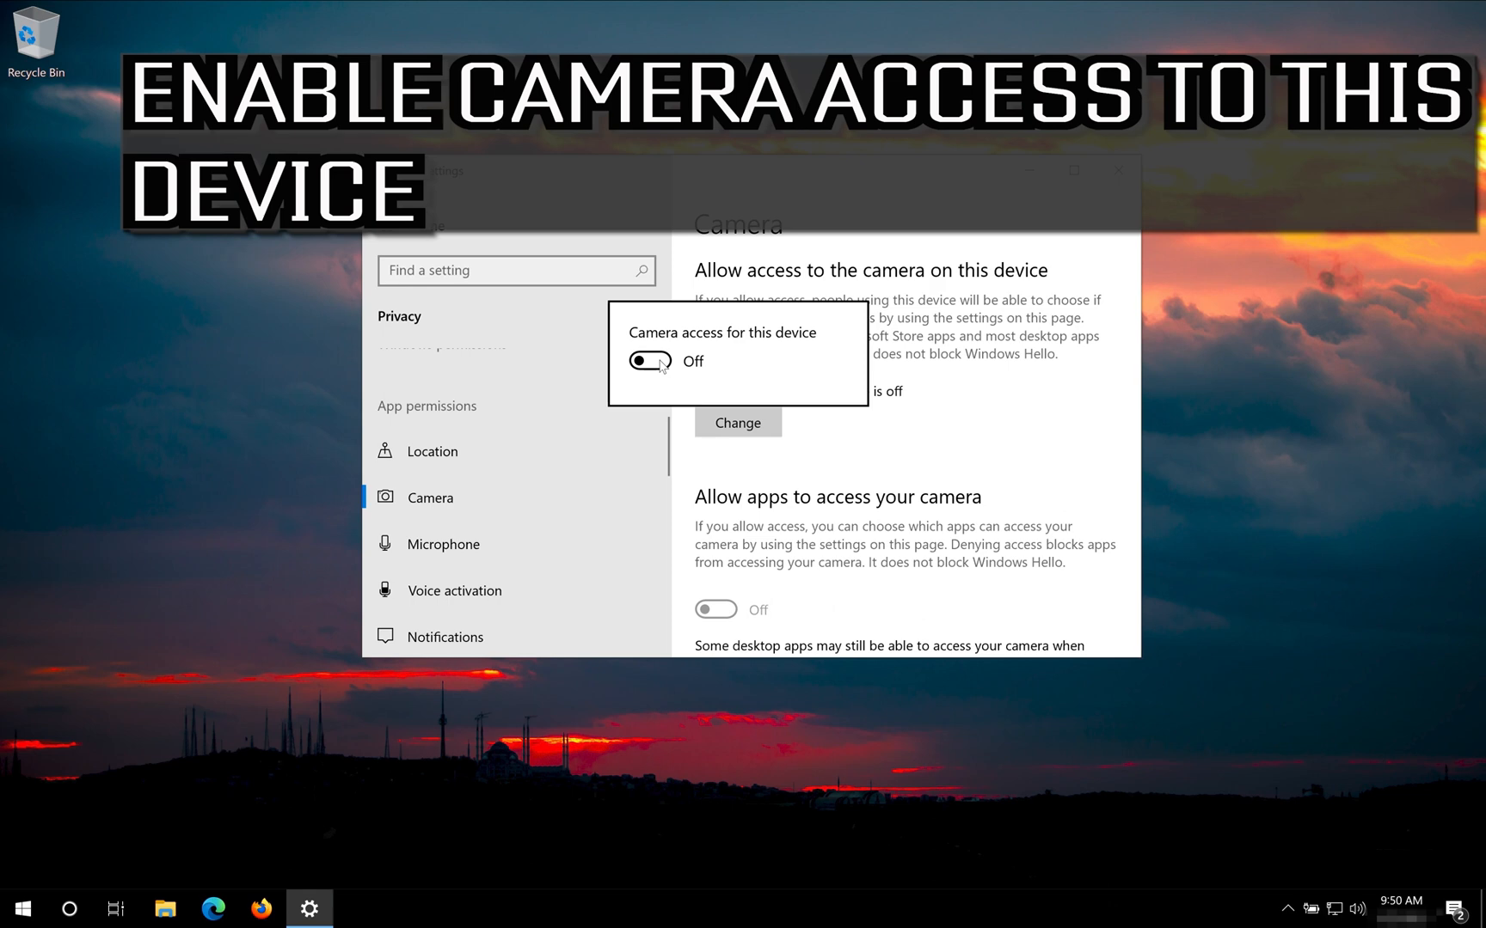
{"action": "left_click", "coordinate": [648, 361]}
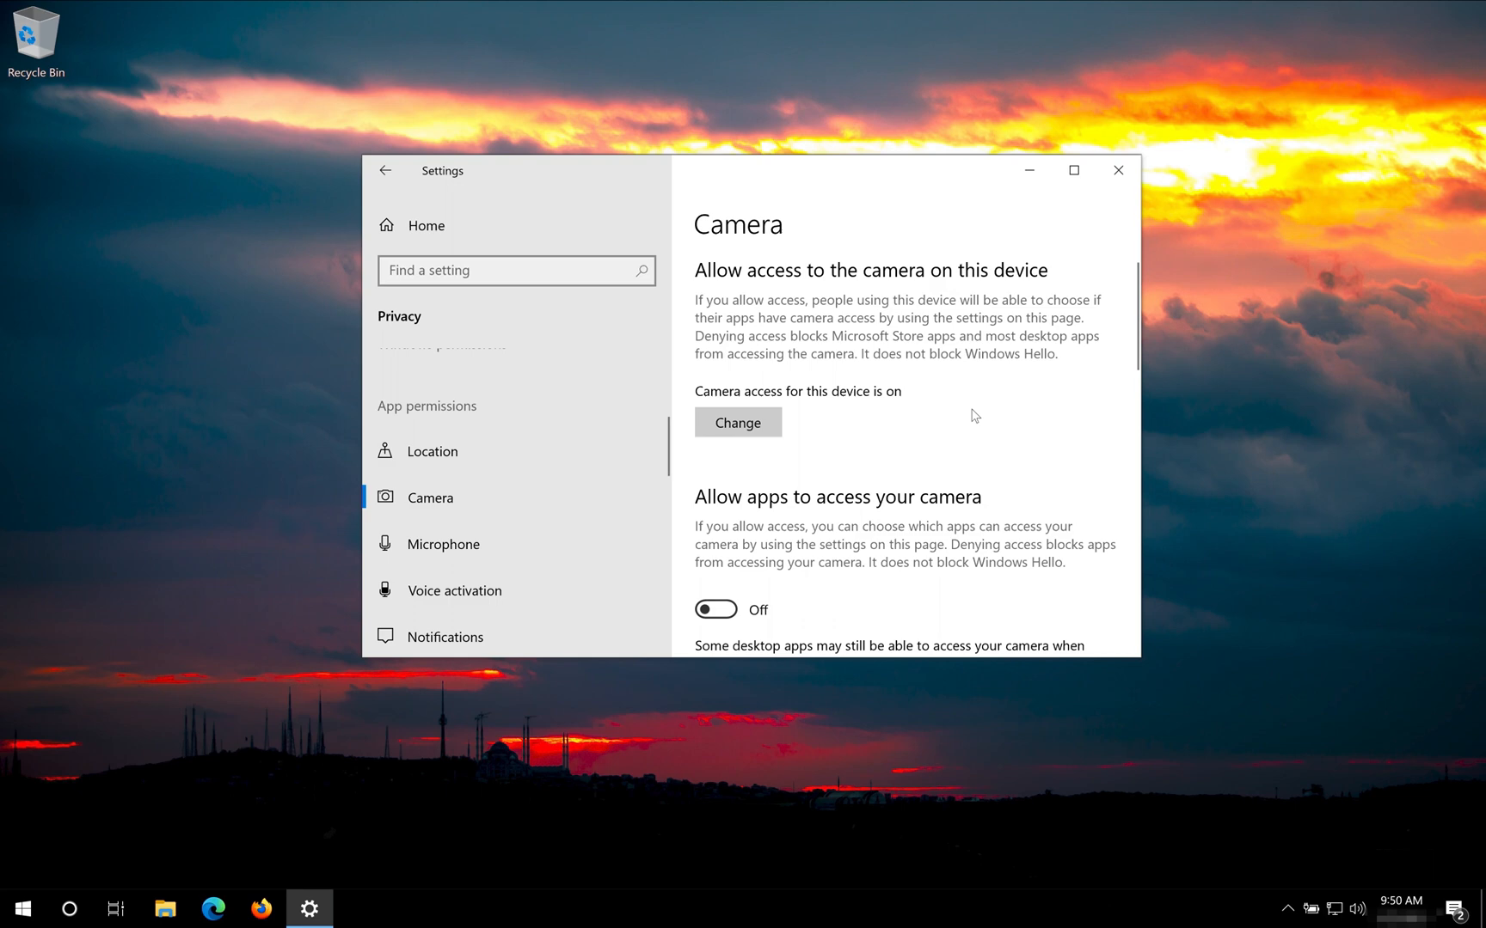
Step: Turn 'Allow apps to access your camera' On, review the app list, and close Settings
{"action": "scroll", "scroll_direction": "down", "scroll_amount": 3}
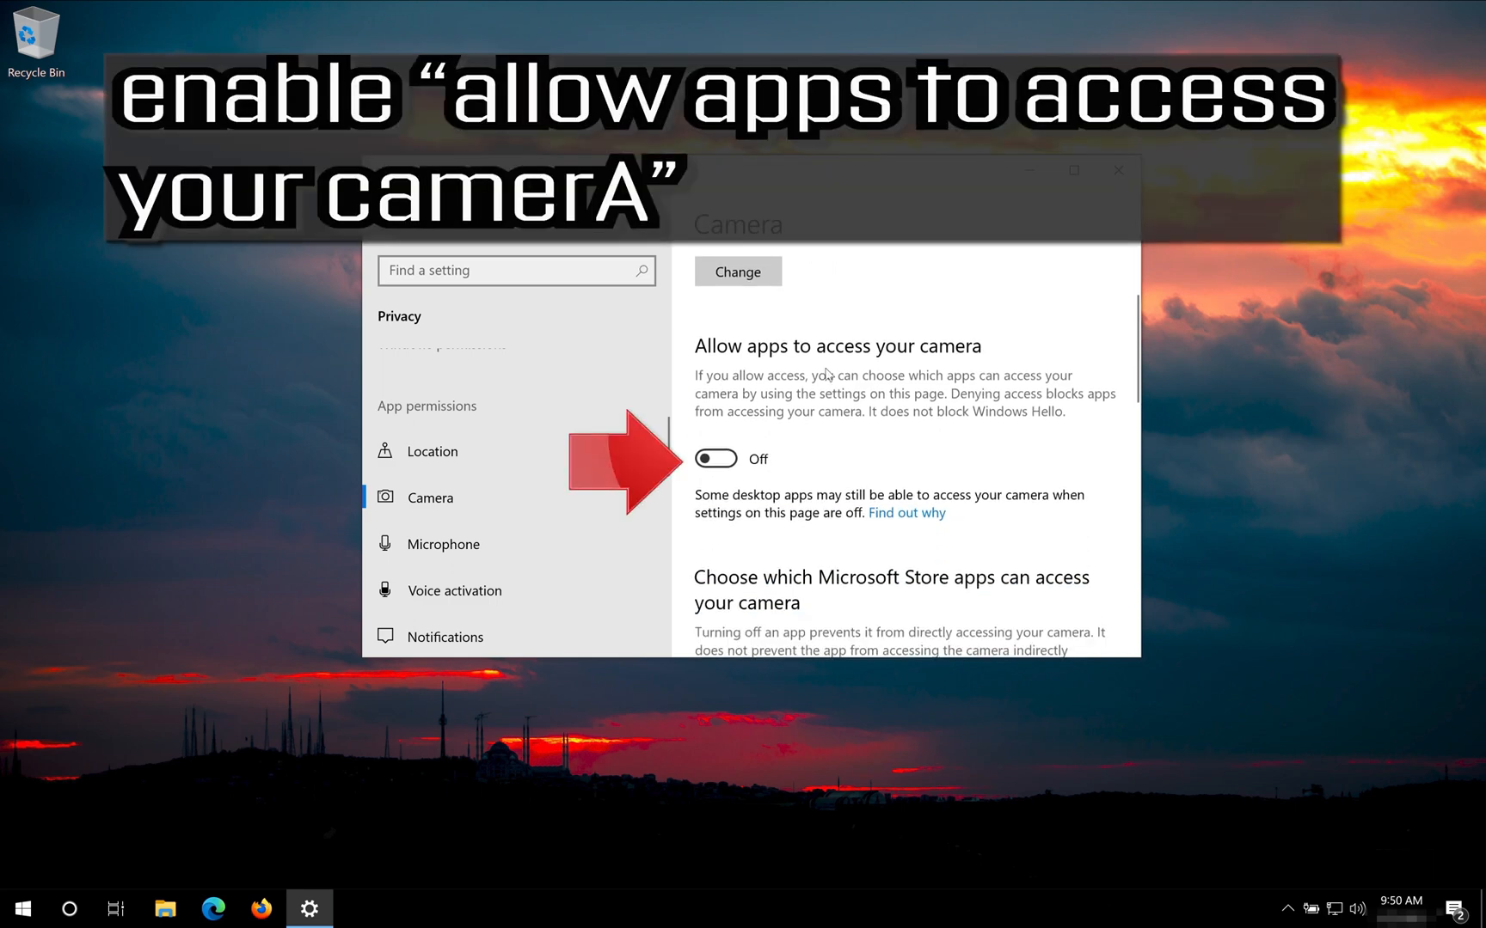
{"action": "mouse_move", "coordinate": [770, 428]}
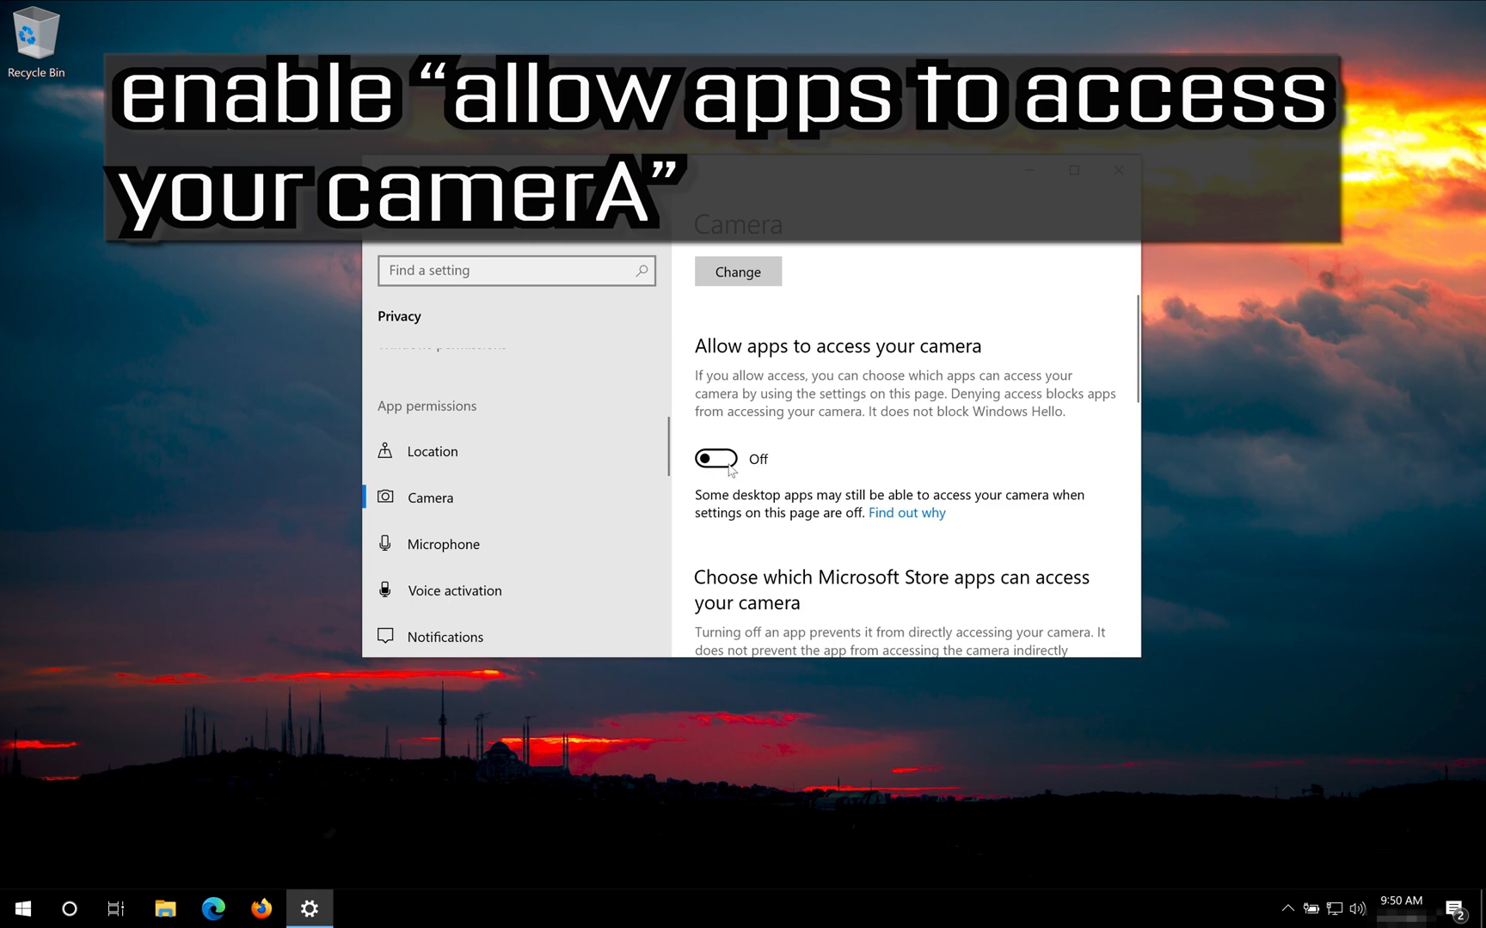
{"action": "left_click", "coordinate": [715, 459]}
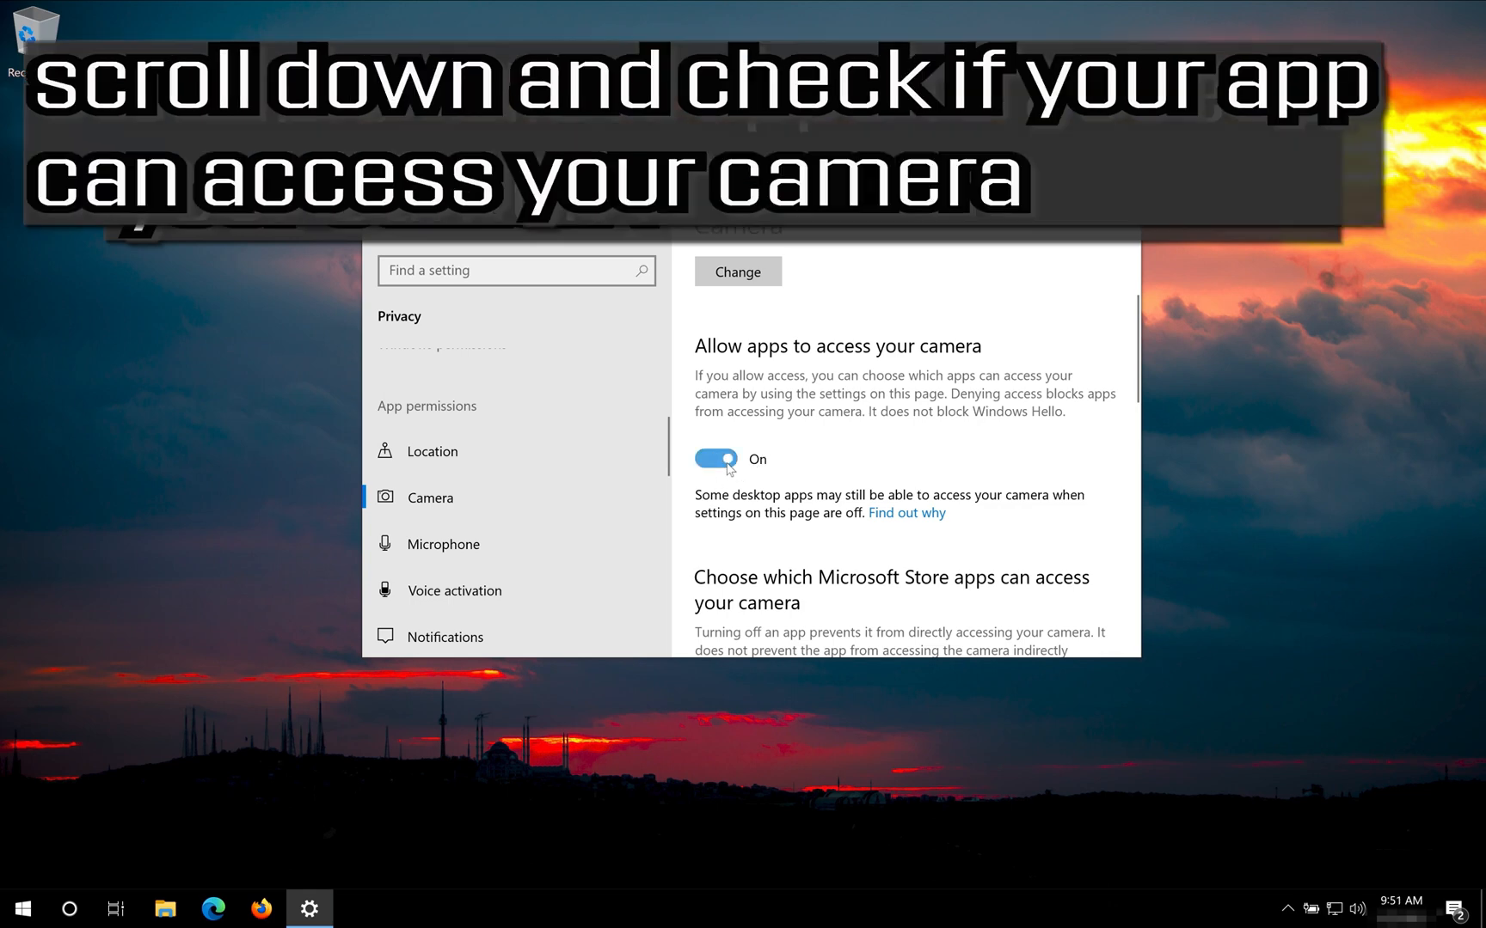
{"action": "scroll", "scroll_direction": "down", "scroll_amount": 3}
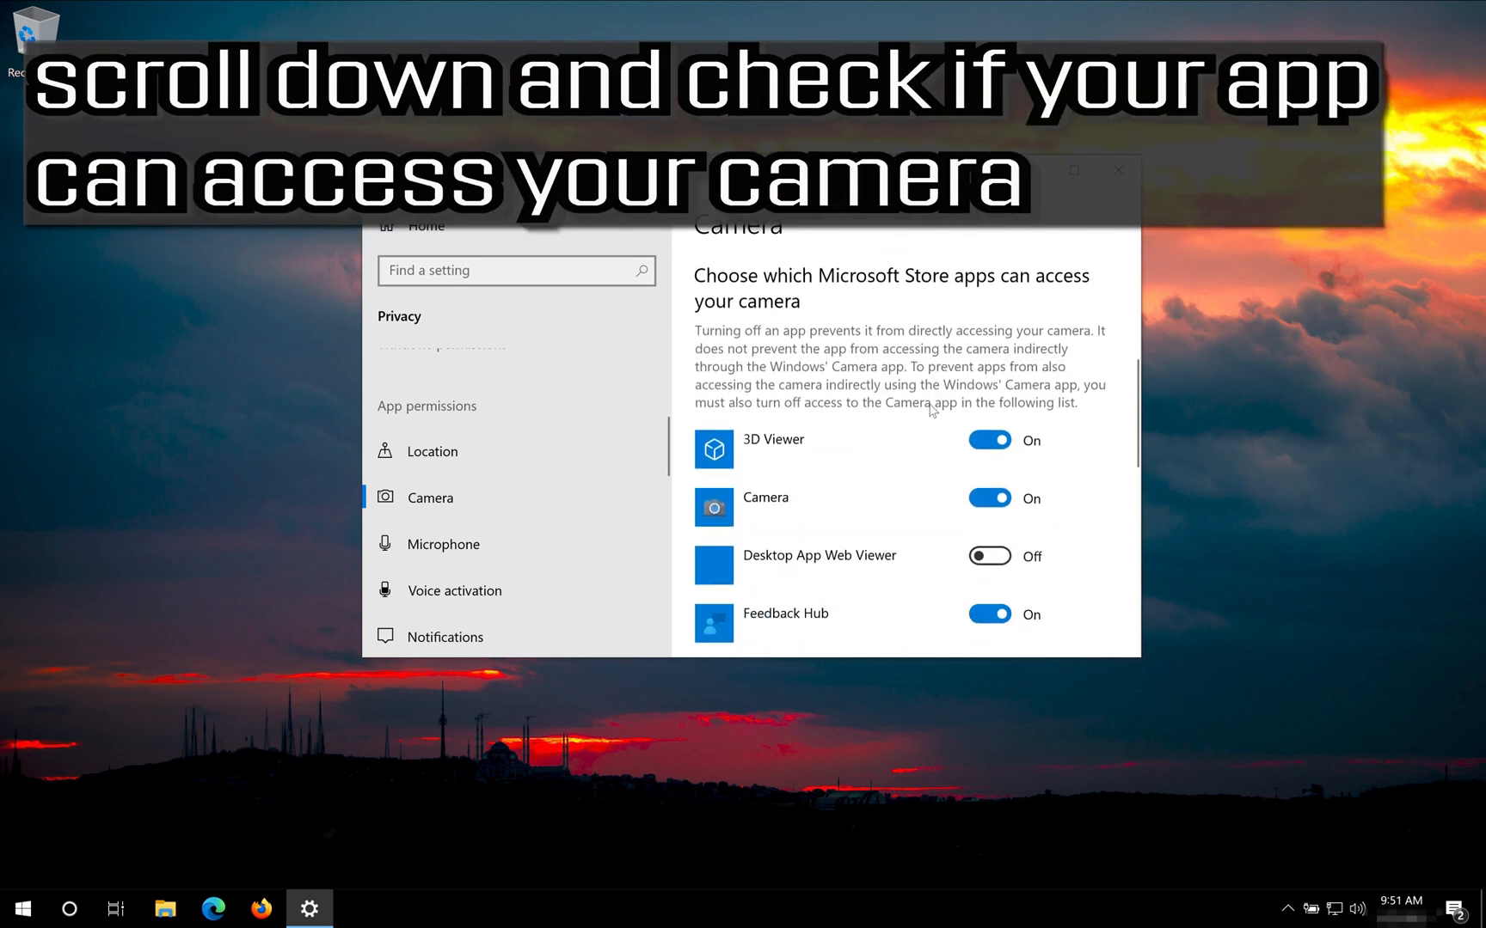
{"action": "scroll", "scroll_direction": "down", "scroll_amount": 3}
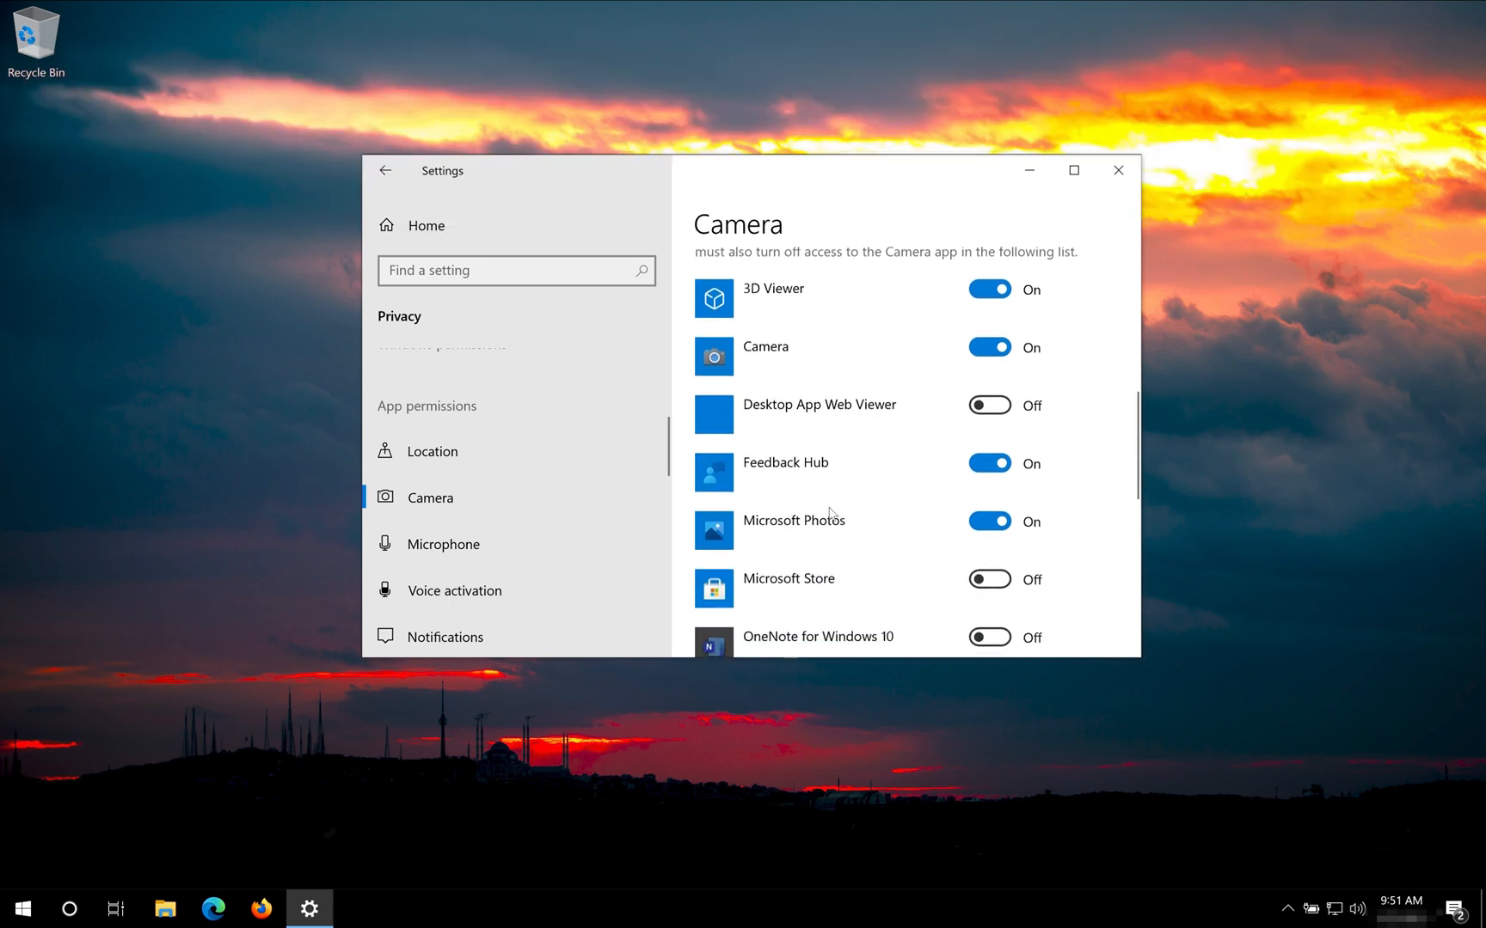
{"action": "scroll", "scroll_direction": "down", "scroll_amount": 3}
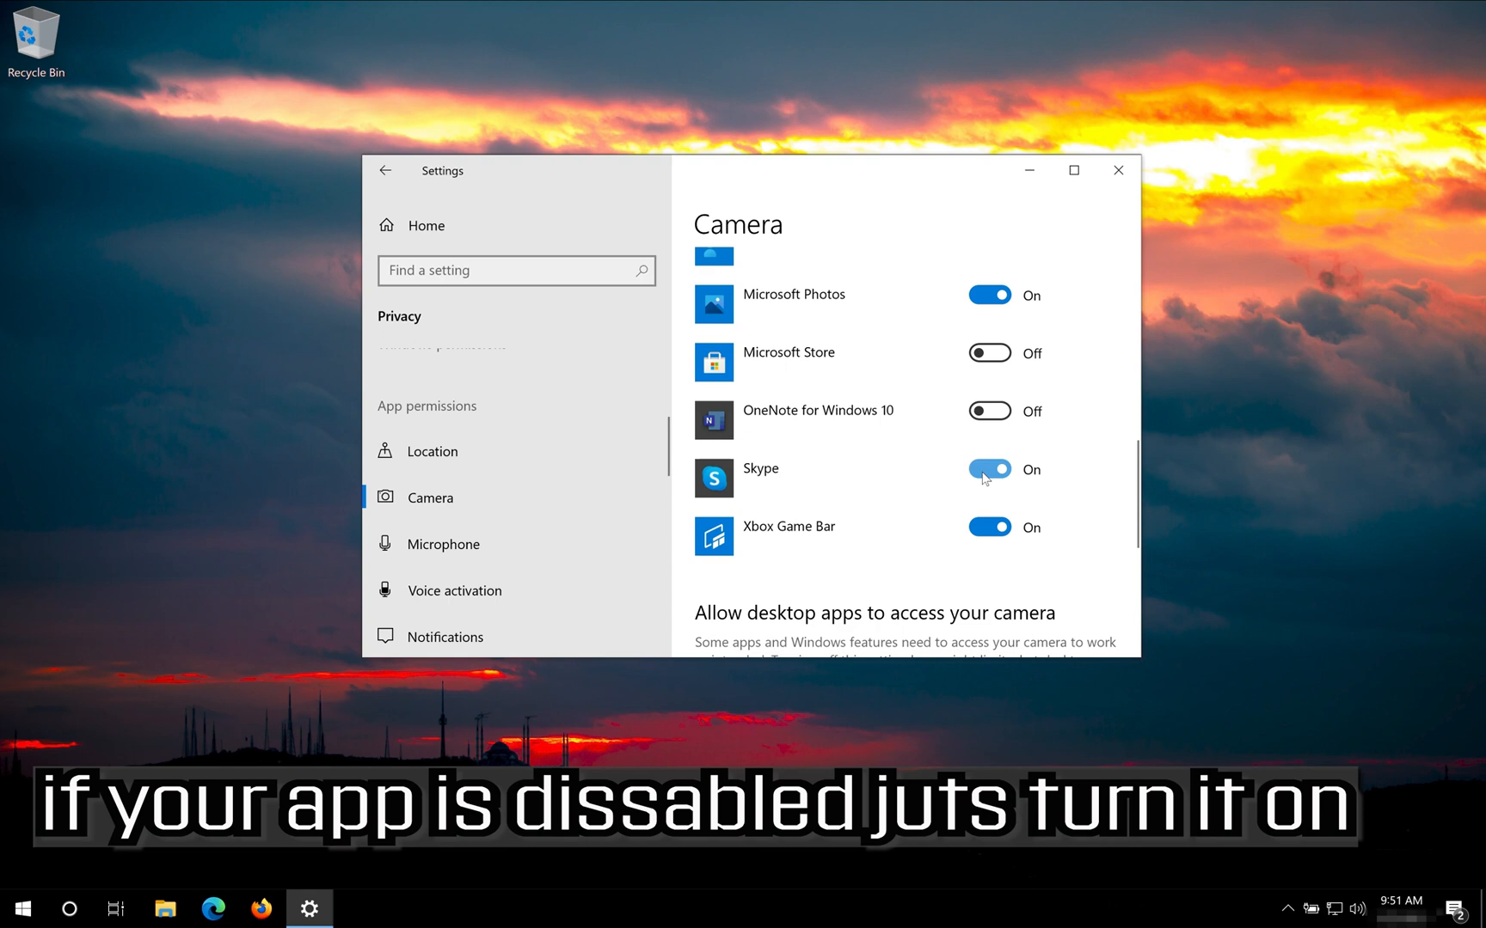
{"action": "scroll", "scroll_direction": "down", "scroll_amount": 3}
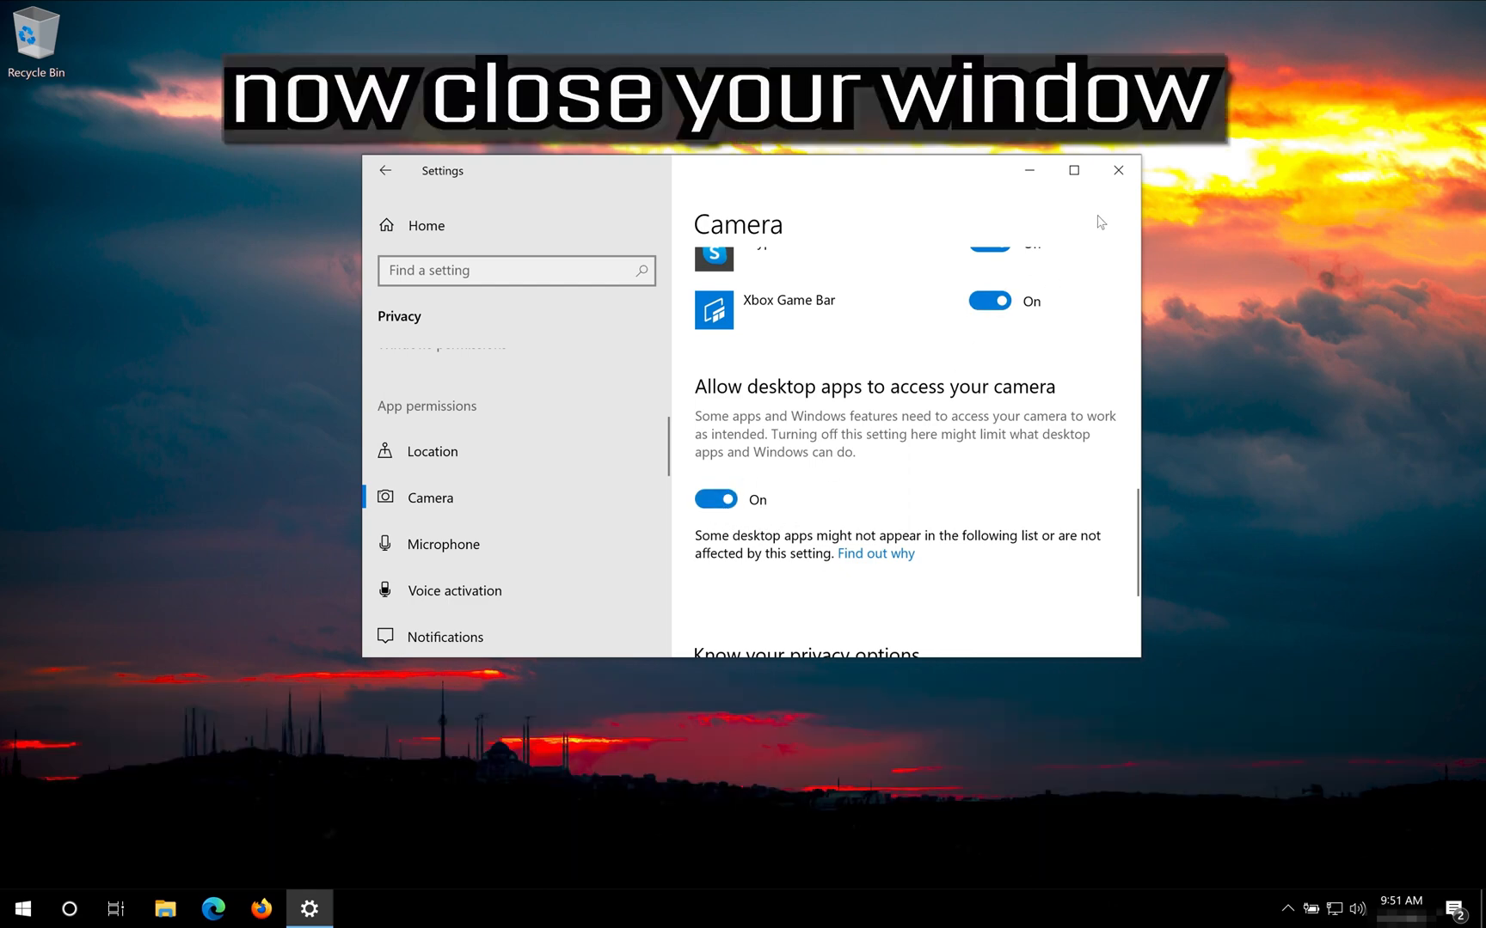
{"action": "left_click", "coordinate": [1118, 171]}
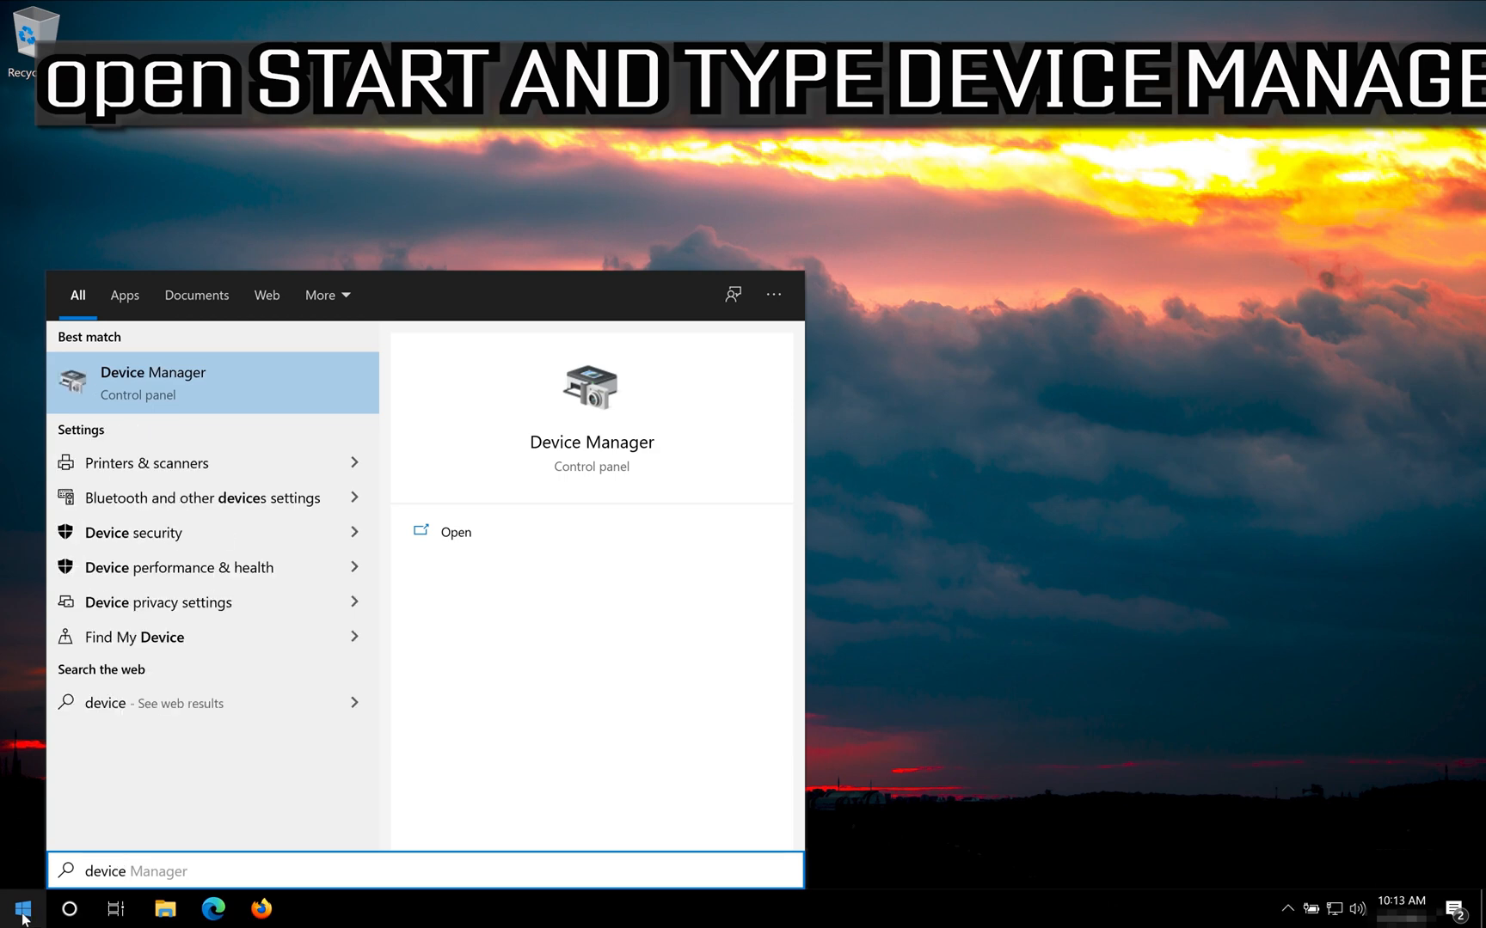
Step: Complete the Start search query 'device manager' so Device Manager appears as best match
{"action": "type", "text": "manager"}
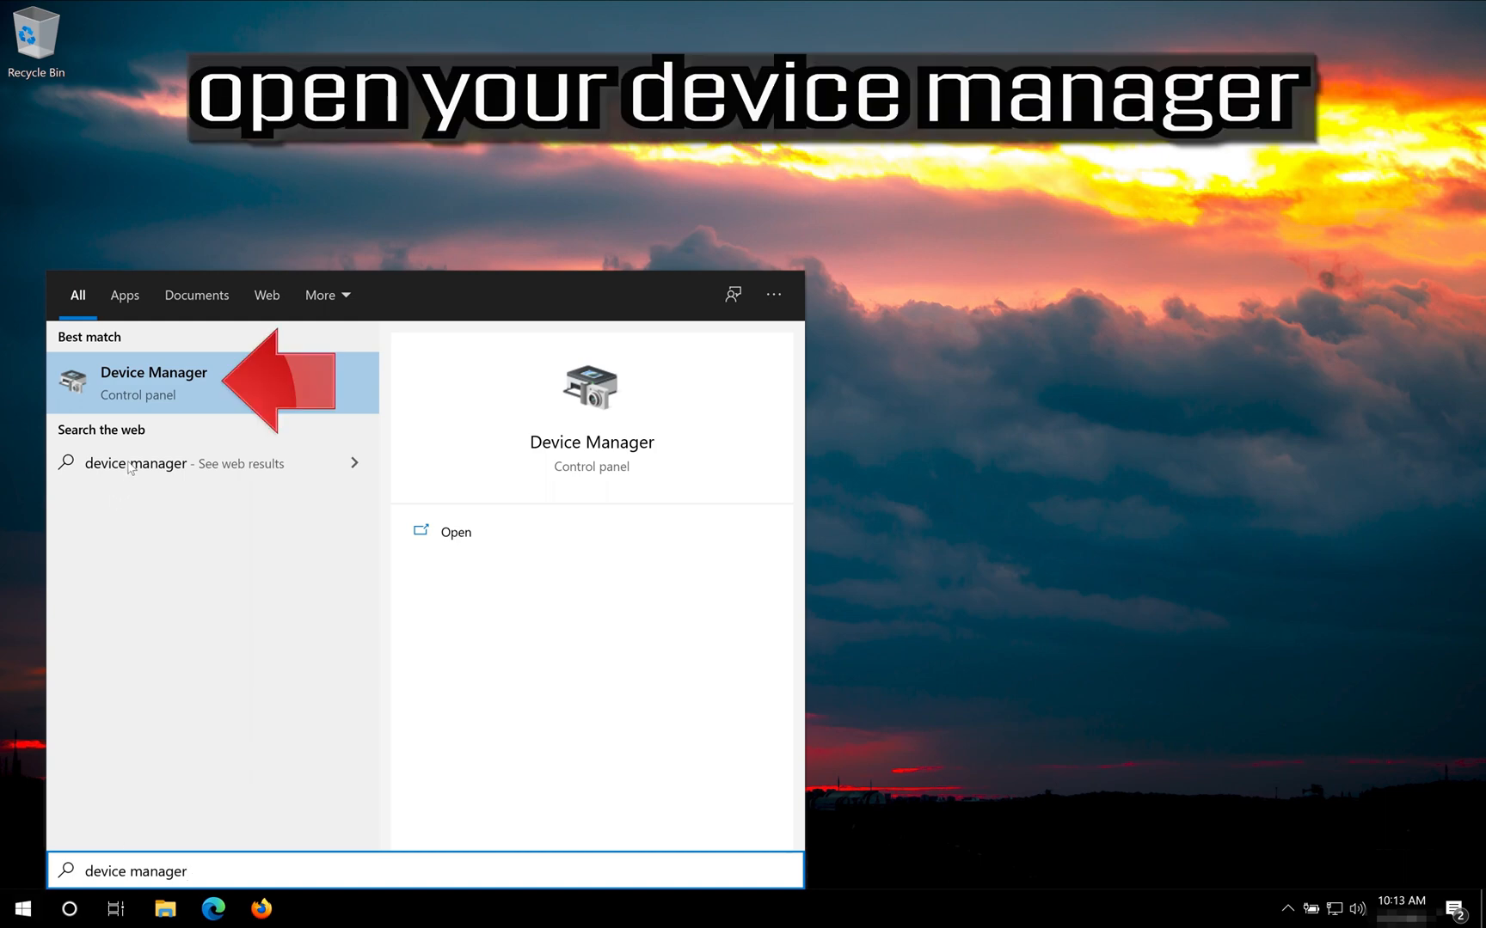
{"action": "mouse_move", "coordinate": [200, 378]}
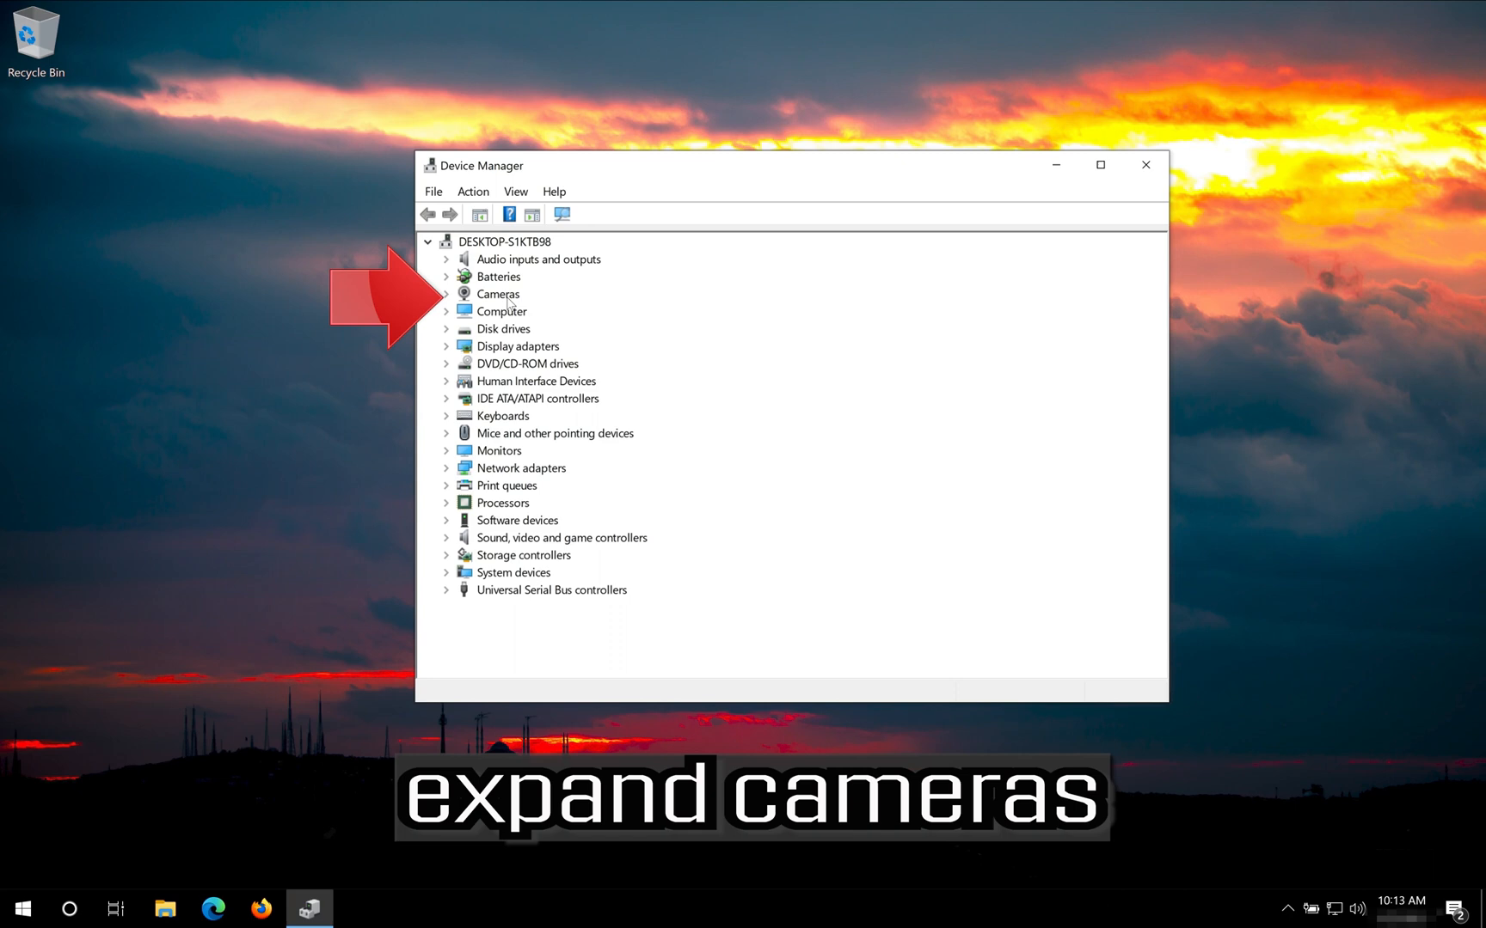
Step: Expand Cameras and show the integrated webcam's driver details in its Properties
{"action": "left_click", "coordinate": [447, 294]}
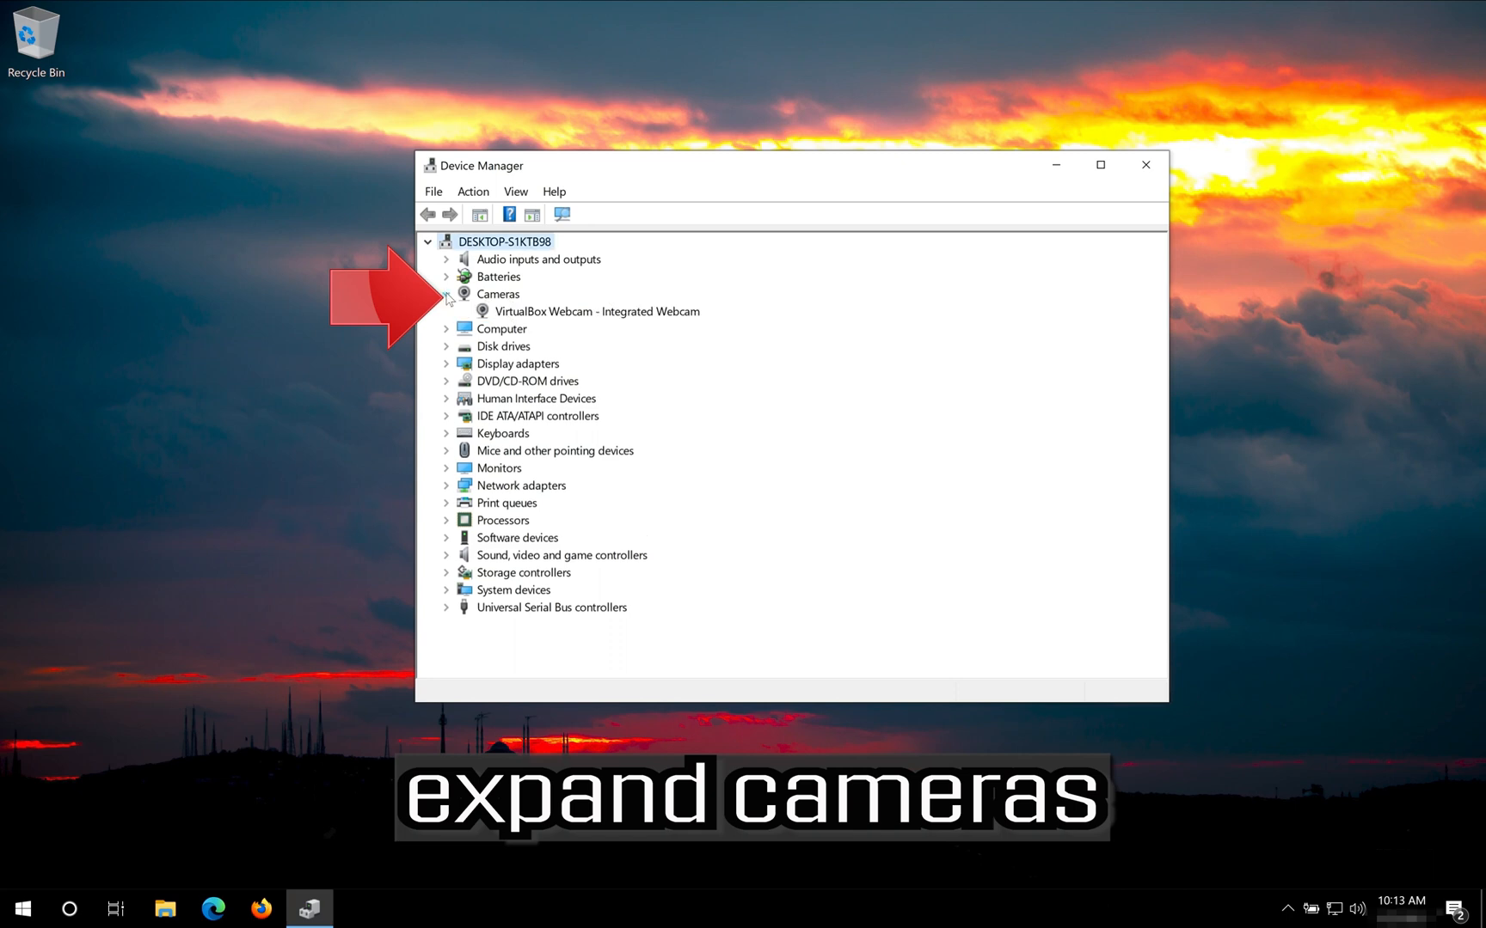
{"action": "left_click", "coordinate": [597, 312]}
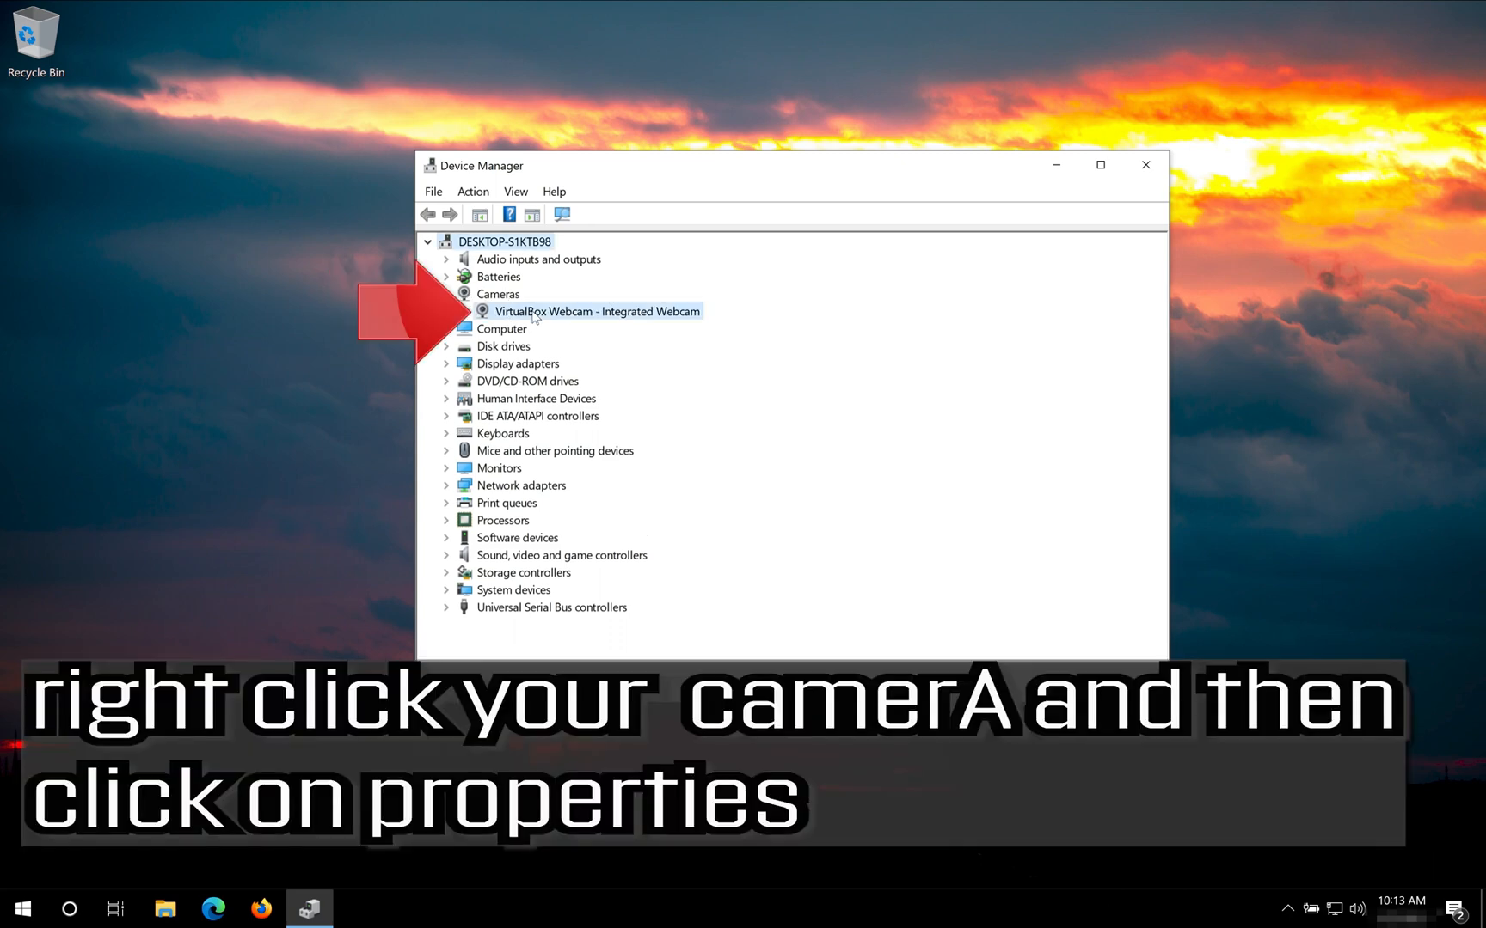
{"action": "right_click", "coordinate": [595, 312]}
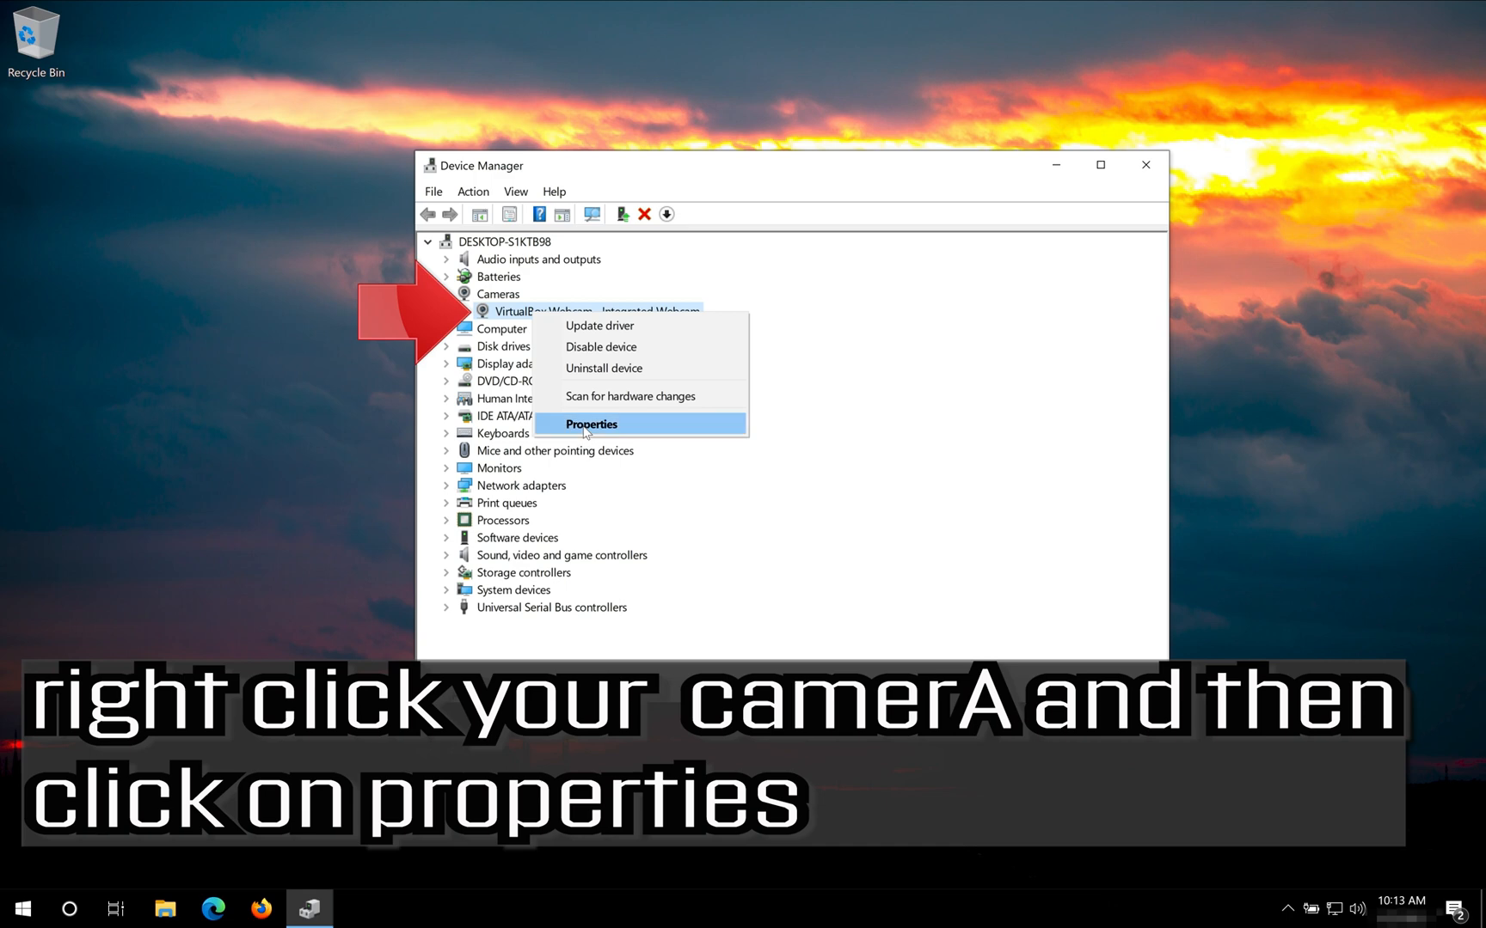
{"action": "left_click", "coordinate": [590, 423]}
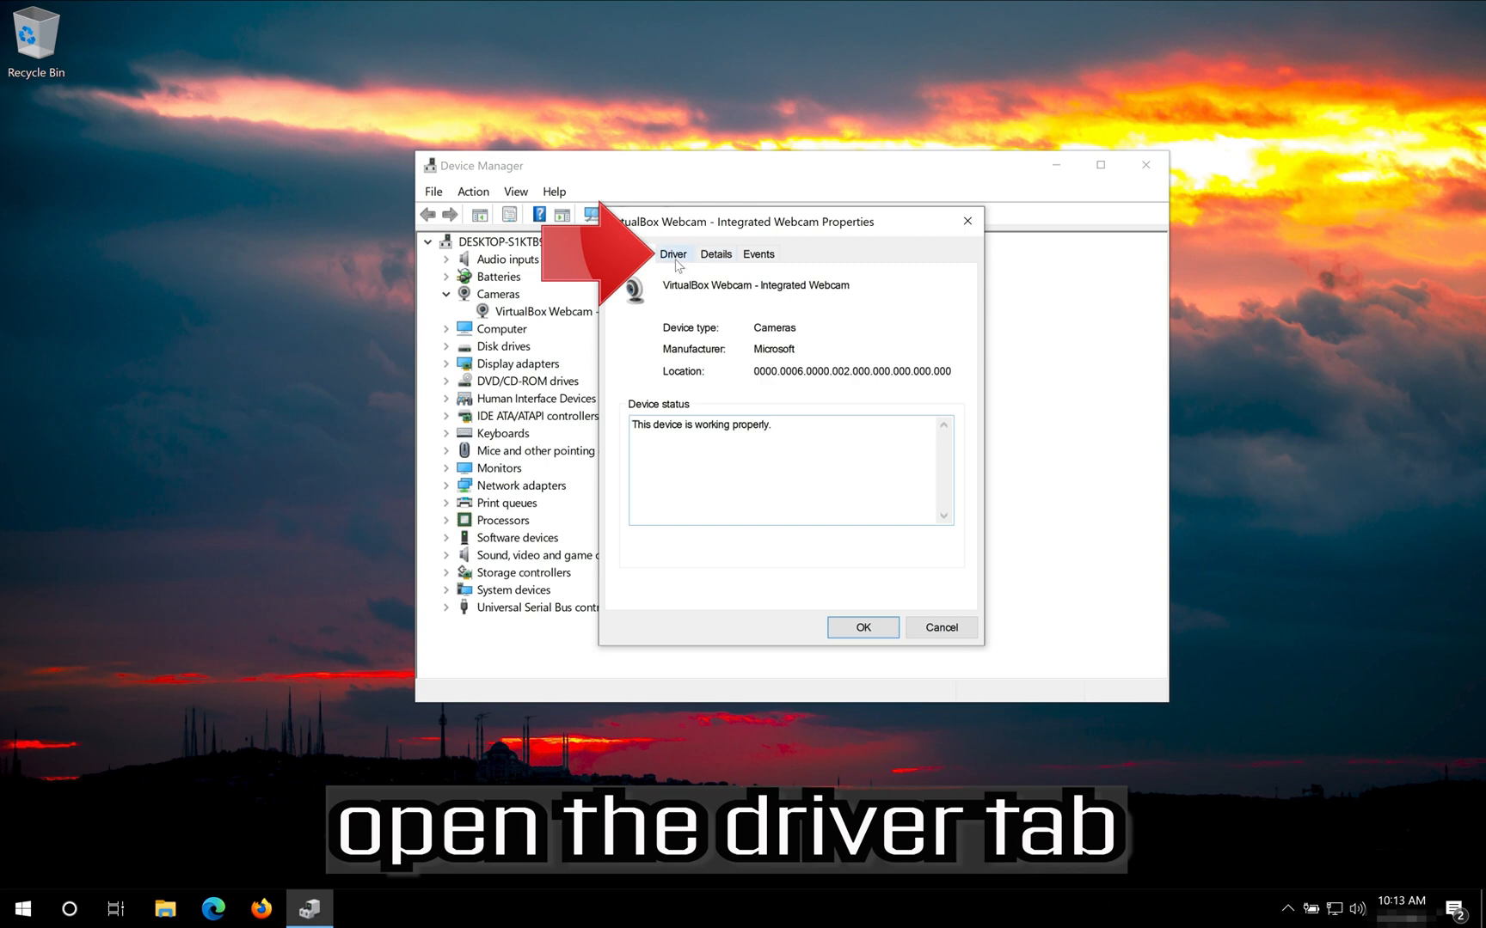
{"action": "left_click", "coordinate": [673, 252]}
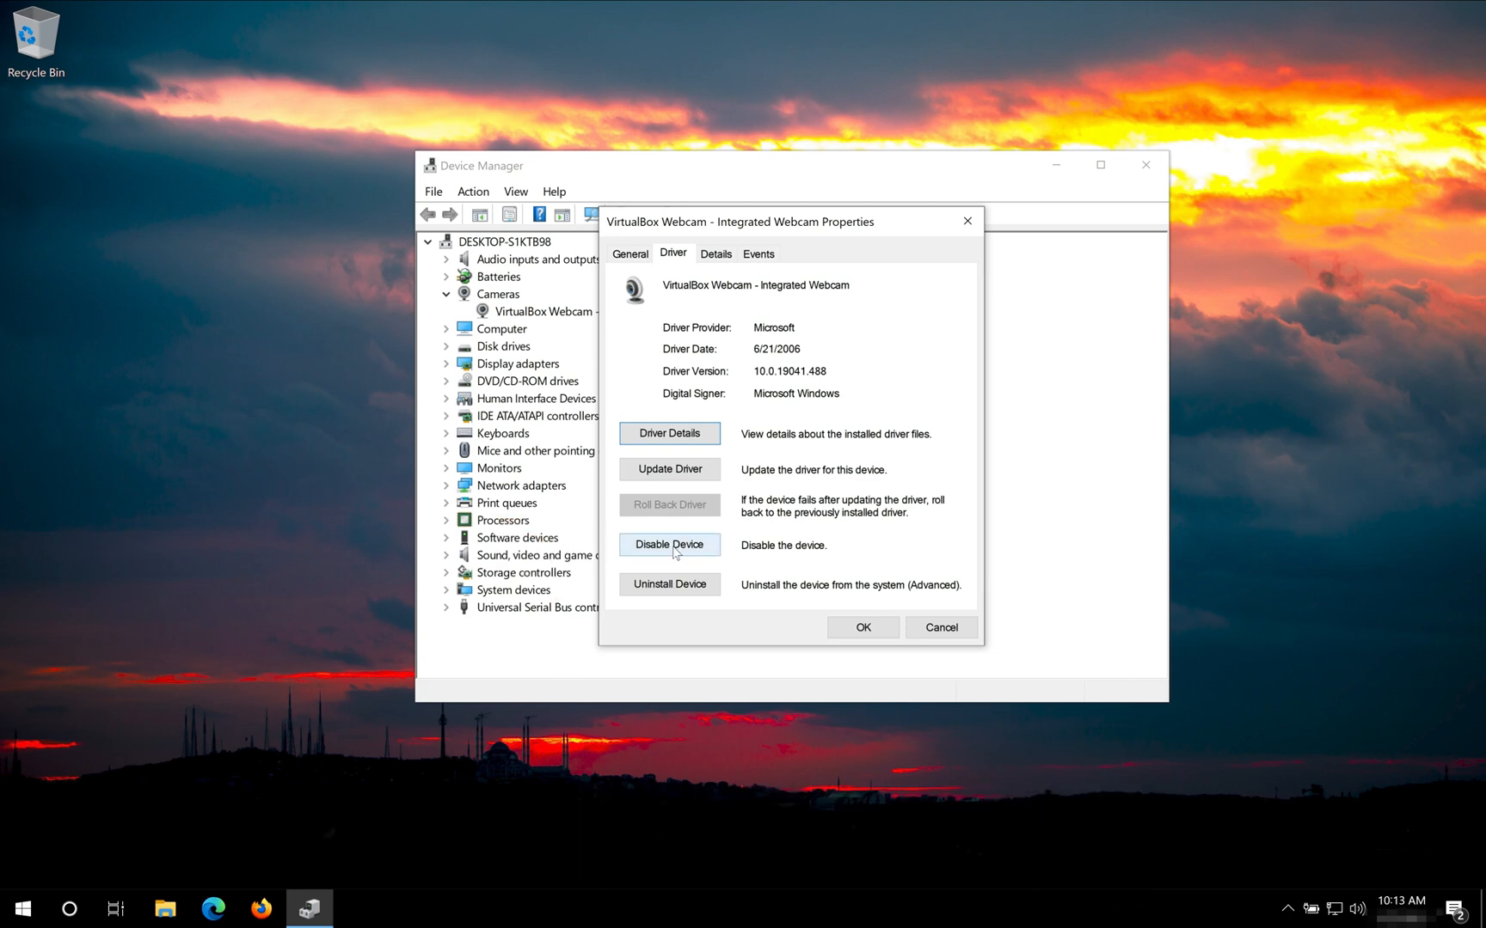
Step: Disable the webcam device, confirm it, then enable it again
{"action": "left_click", "coordinate": [667, 545]}
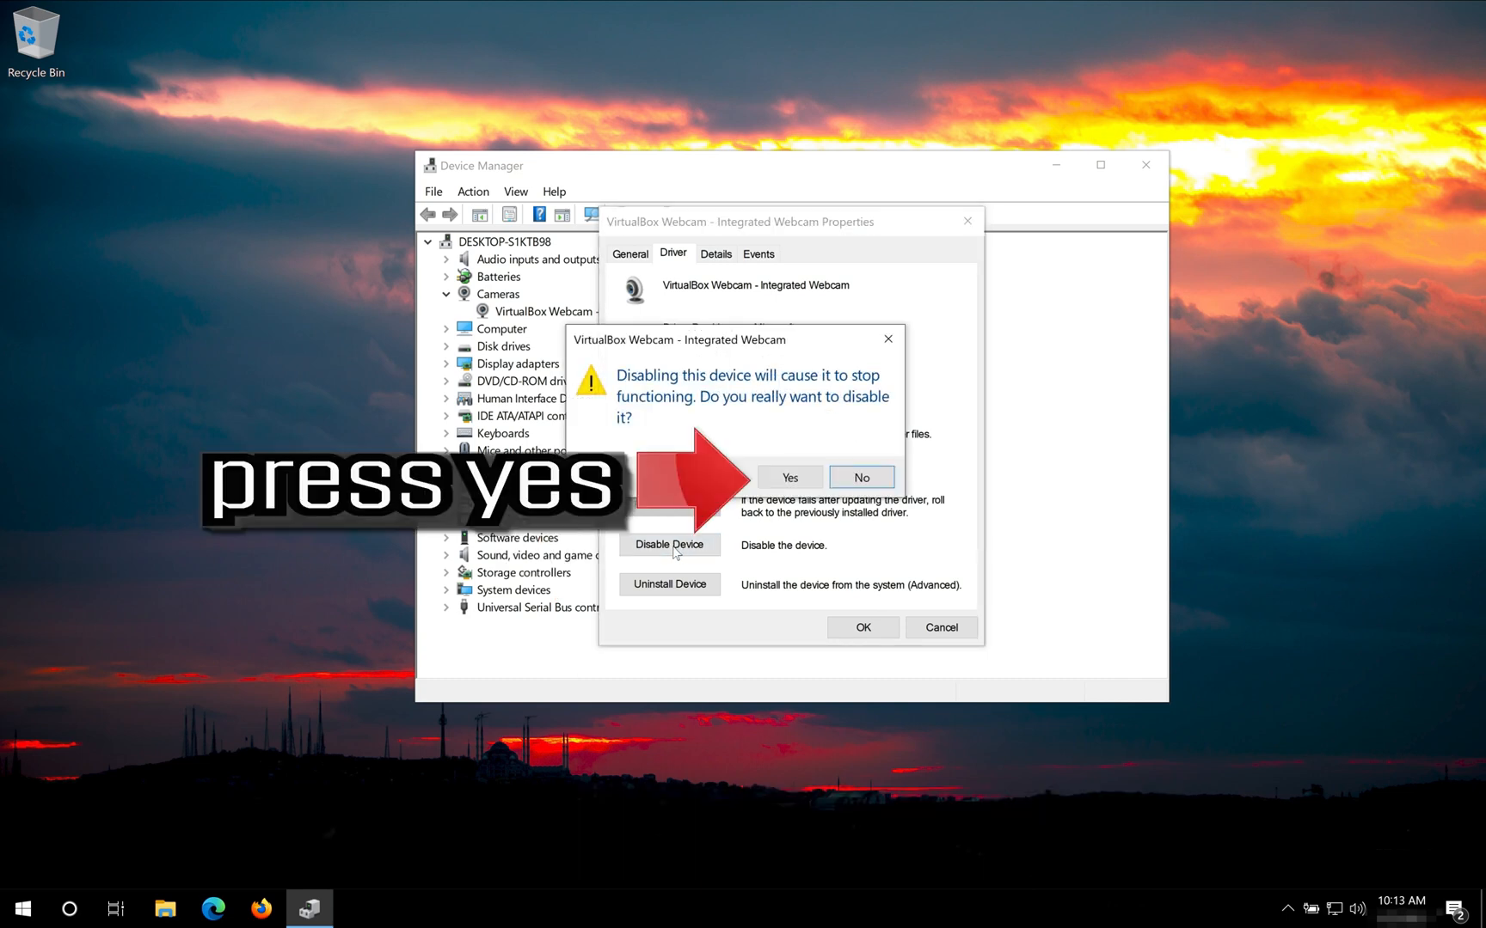
{"action": "mouse_move", "coordinate": [827, 475]}
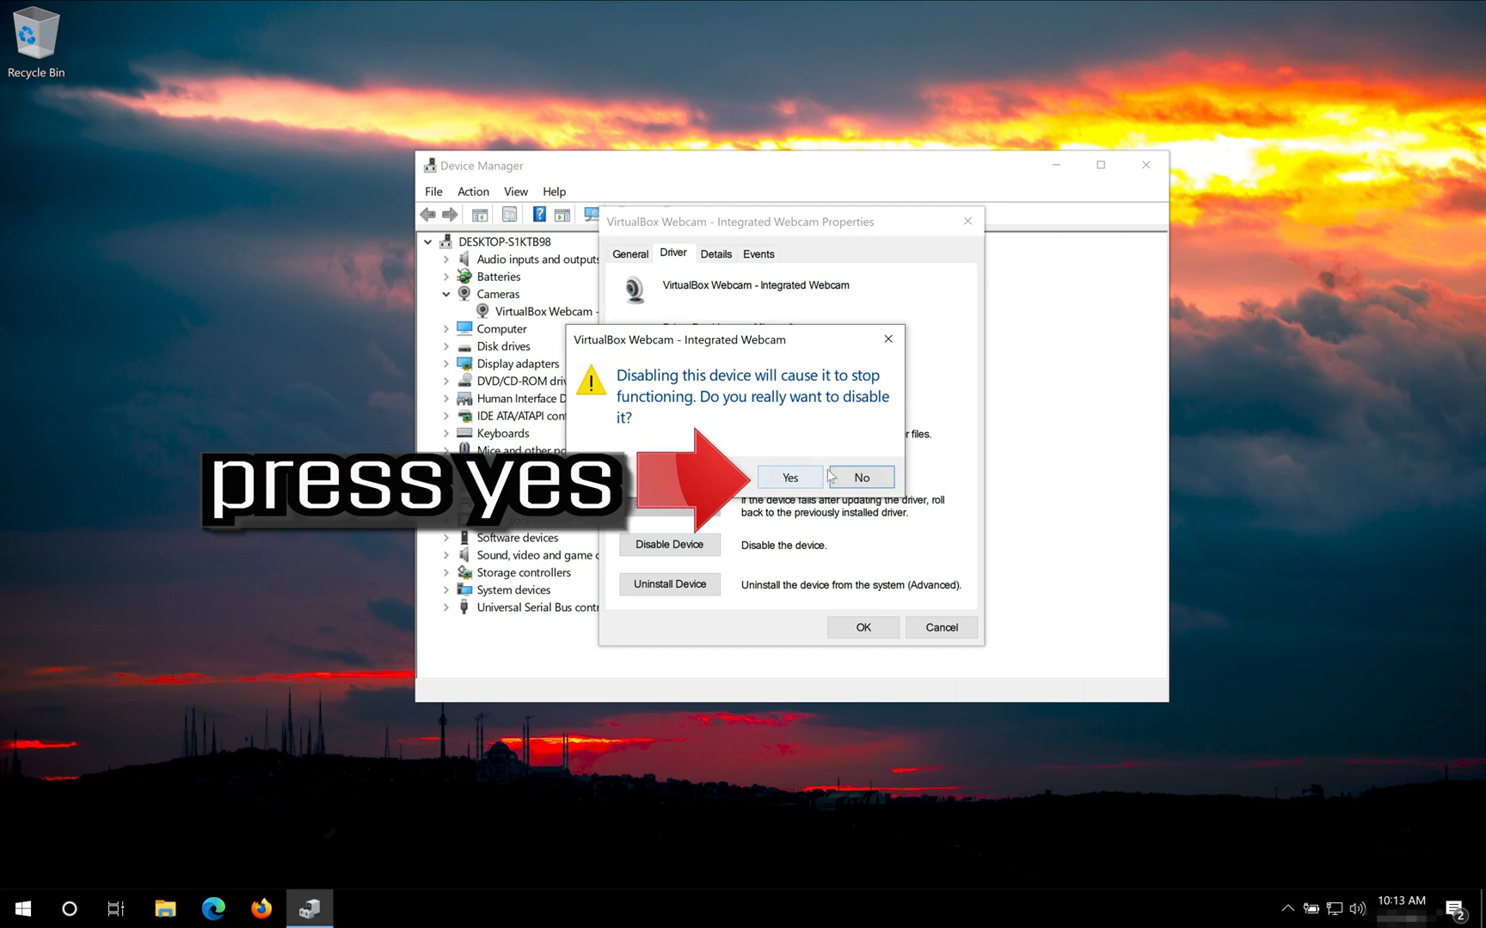
{"action": "left_click", "coordinate": [788, 476]}
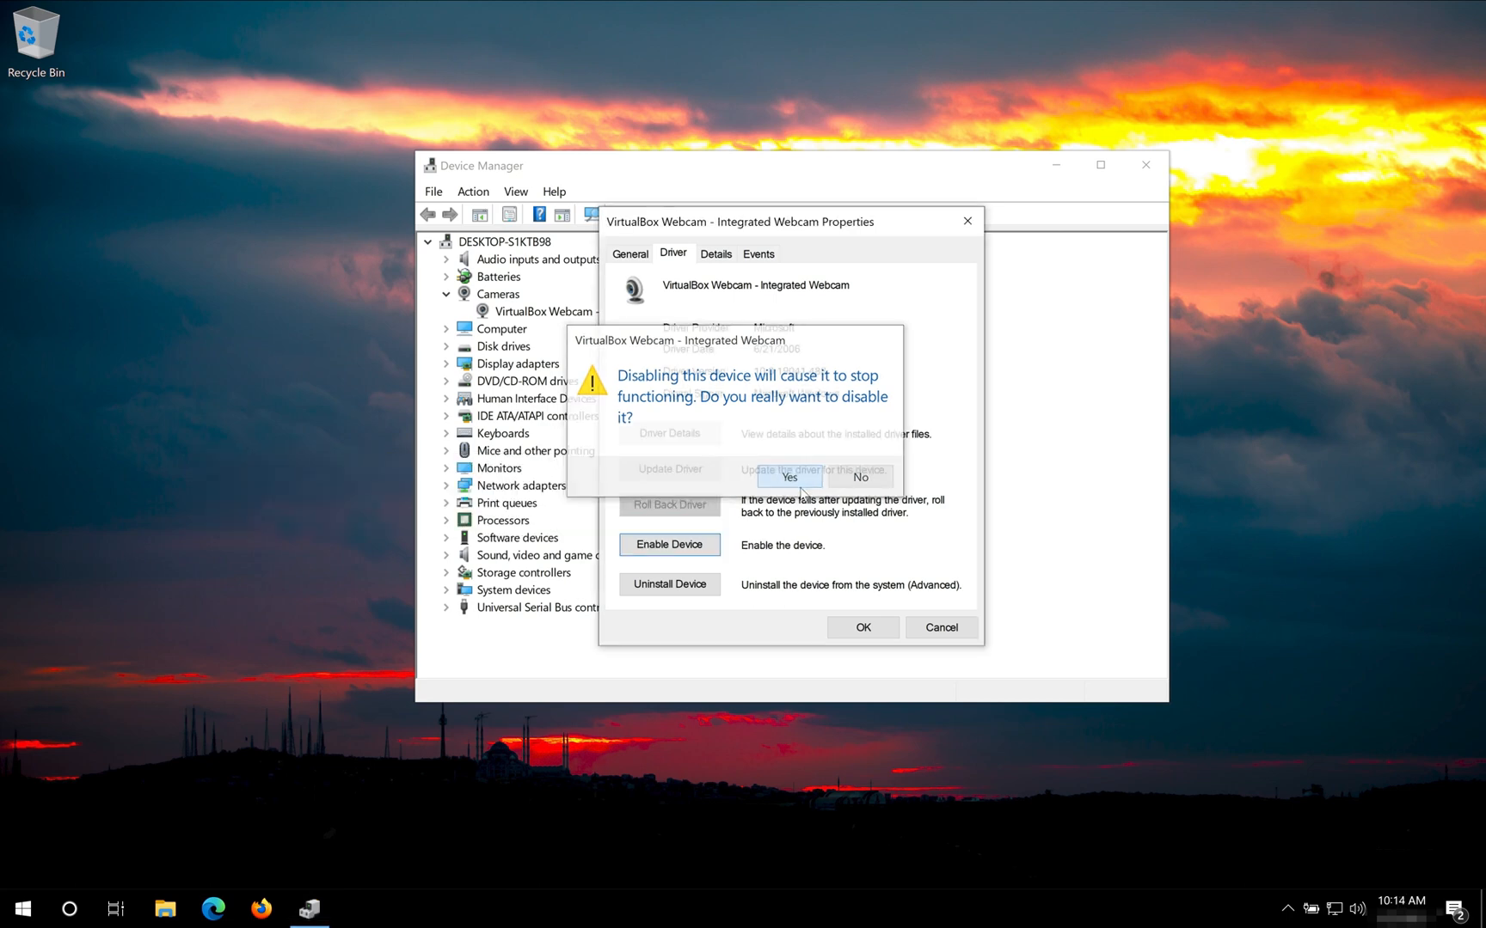
{"action": "left_click", "coordinate": [788, 476]}
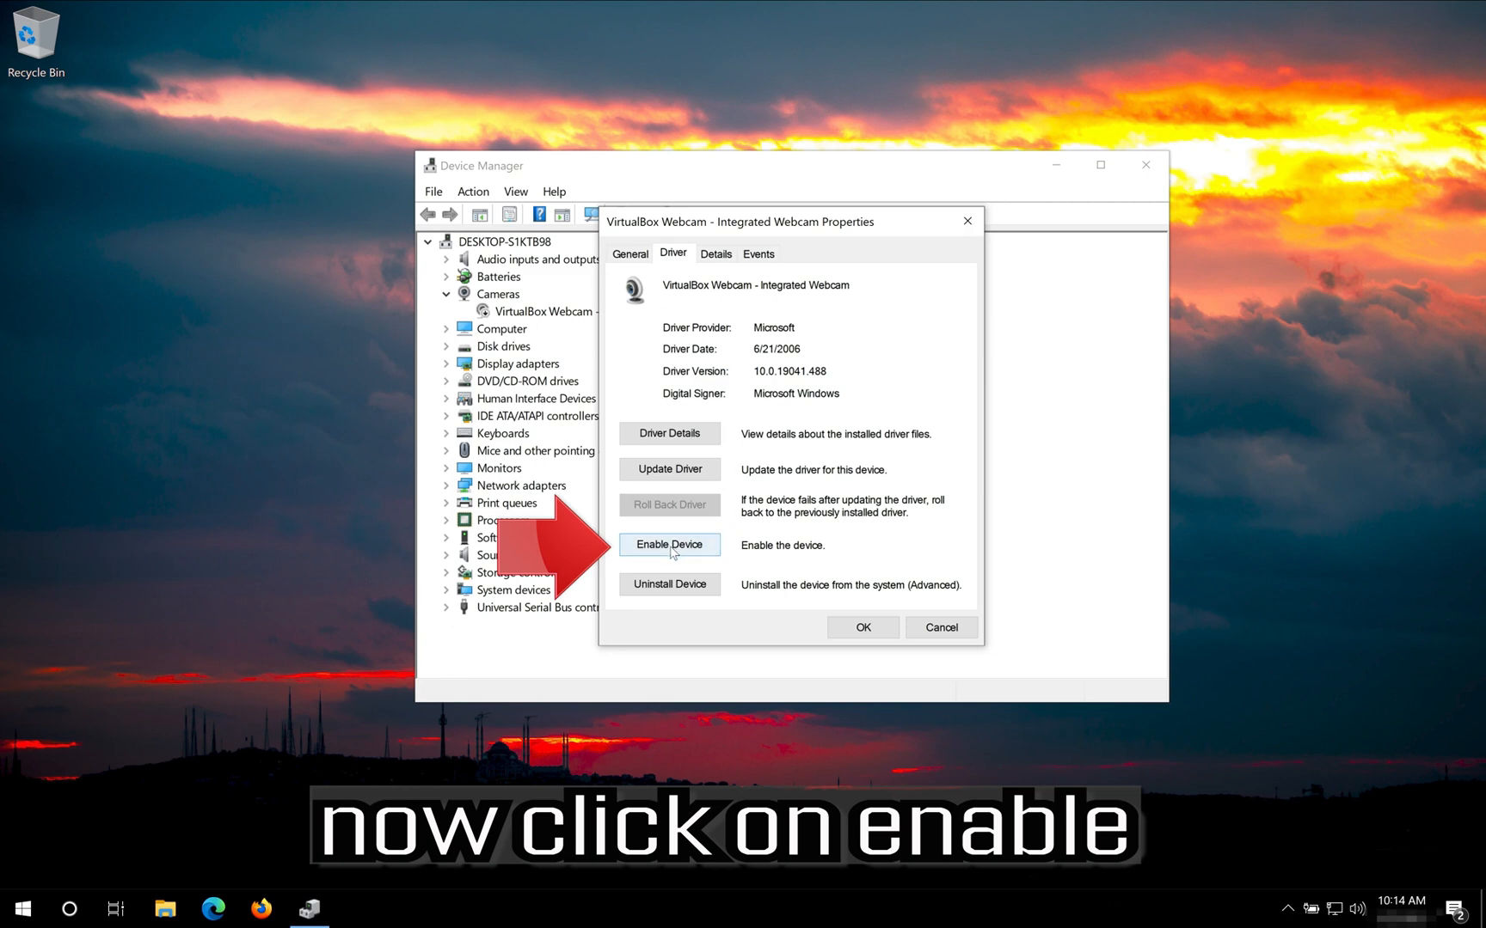
{"action": "left_click", "coordinate": [667, 545]}
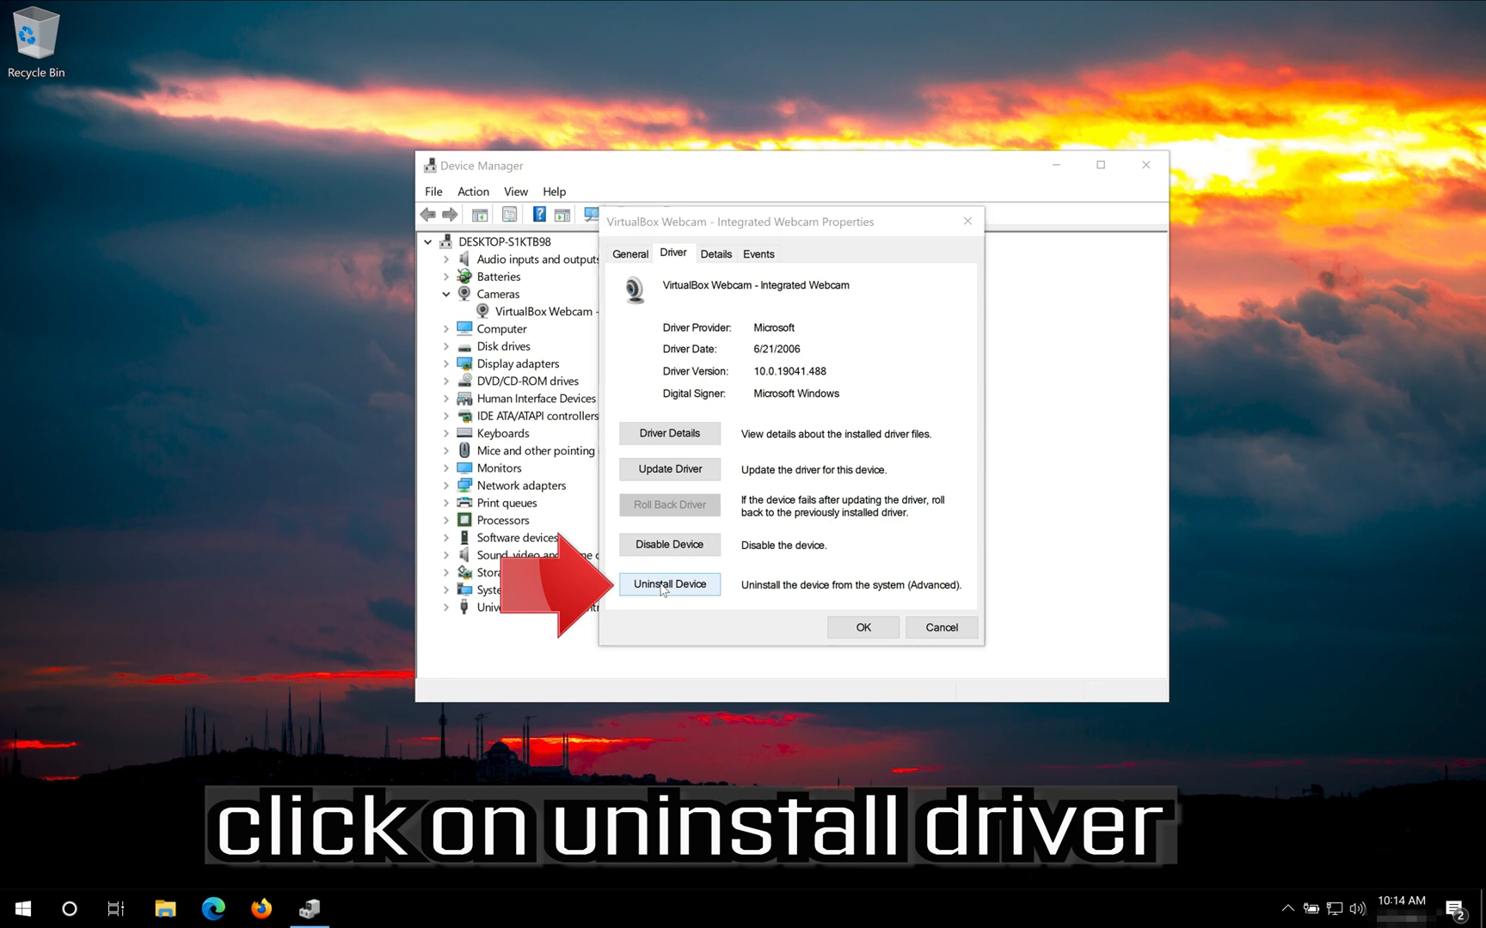
Step: Uninstall the VirtualBox Webcam and confirm, removing the Cameras category
{"action": "left_click", "coordinate": [667, 583]}
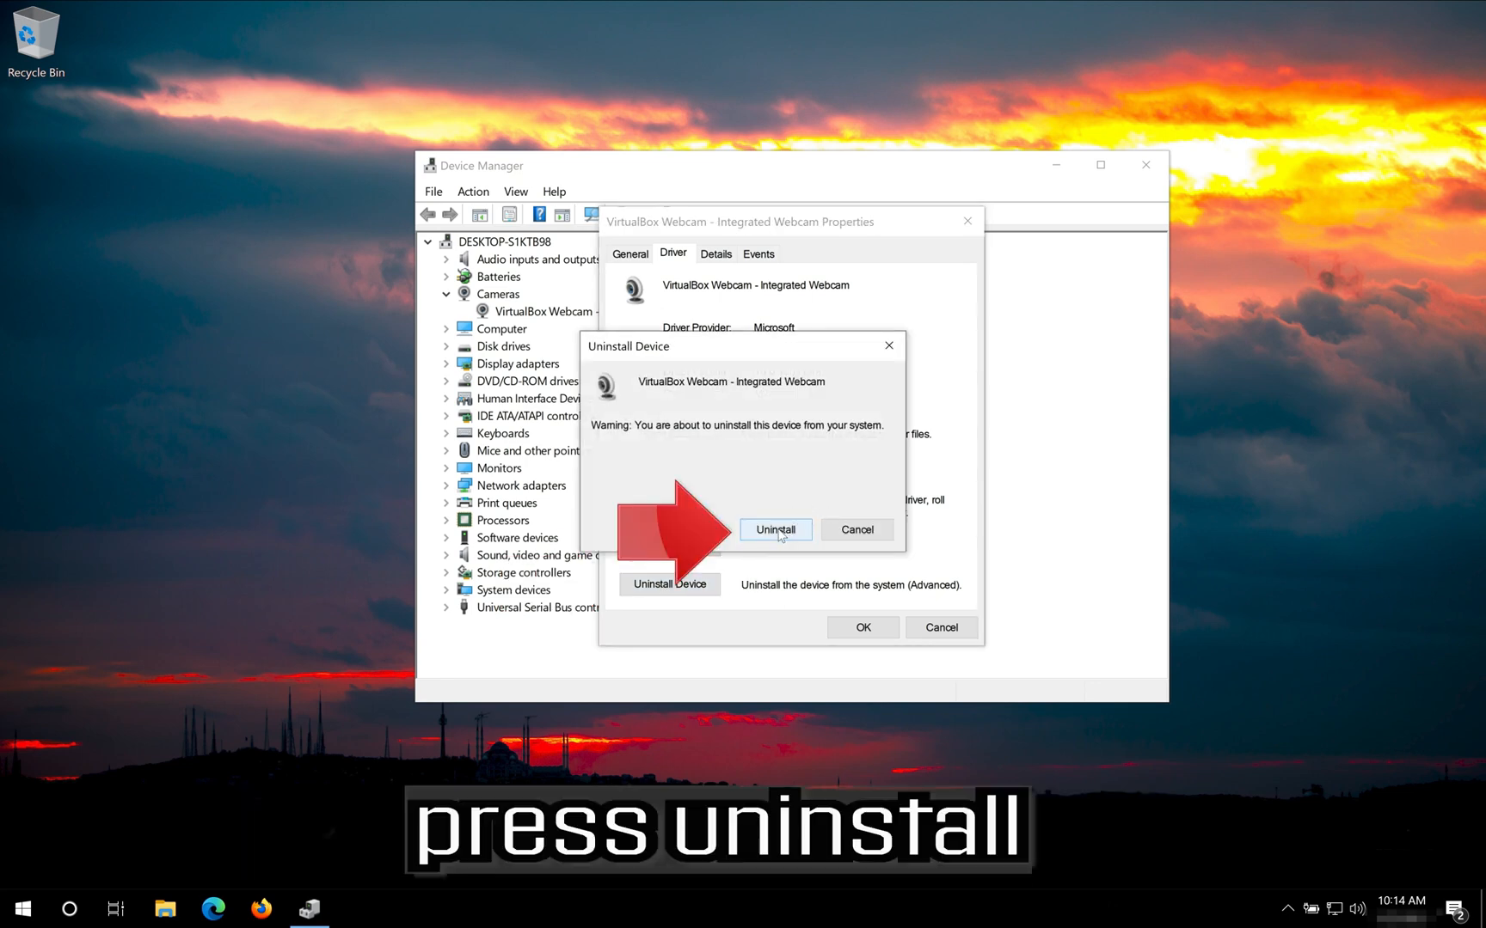
{"action": "left_click", "coordinate": [775, 530]}
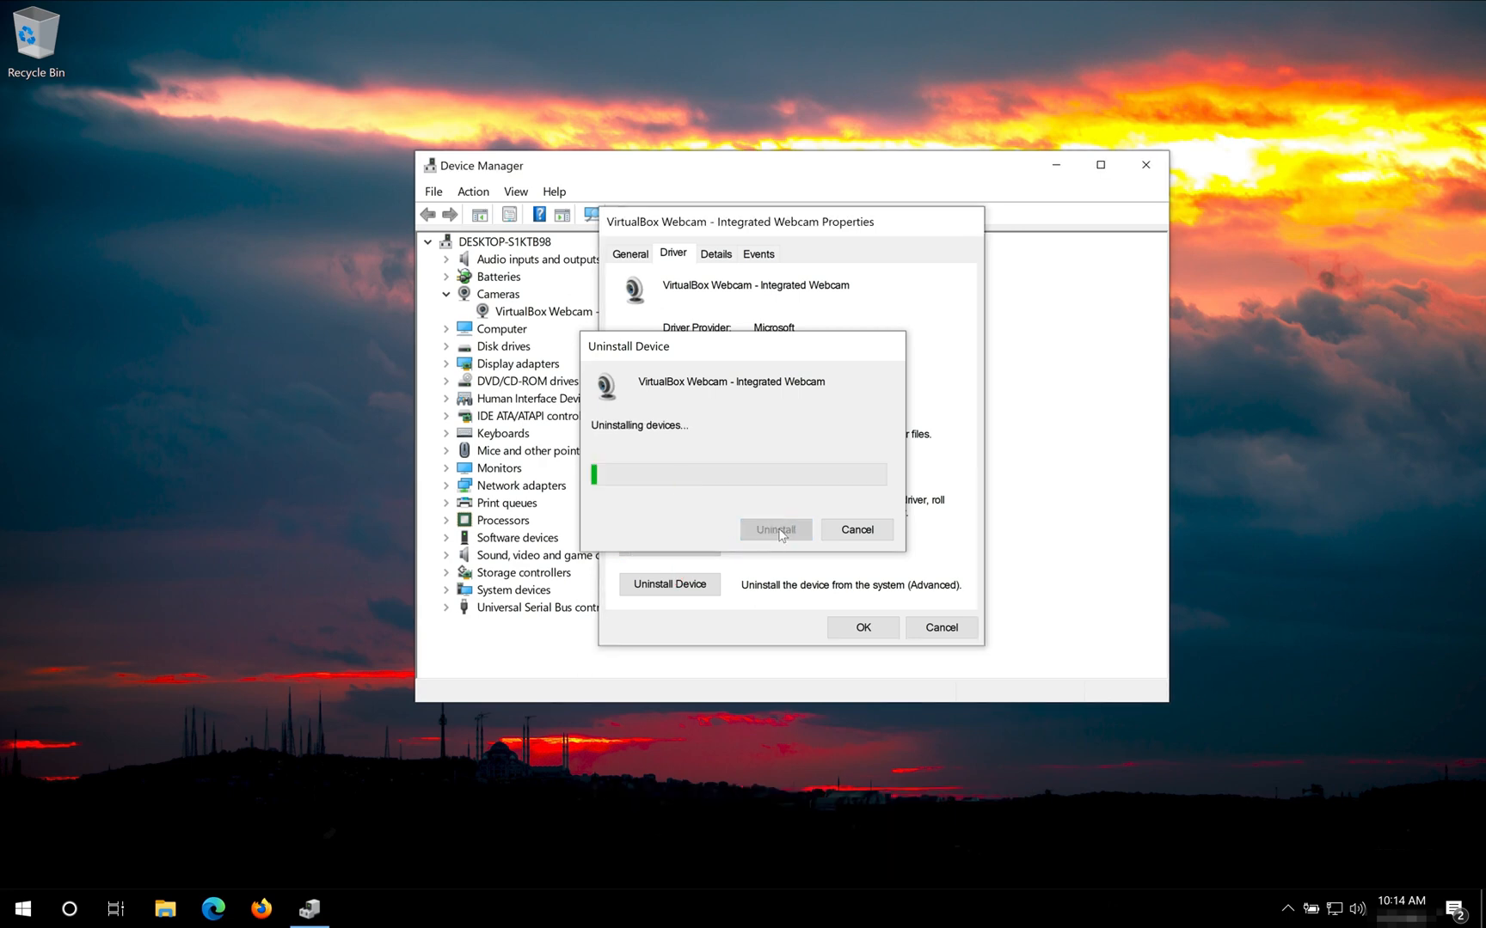
{"action": "left_click", "coordinate": [774, 528]}
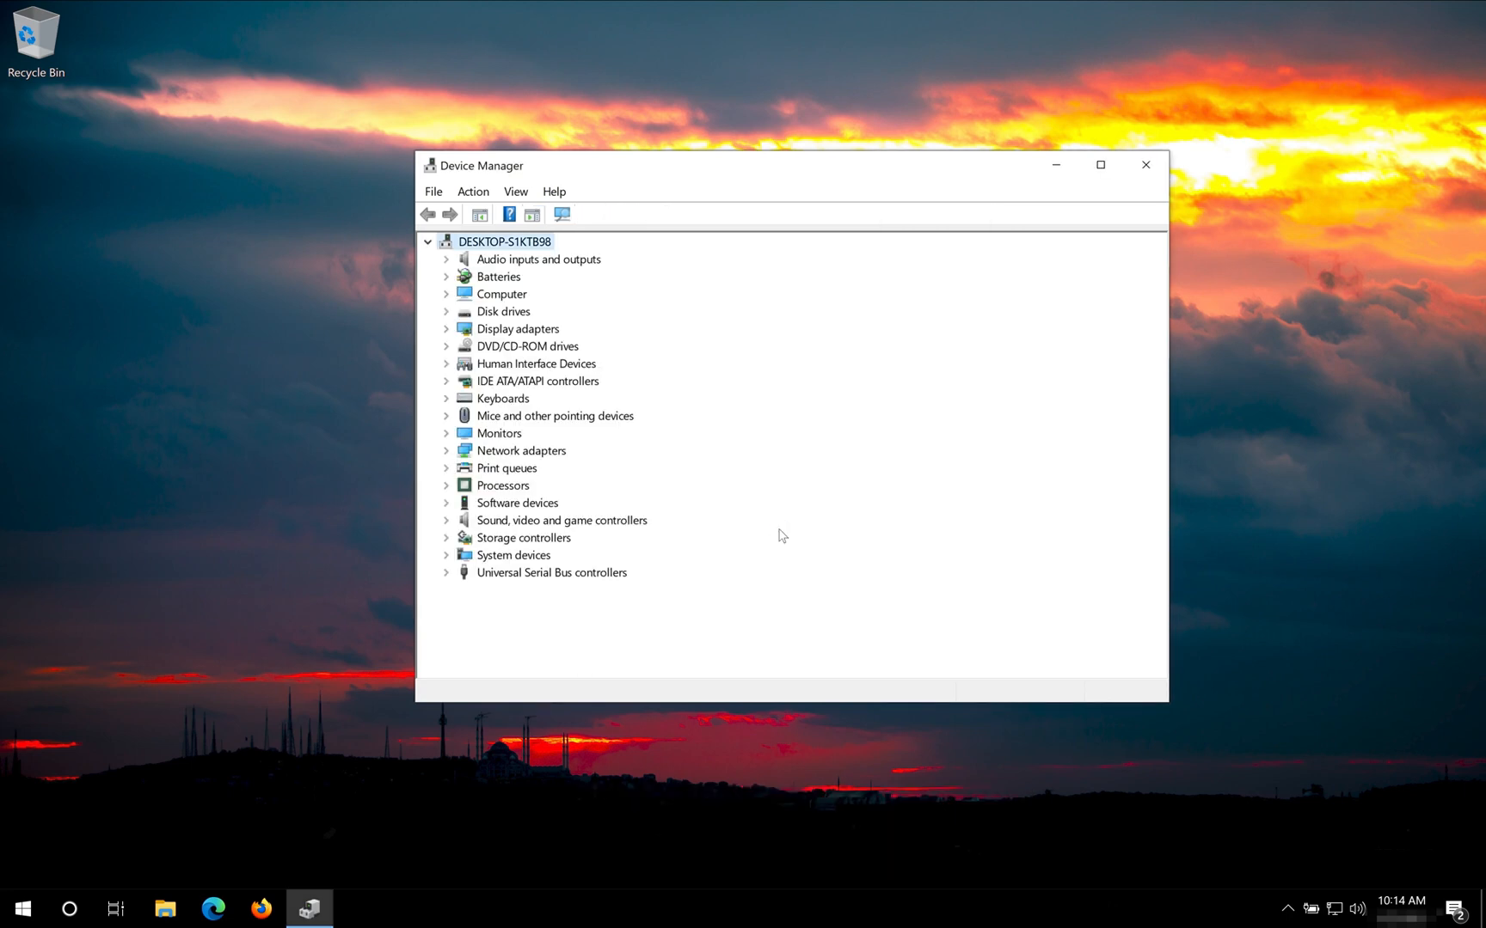
{"action": "mouse_move", "coordinate": [1145, 165]}
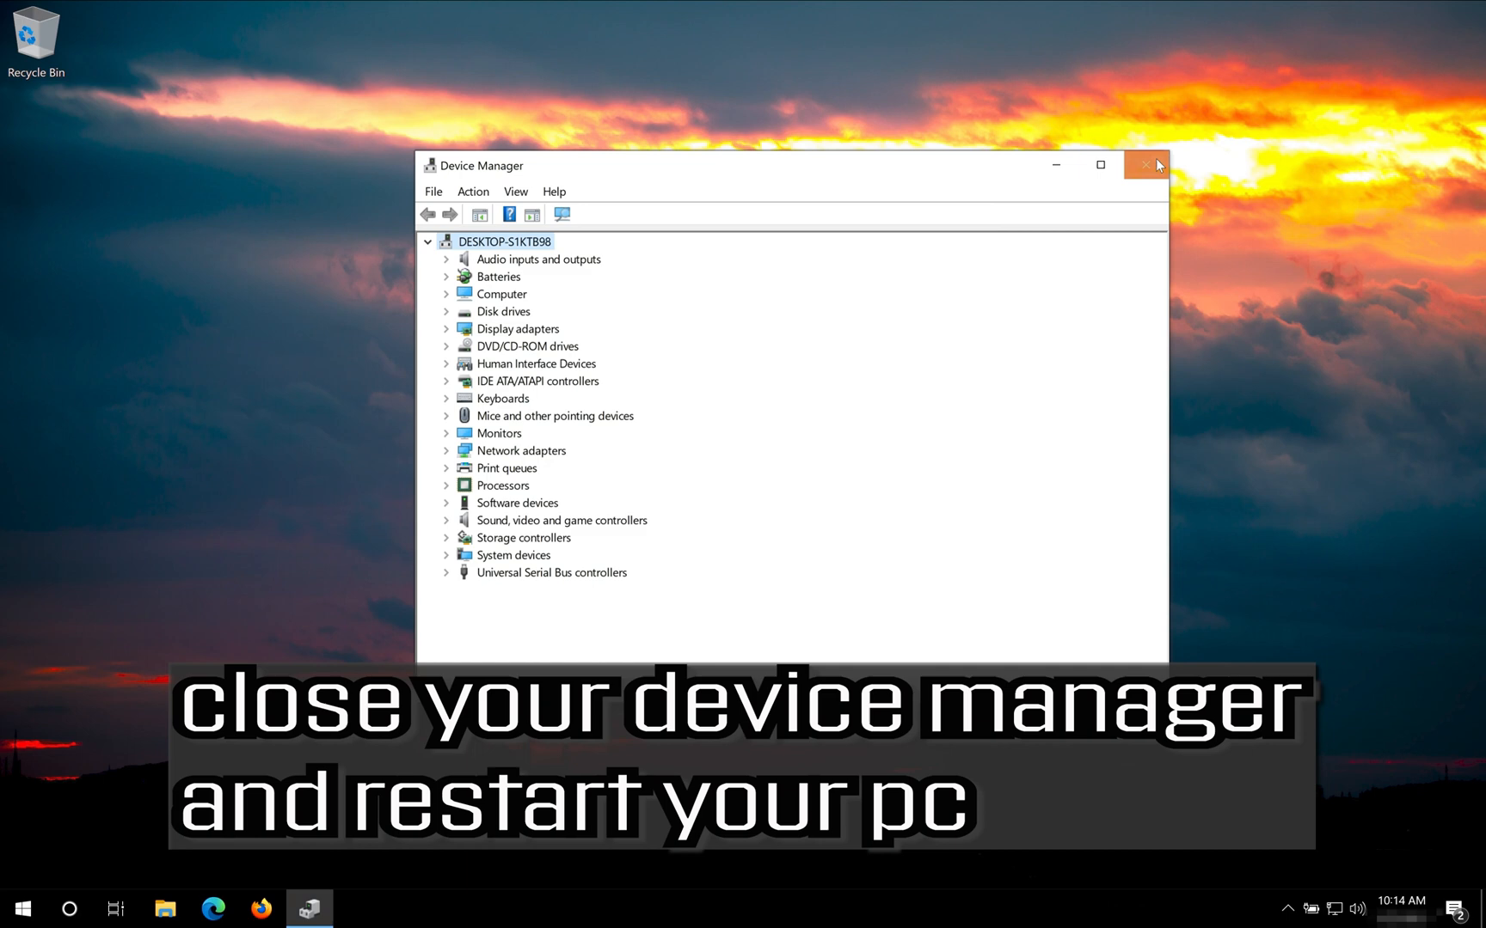
Step: Close Device Manager and restart the PC from Start > Power > Restart
{"action": "left_click", "coordinate": [1145, 163]}
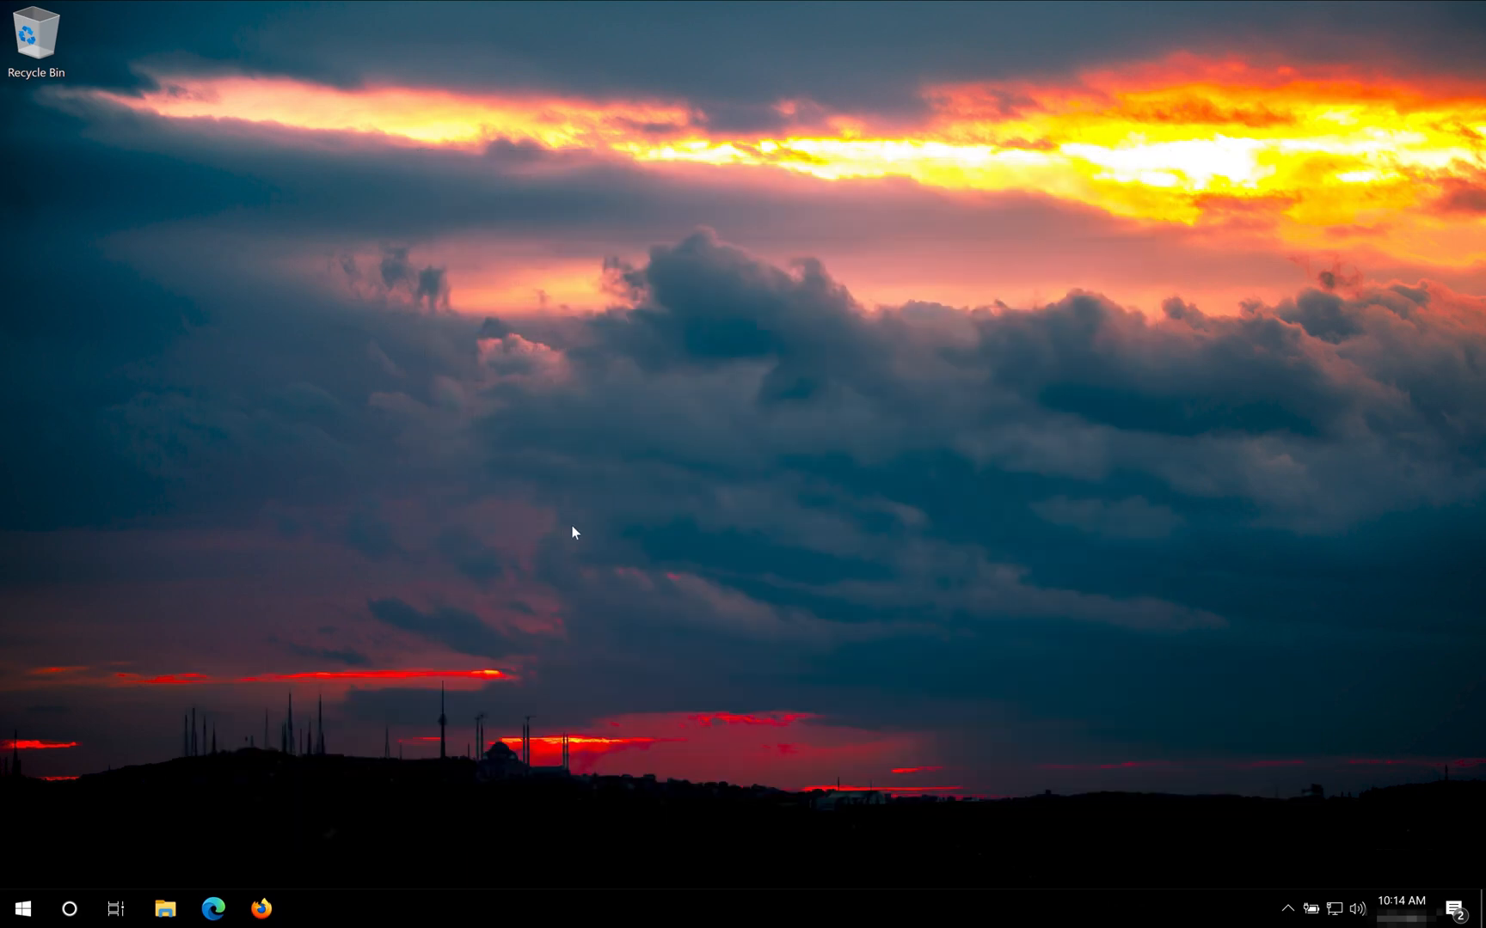
{"action": "left_click", "coordinate": [13, 908]}
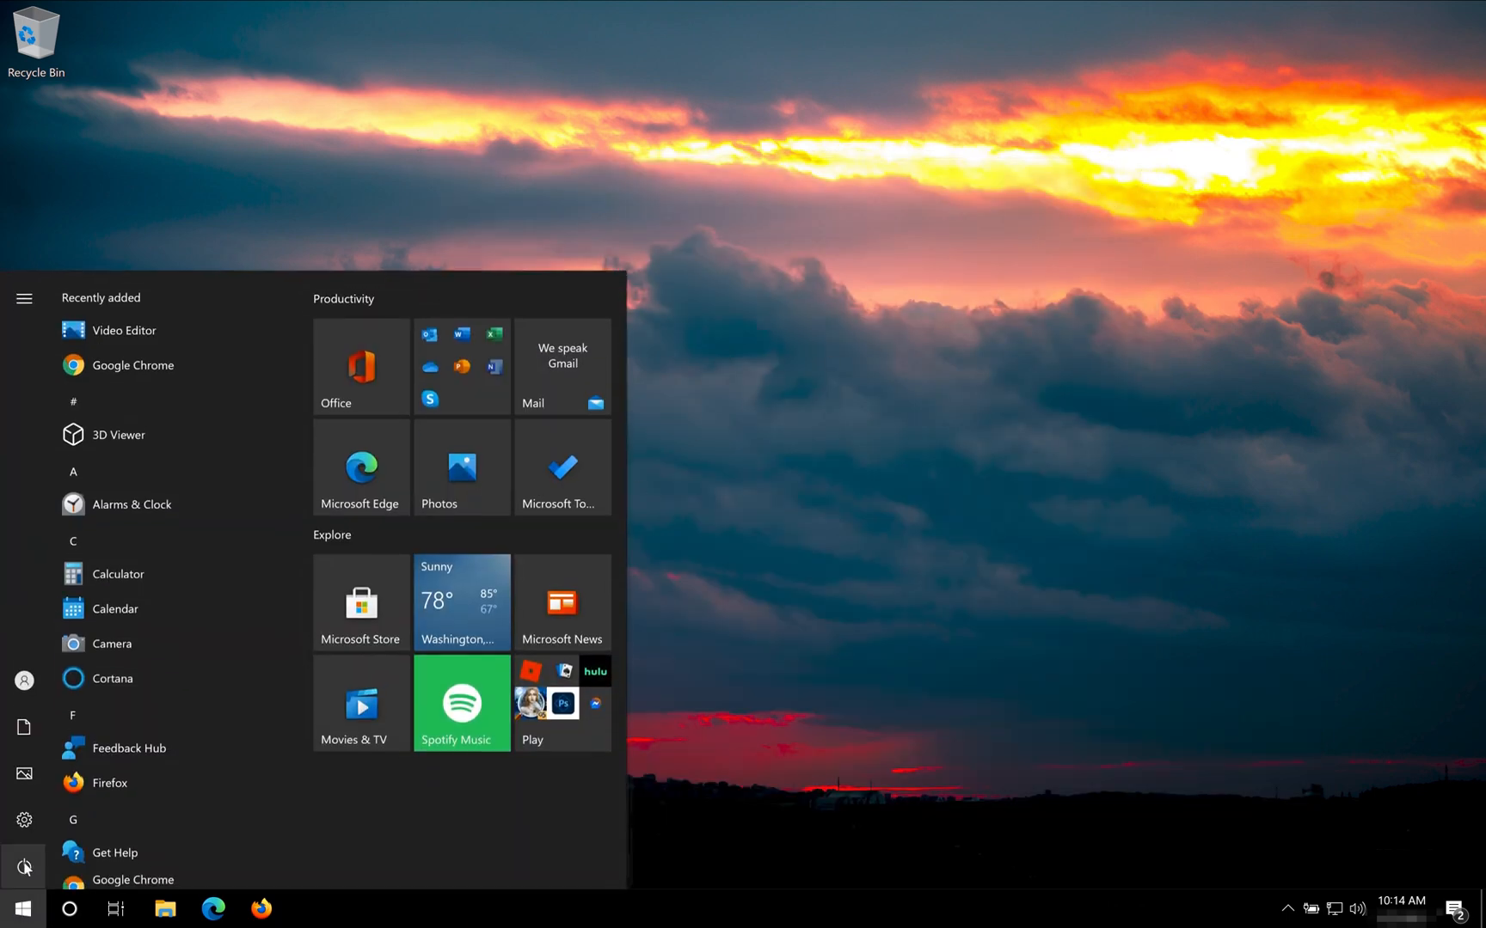
{"action": "left_click", "coordinate": [24, 867]}
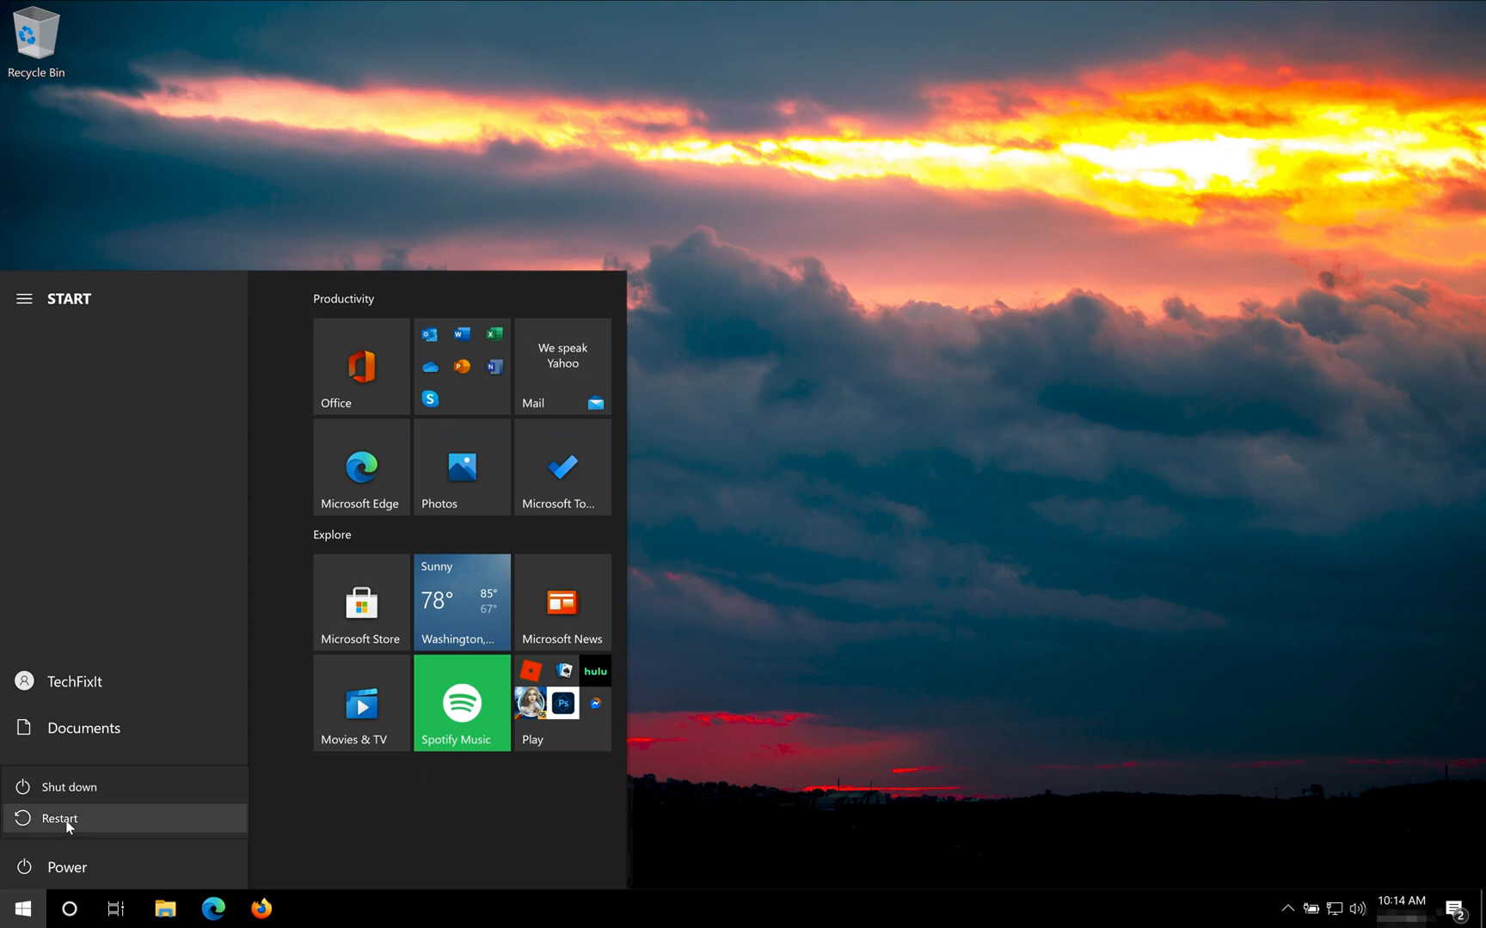
{"action": "left_click", "coordinate": [60, 819]}
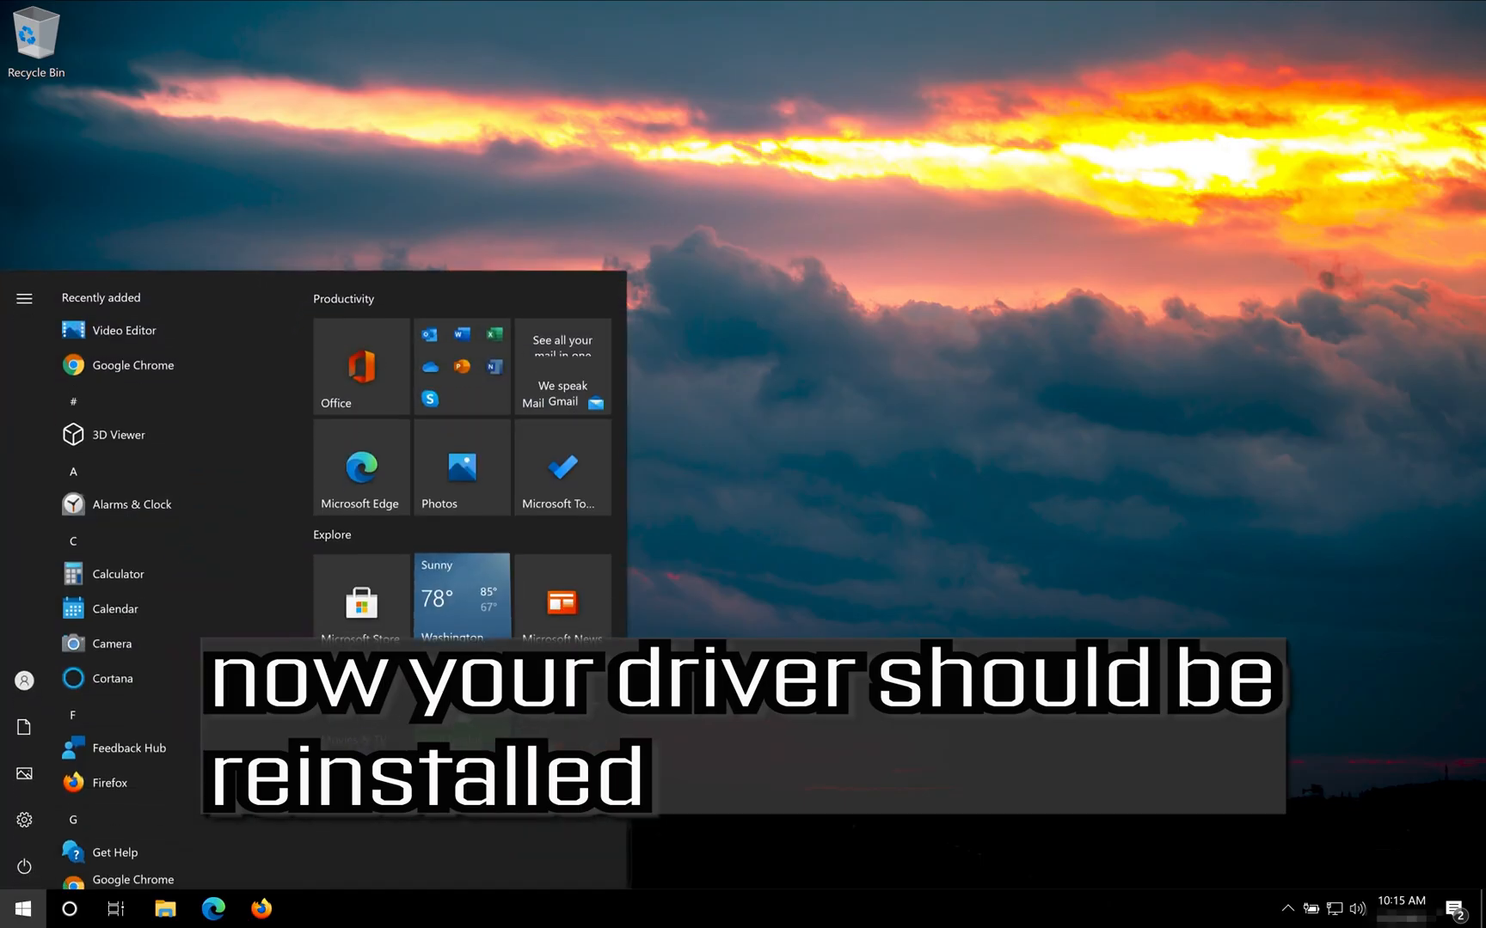
Step: Reopen Device Manager from a Start search and confirm the Cameras category is listed again
{"action": "type", "text": "device"}
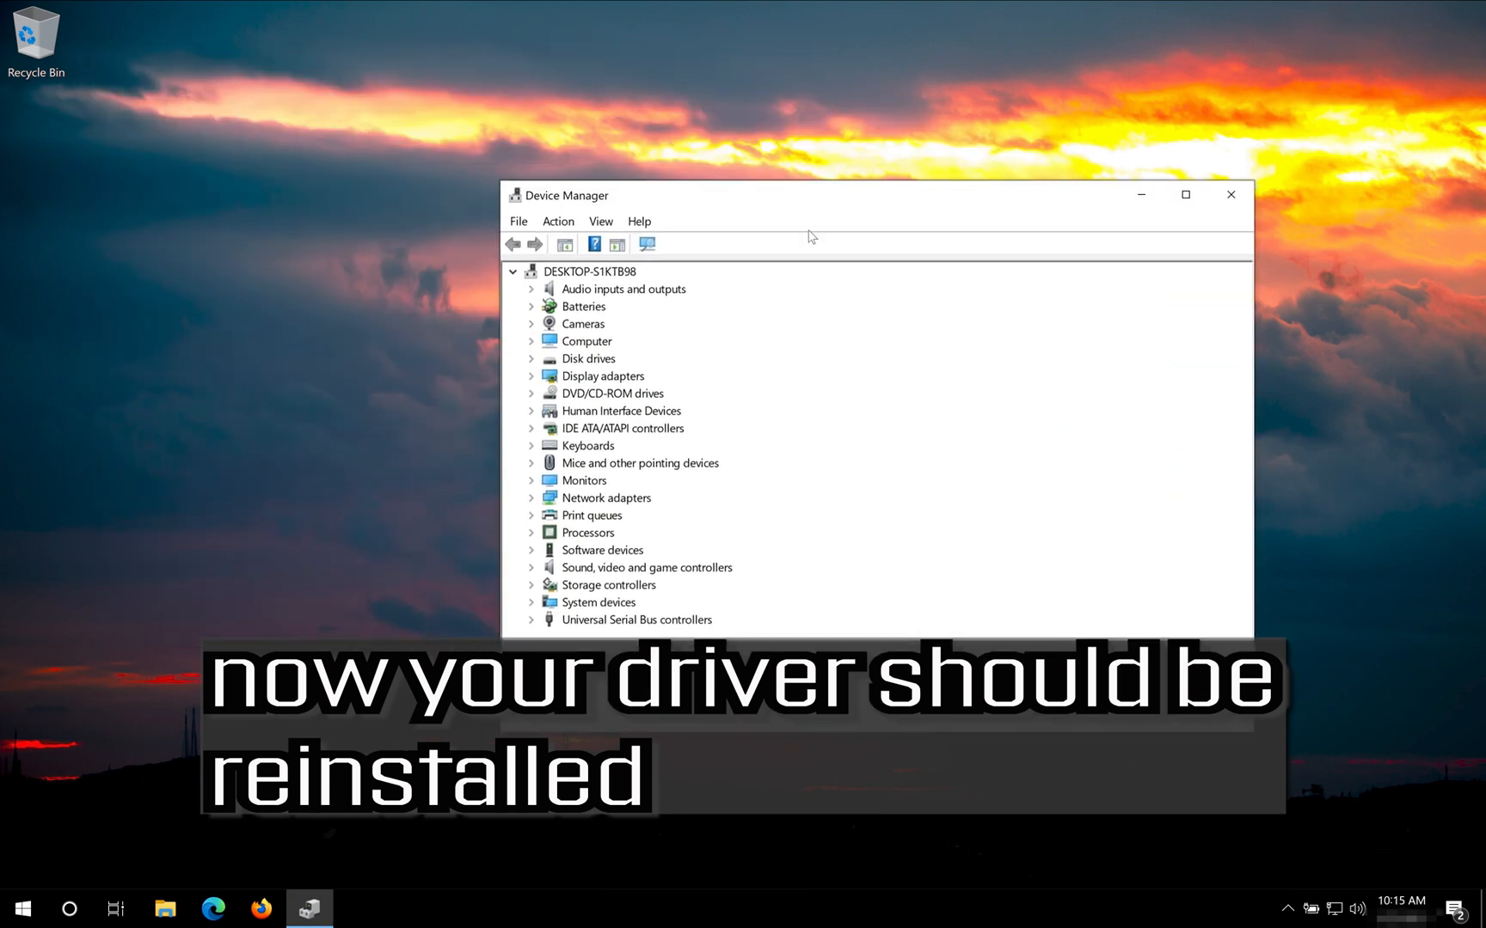
{"action": "left_click", "coordinate": [533, 323]}
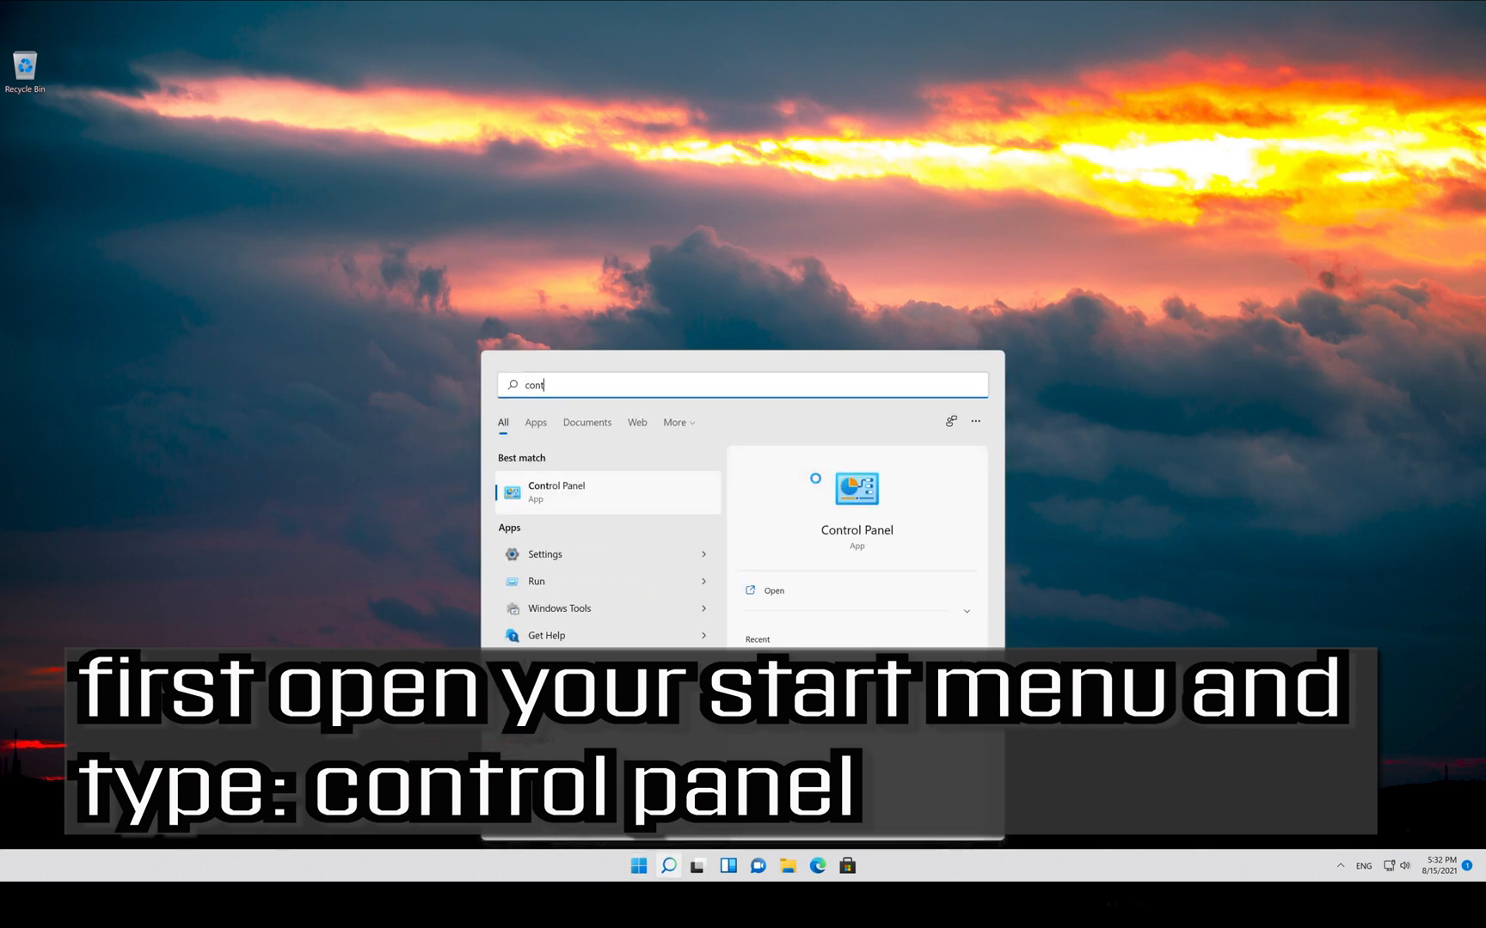
Step: Find Control Panel via Start search and enter its System and Security section
{"action": "type", "text": "rol panel"}
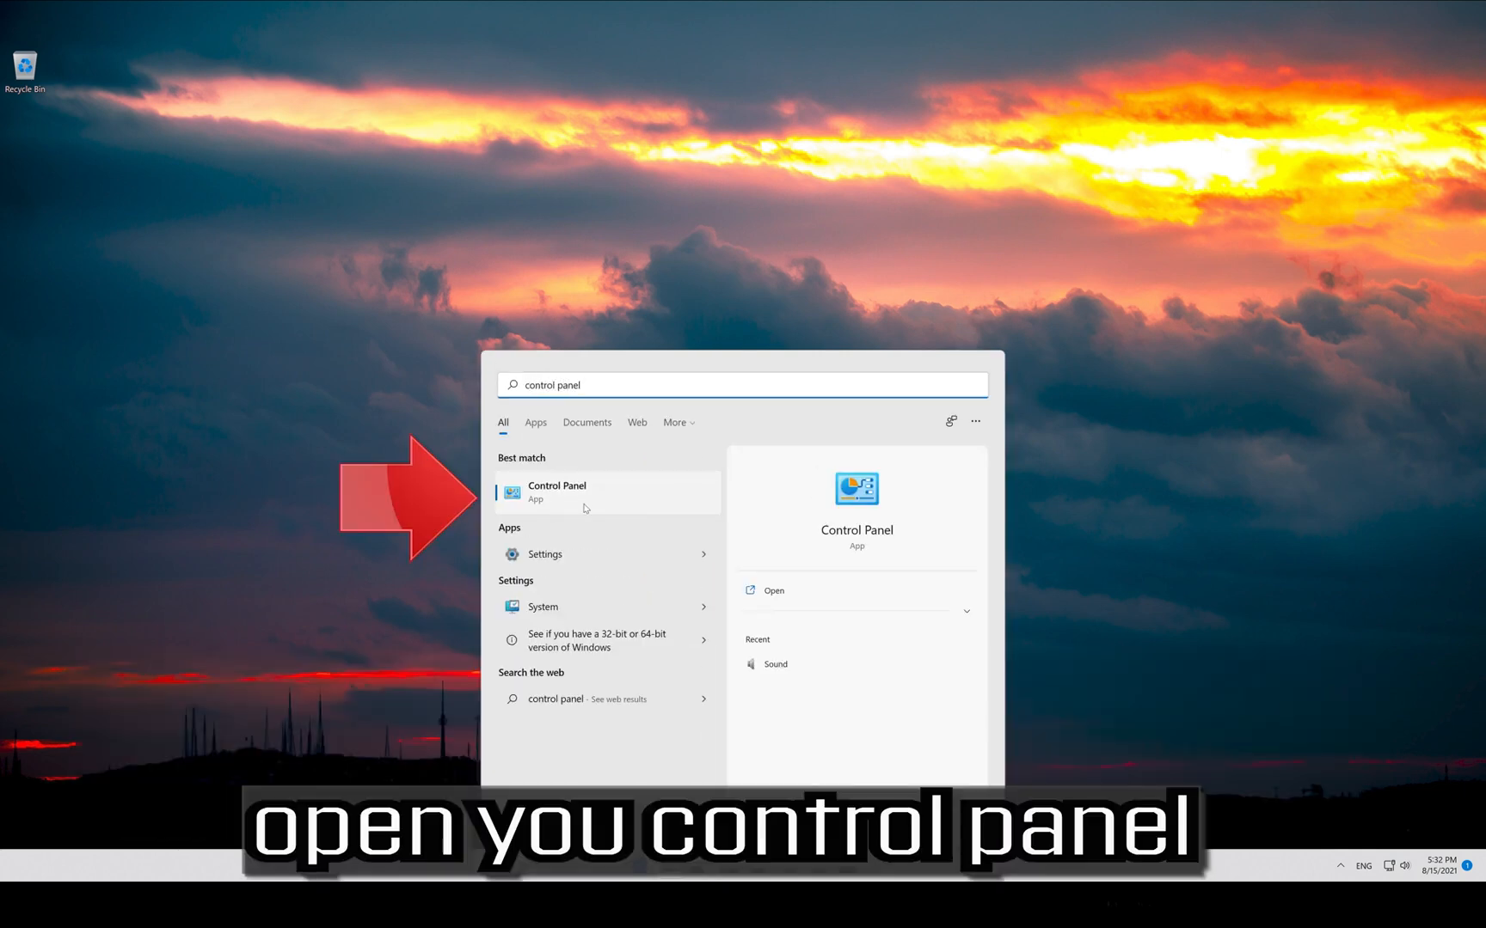
{"action": "left_click", "coordinate": [557, 491]}
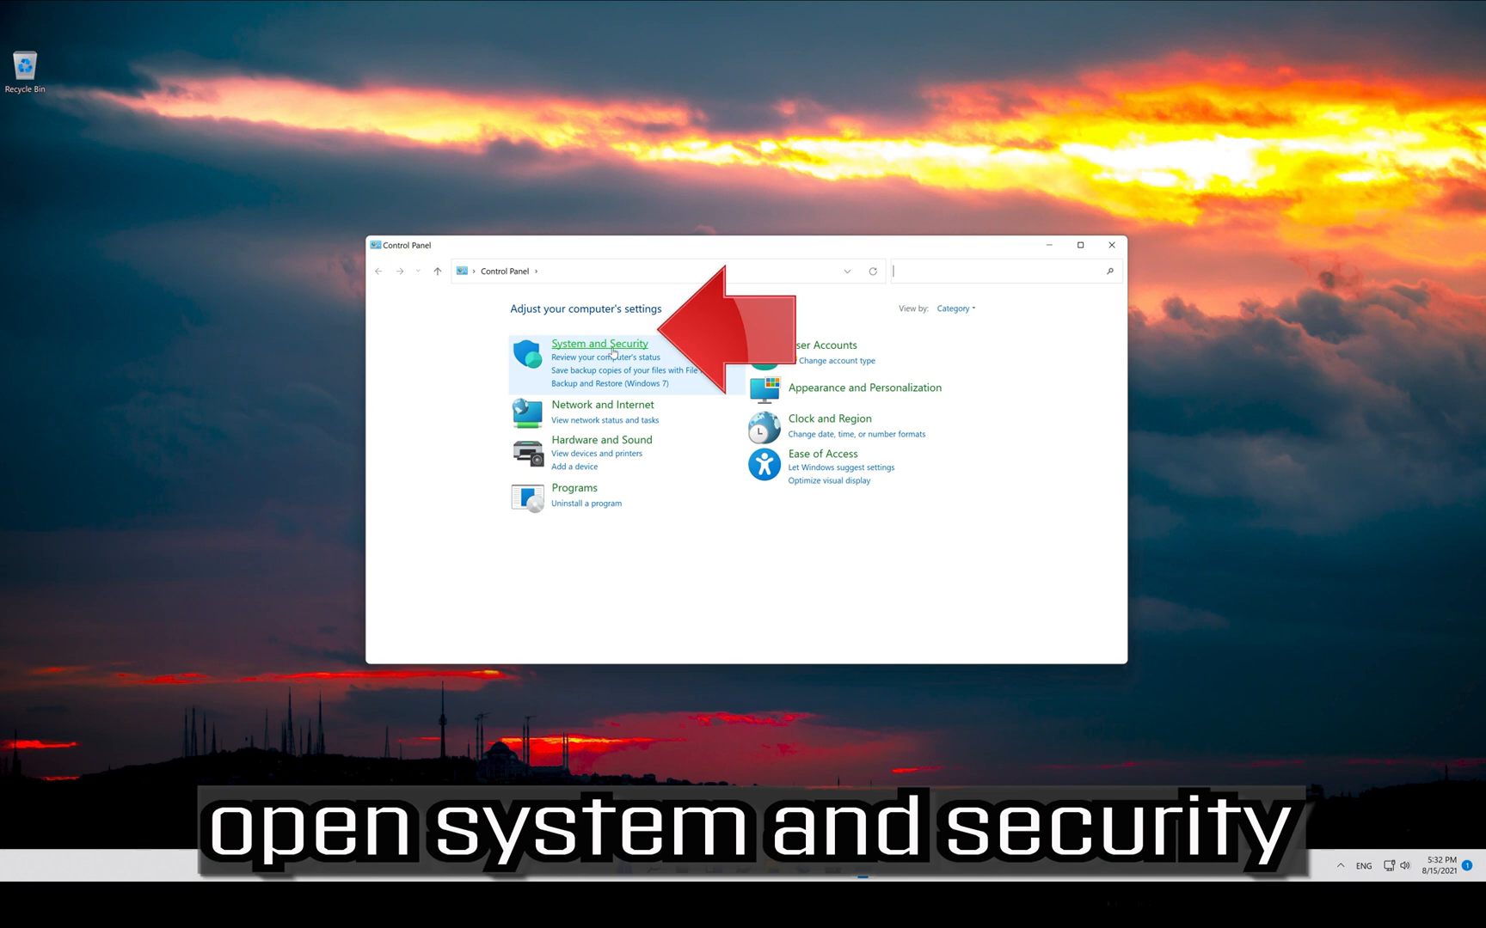
{"action": "left_click", "coordinate": [599, 342]}
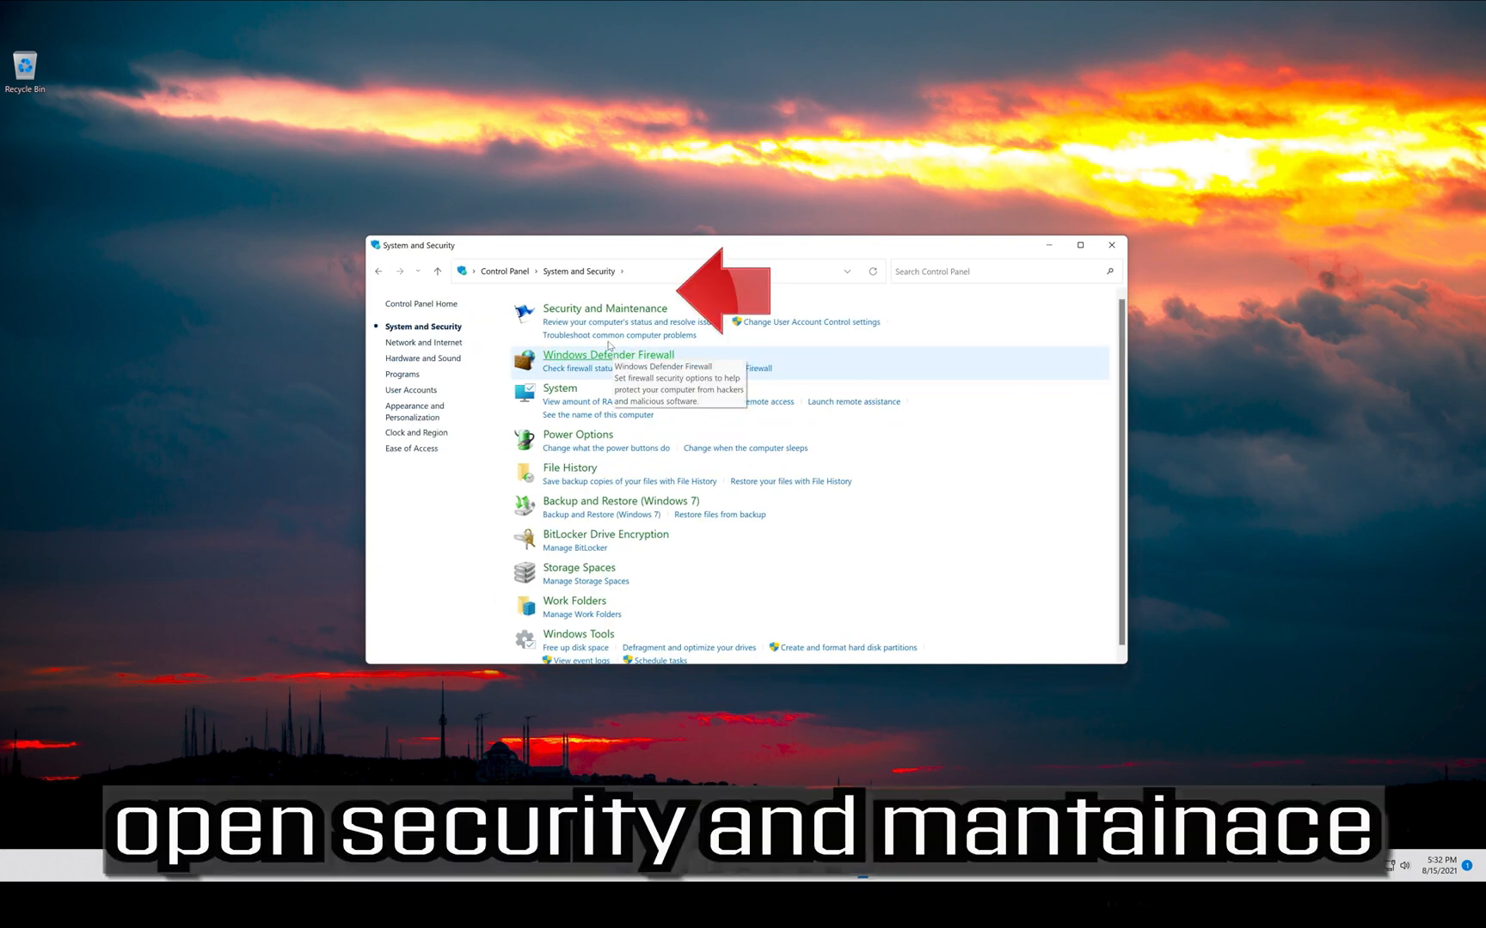
{"action": "mouse_move", "coordinate": [667, 304]}
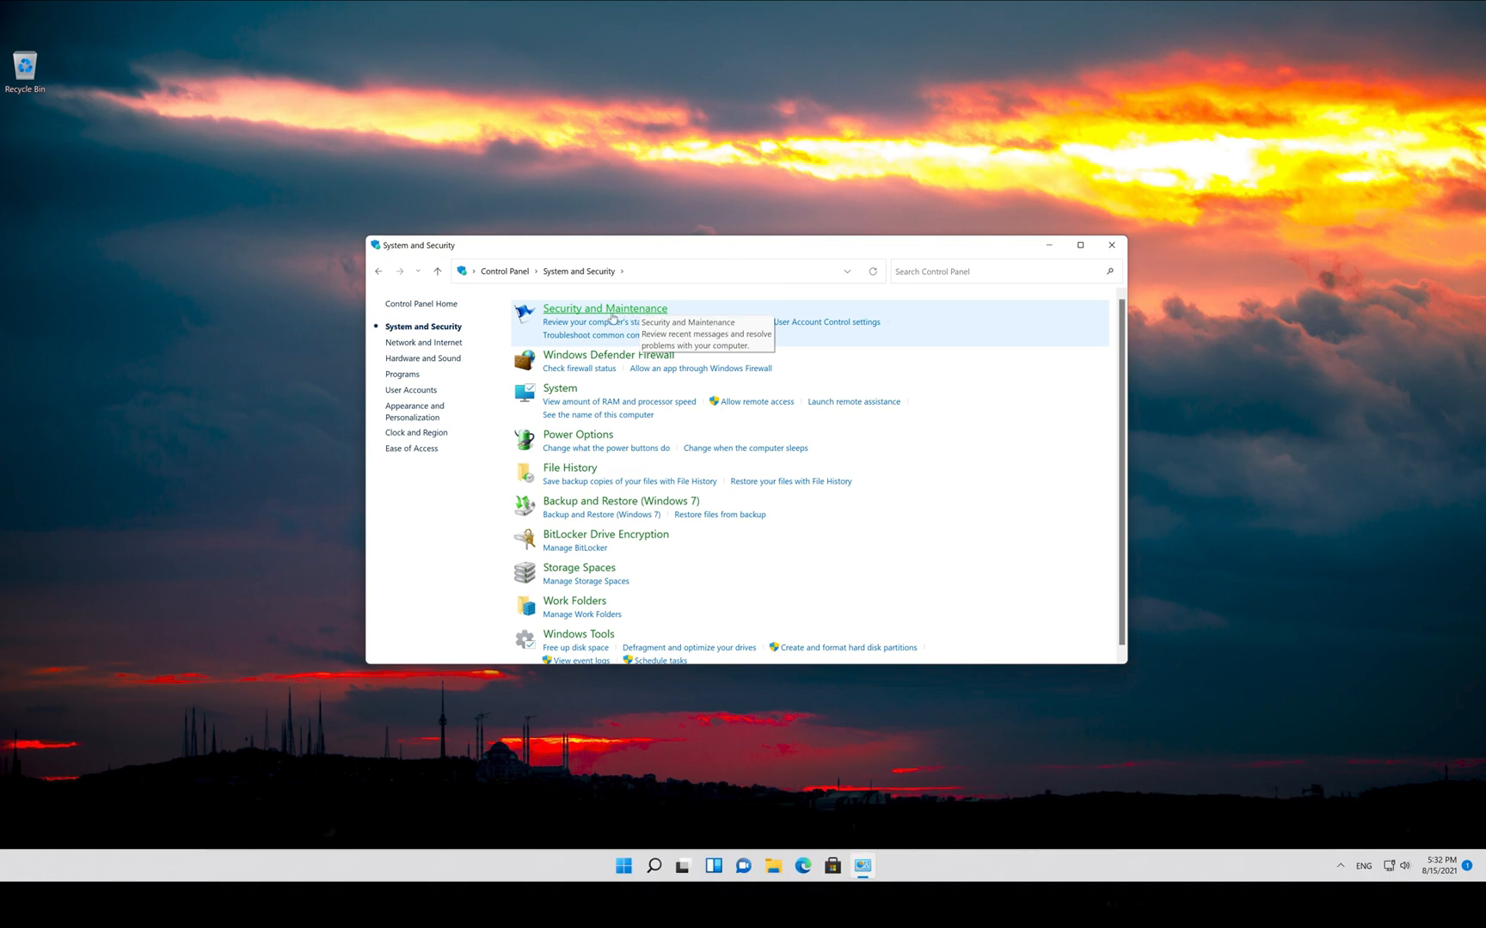
Step: Reach Security and Maintenance > Recovery and launch System Restore
{"action": "left_click", "coordinate": [606, 308]}
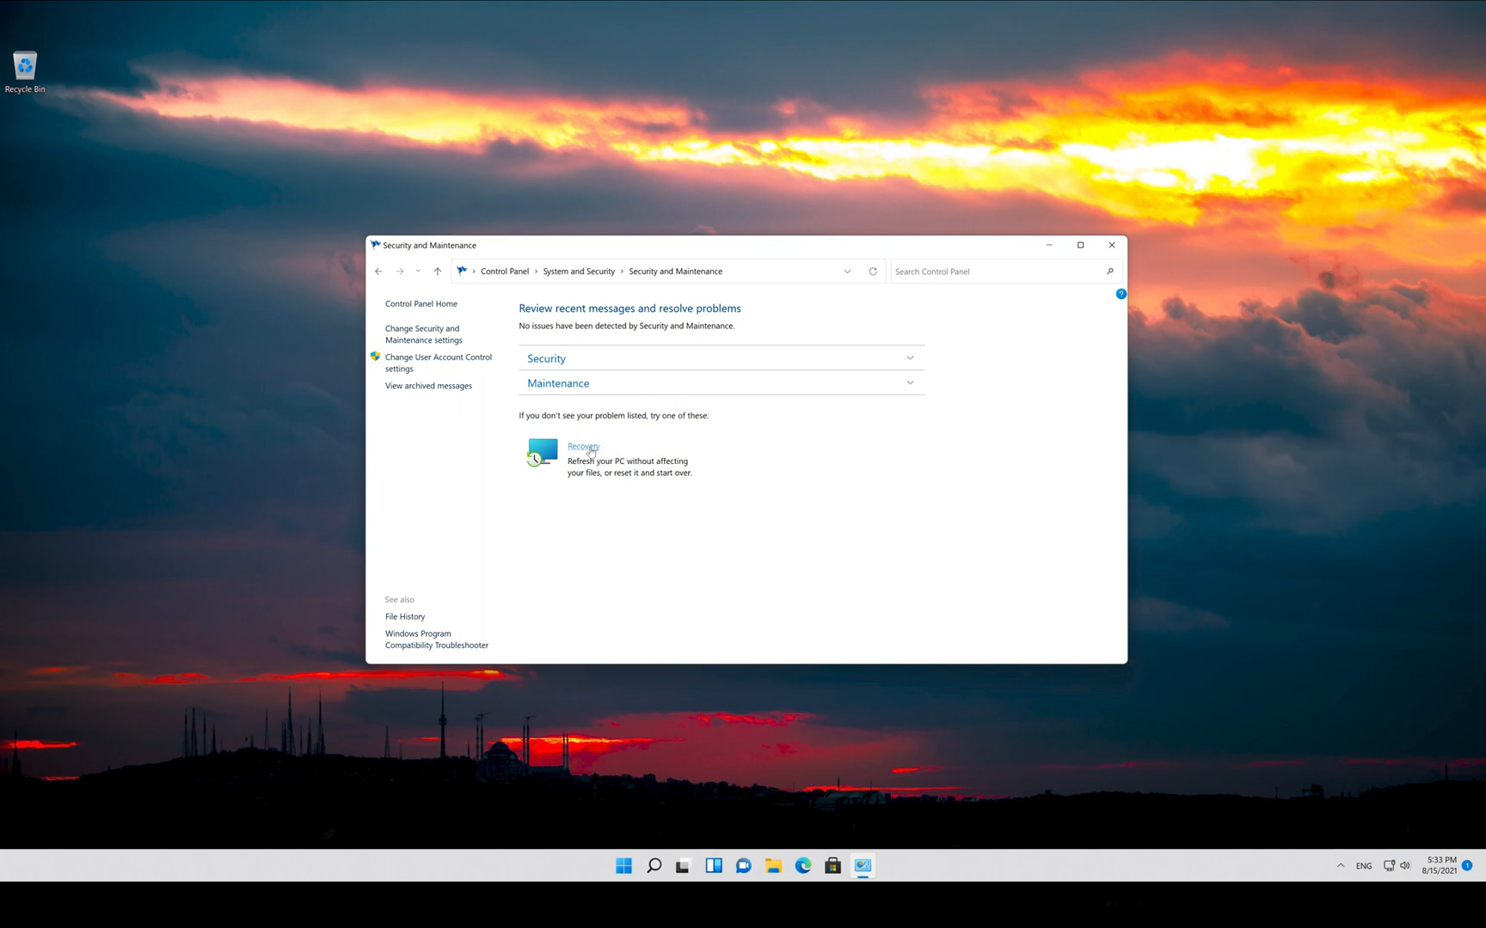
{"action": "left_click", "coordinate": [583, 447]}
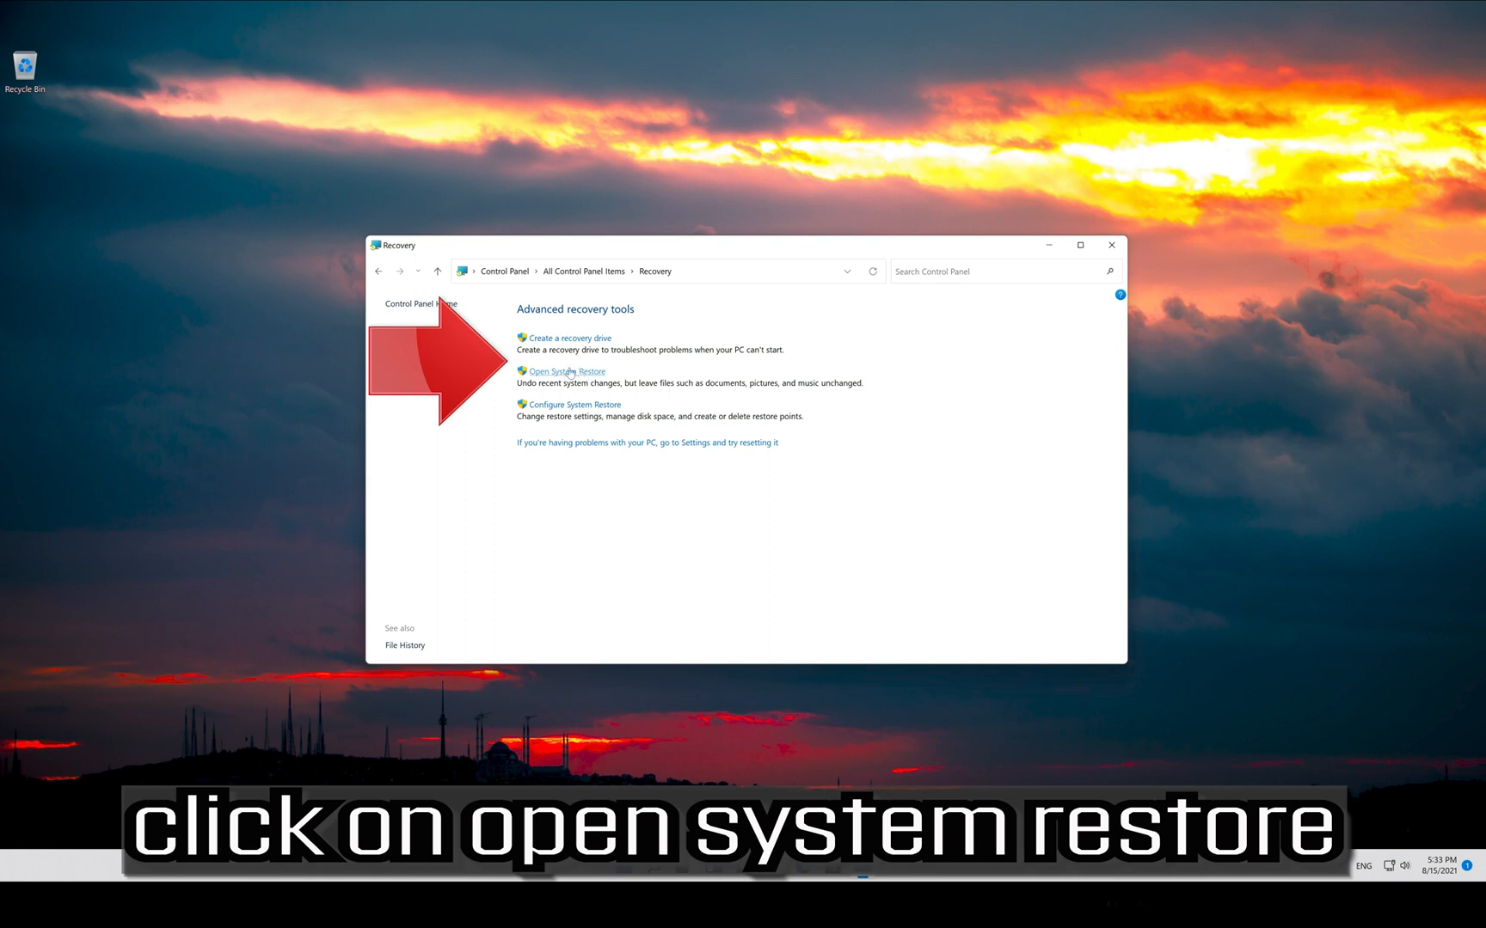
{"action": "left_click", "coordinate": [565, 371]}
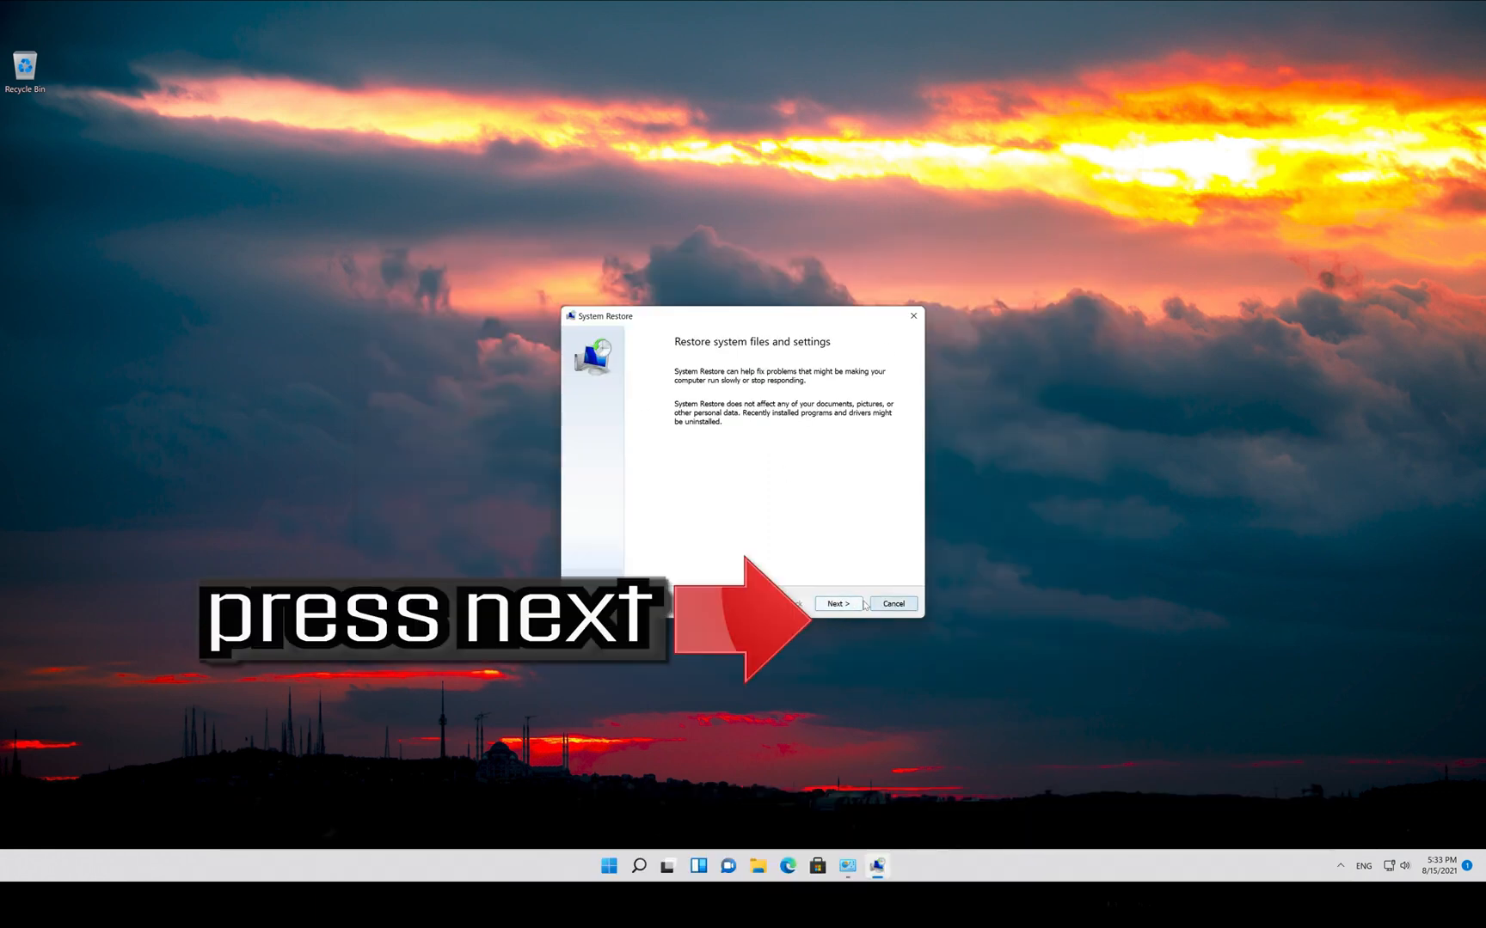
Step: Choose the latest manual restore point from 8/15/2021, finish, and confirm the uninterruptible restore
{"action": "left_click", "coordinate": [838, 603]}
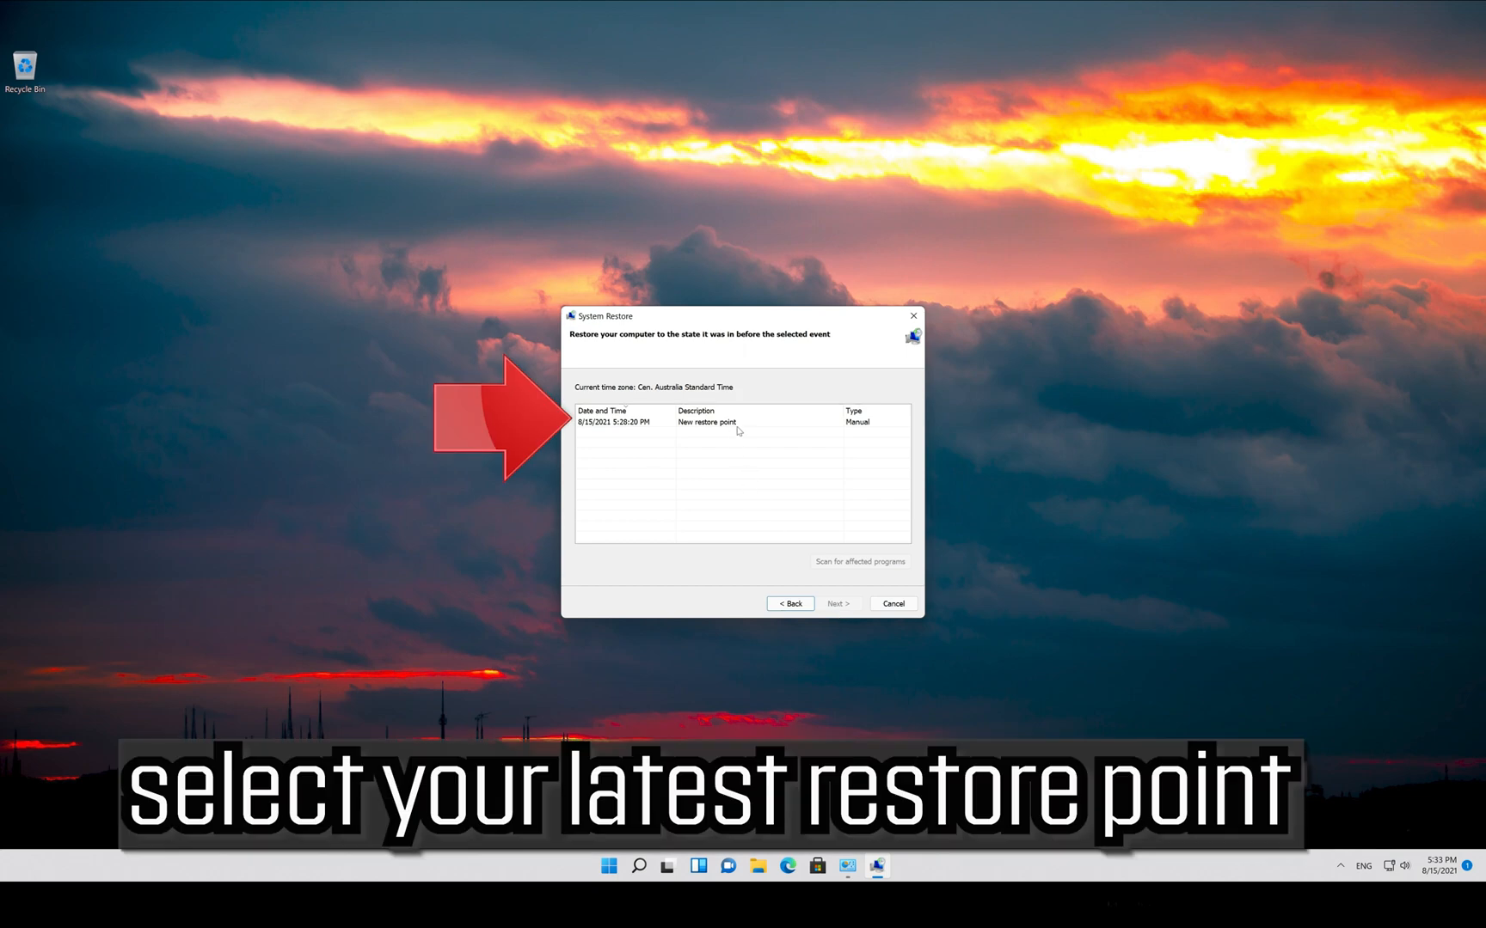
{"action": "left_click", "coordinate": [707, 422]}
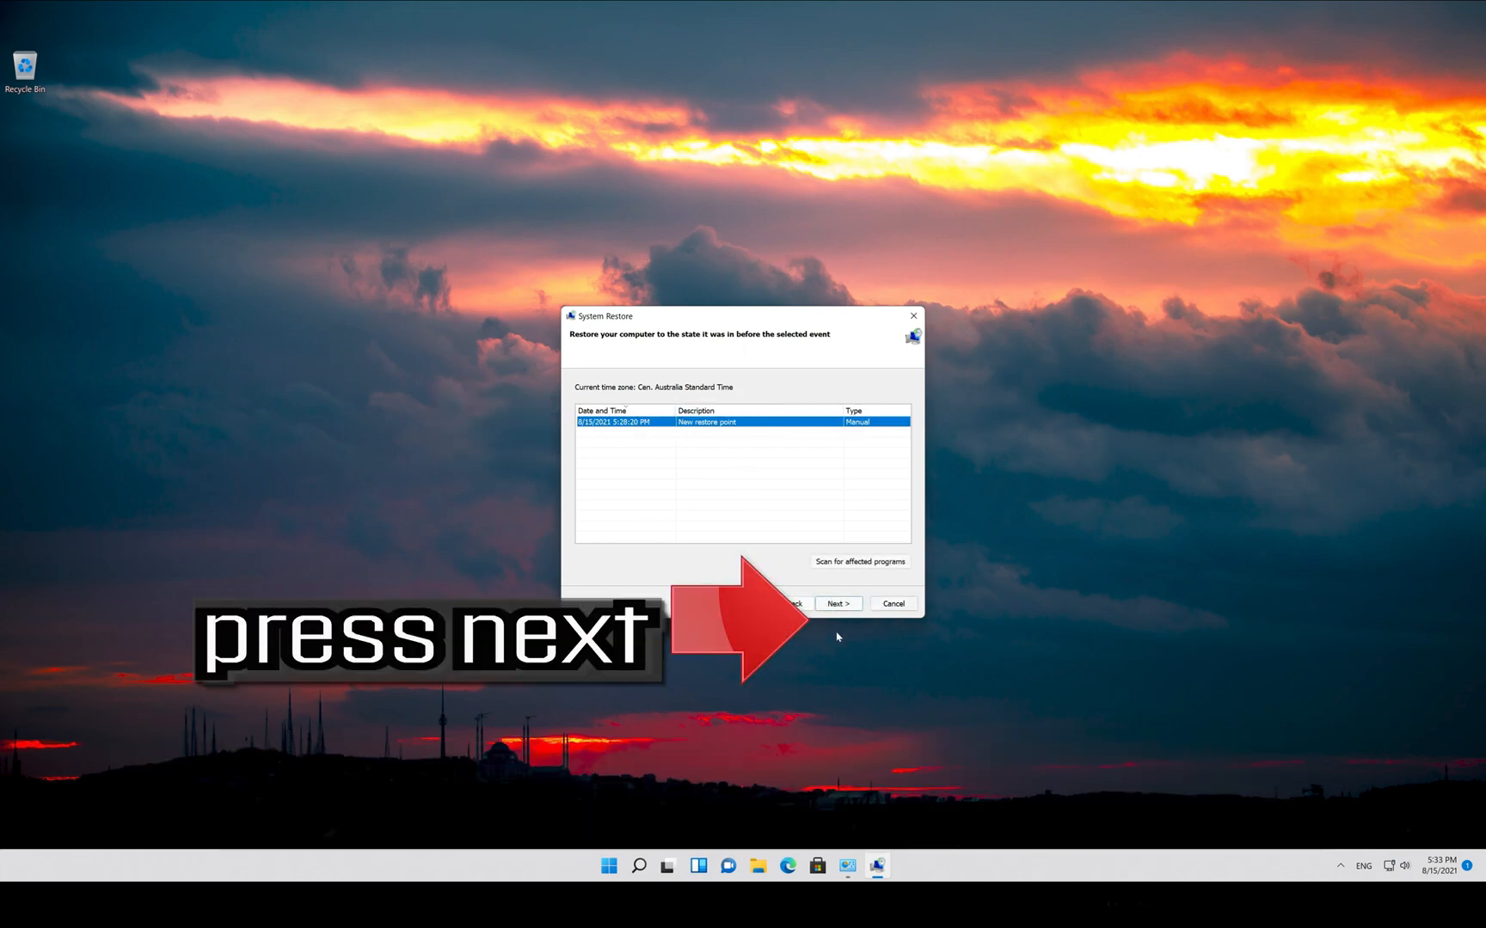
{"action": "left_click", "coordinate": [837, 603]}
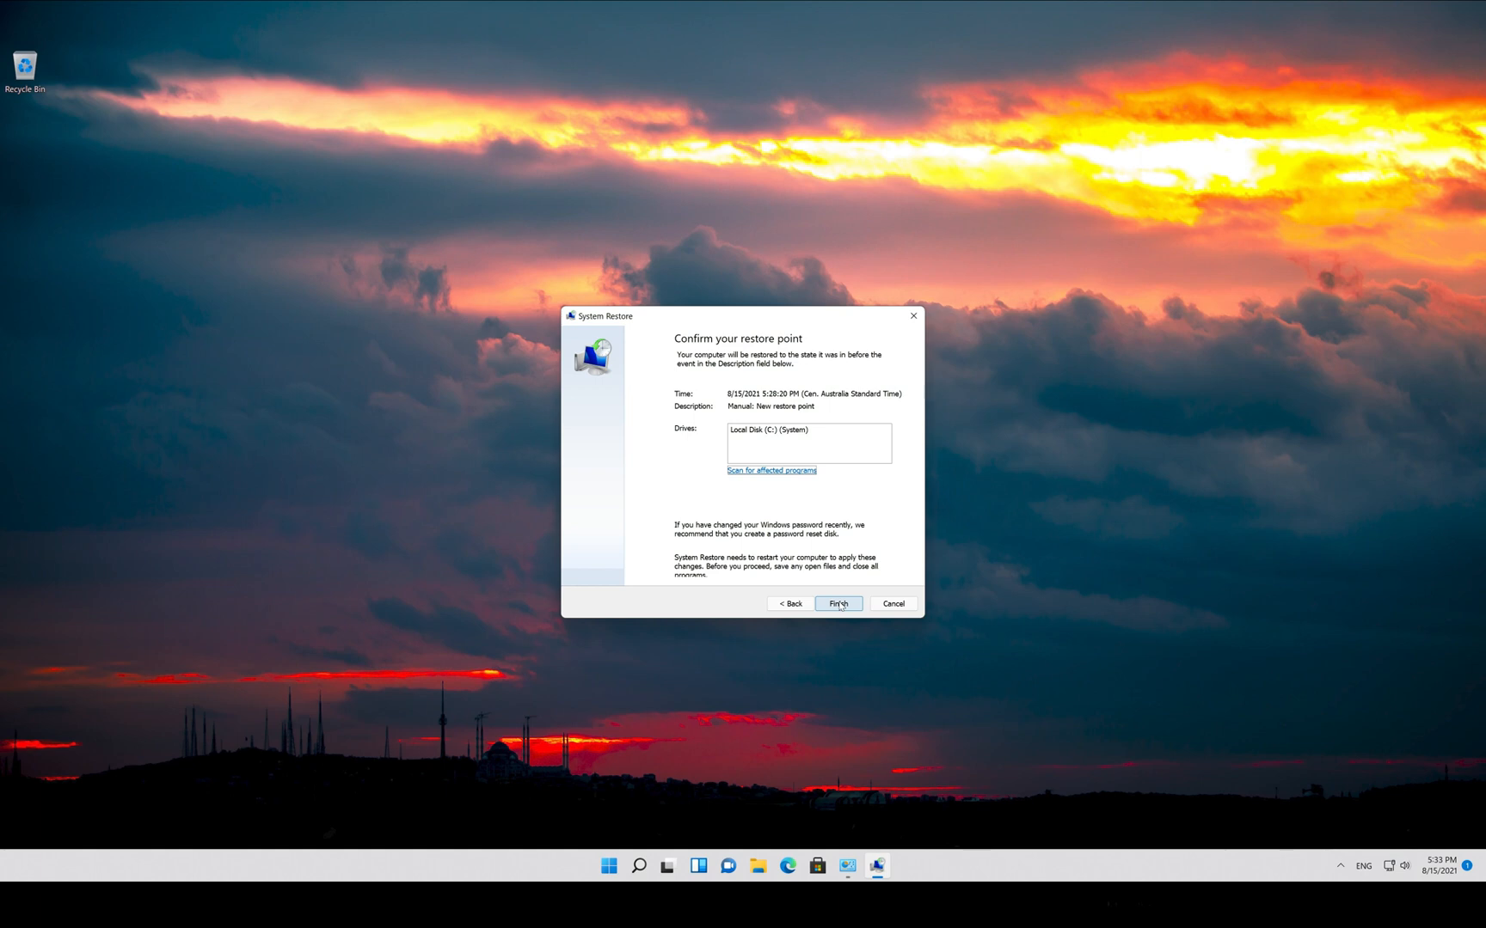
{"action": "left_click", "coordinate": [837, 604]}
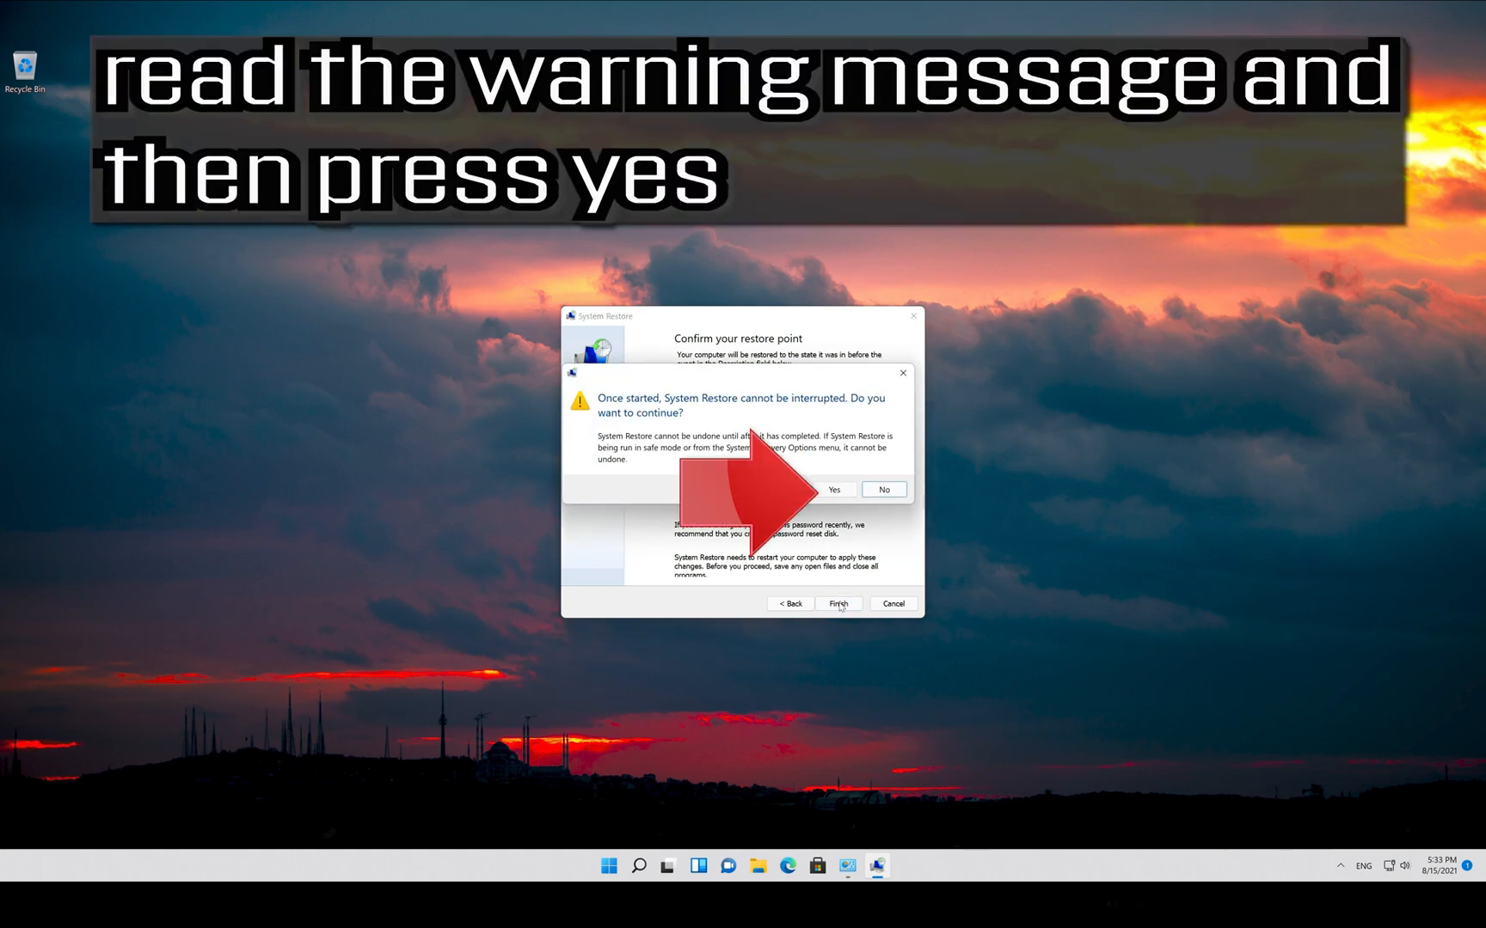
{"action": "mouse_move", "coordinate": [817, 411]}
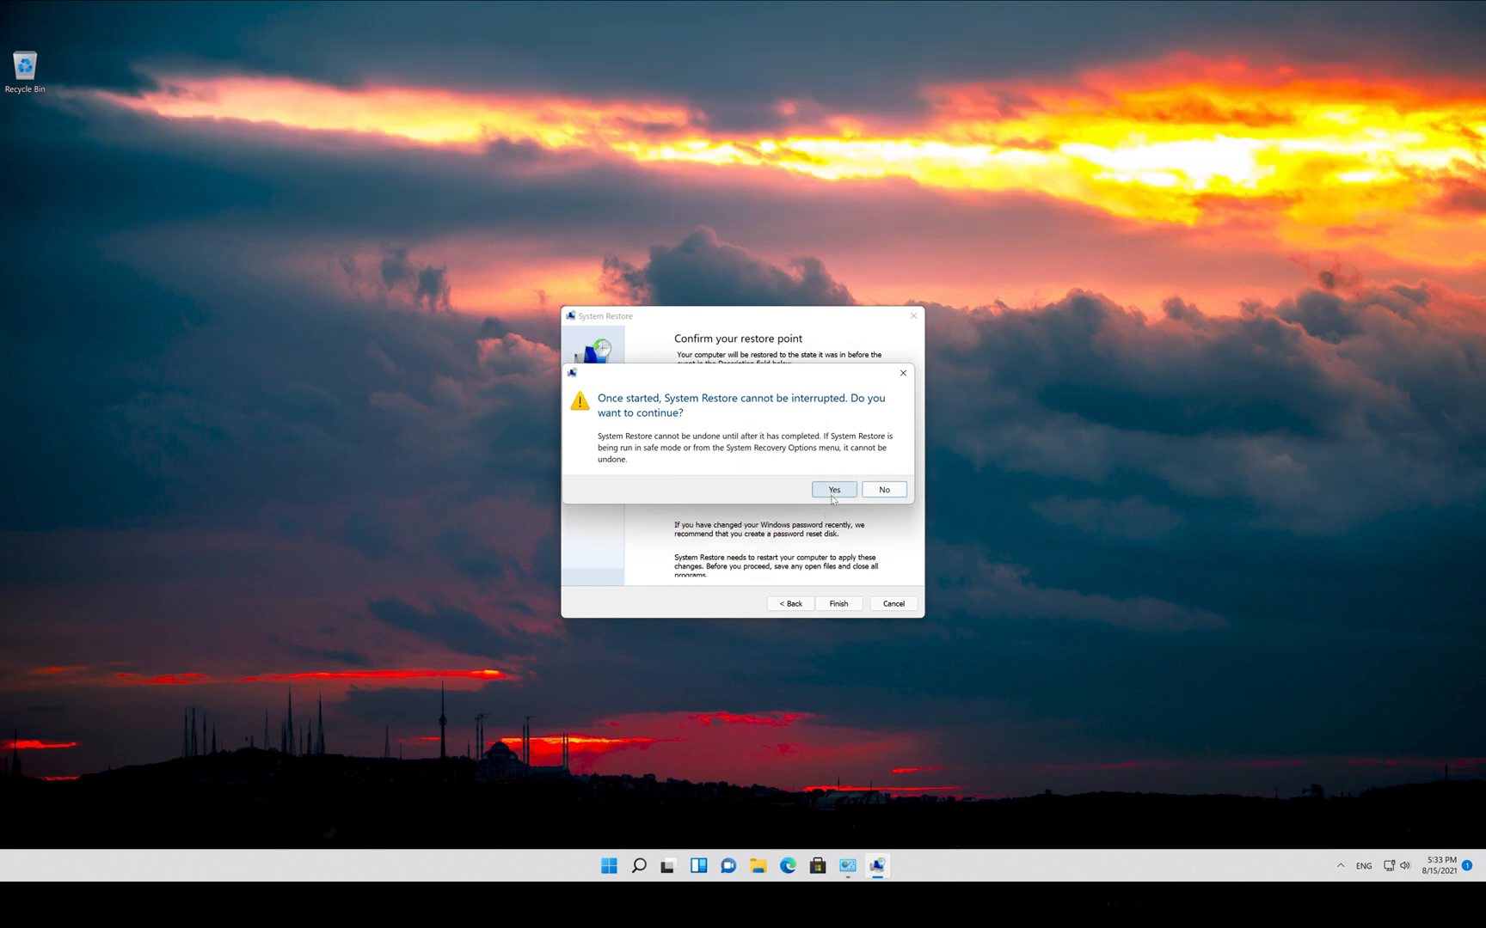
{"action": "left_click", "coordinate": [832, 490]}
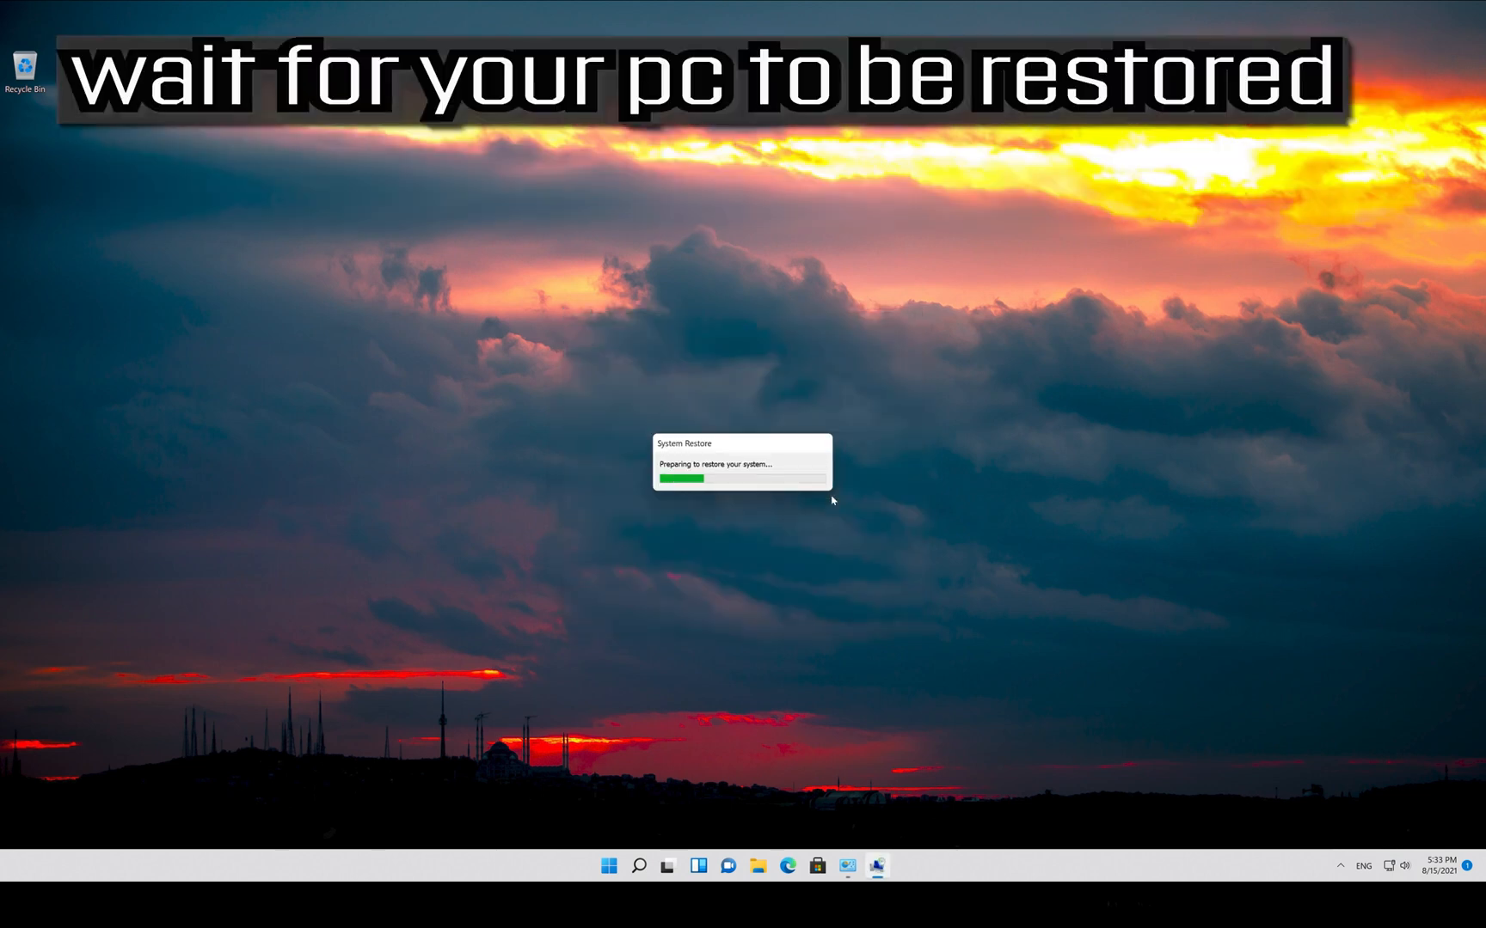